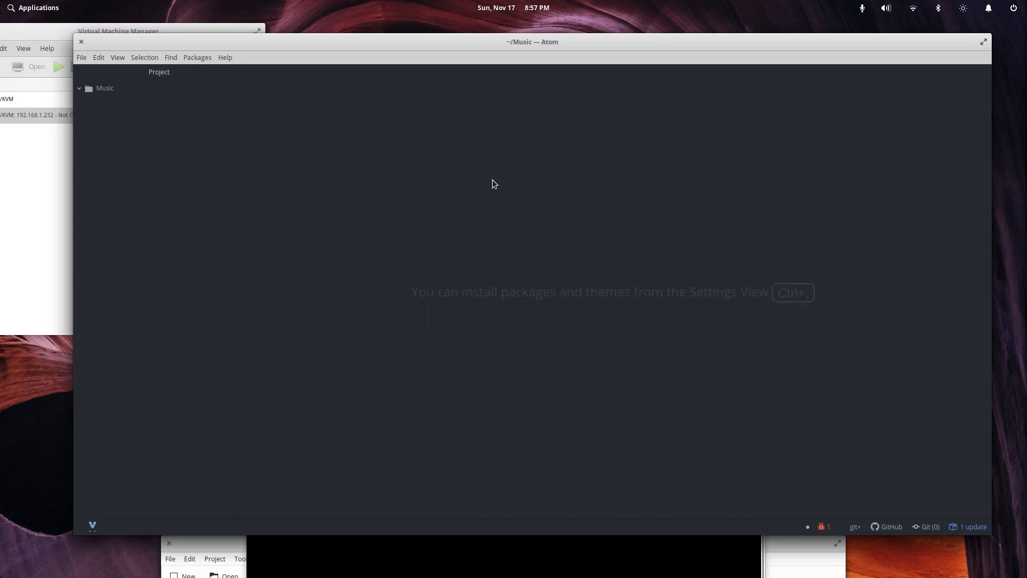
- Create a new untitled file from the File menu and focus its editor
click(81, 58)
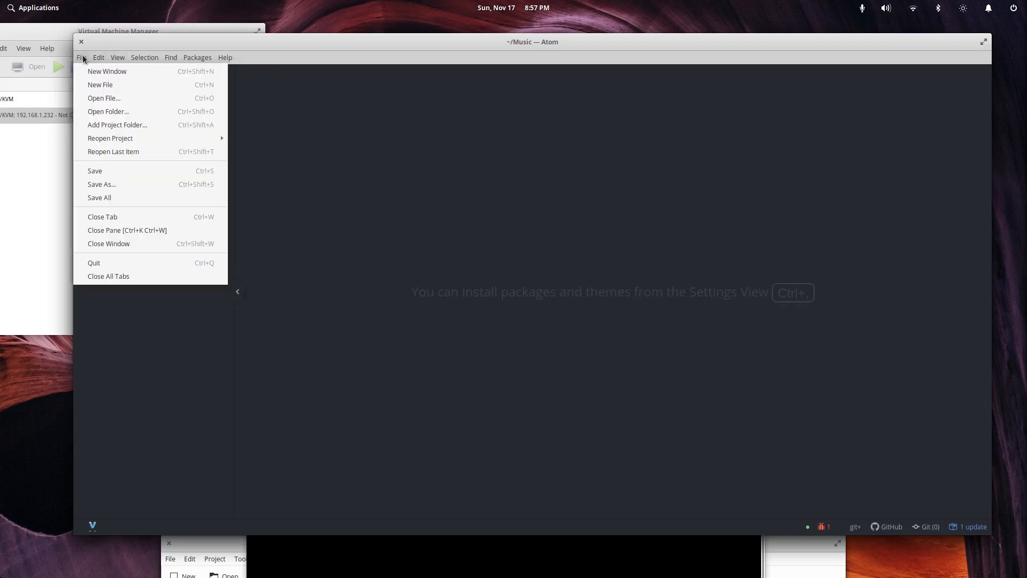
mouse_move(107, 91)
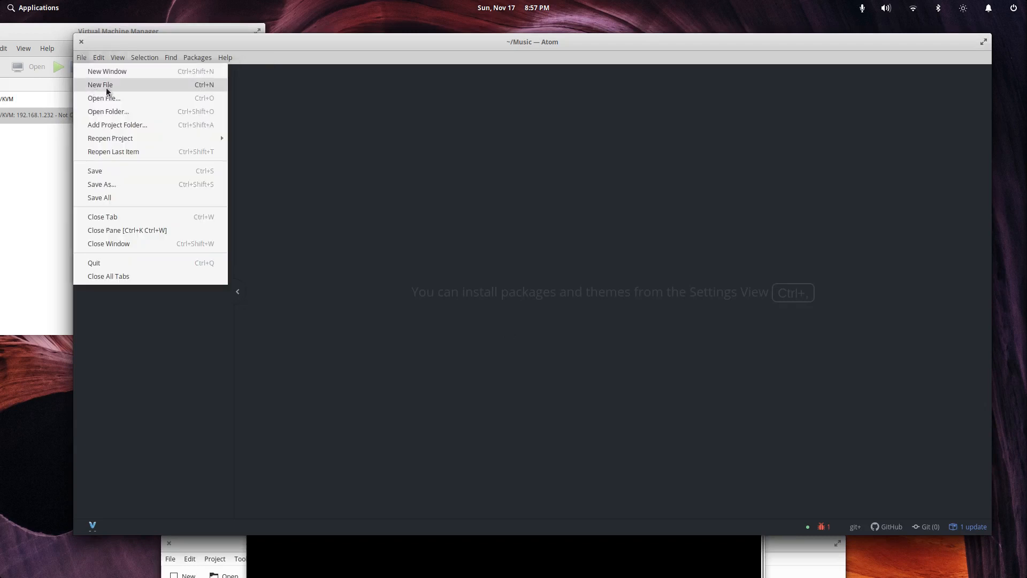
click(99, 84)
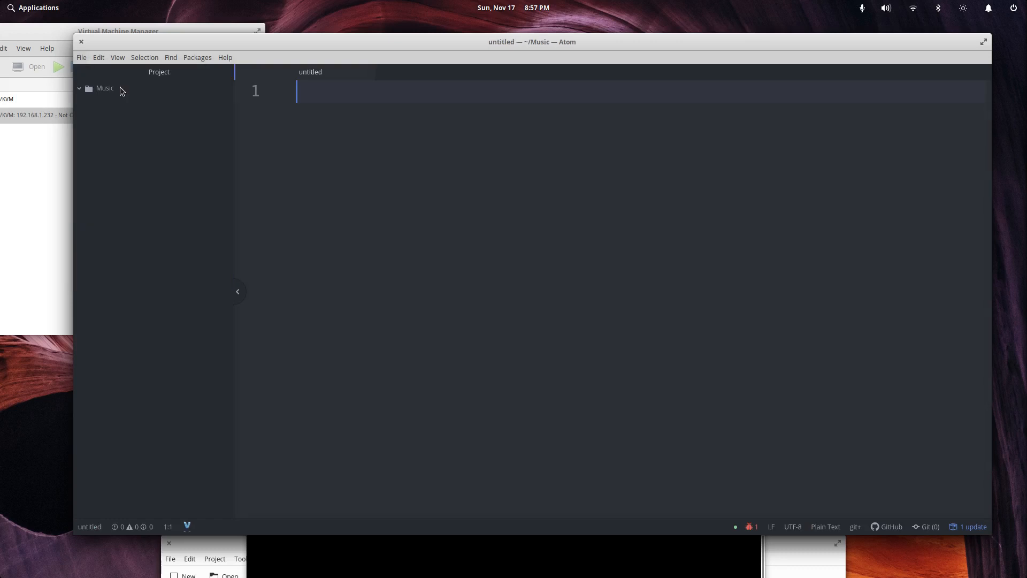
click(98, 58)
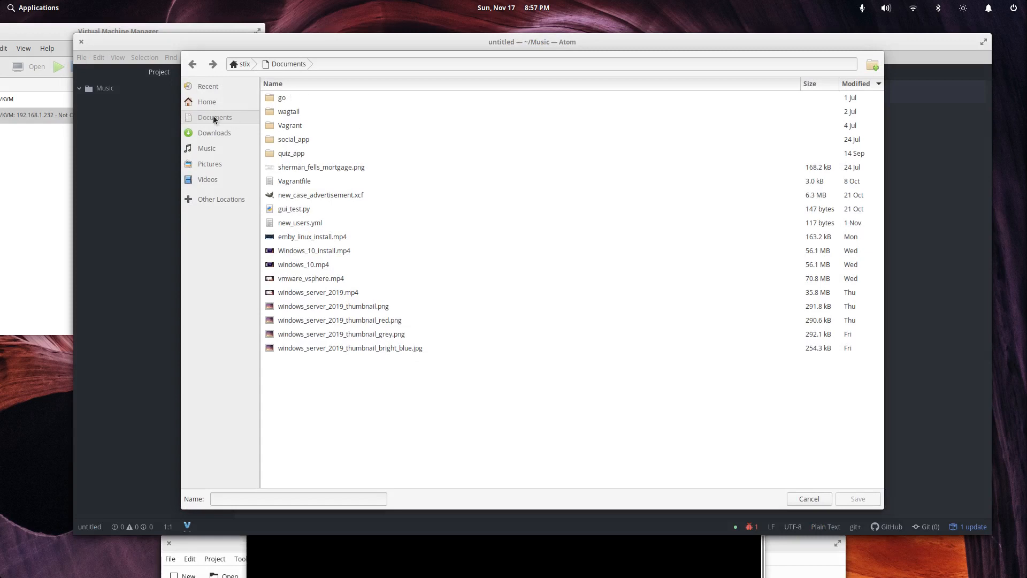
- Choose Music as the save location and begin entering the name createFiles.sh
click(206, 149)
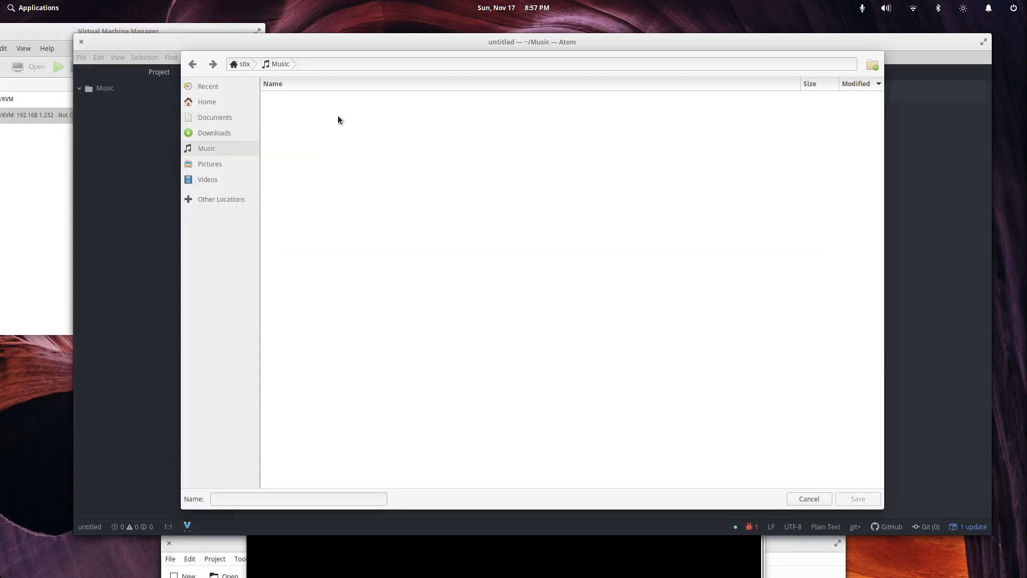
click(298, 499)
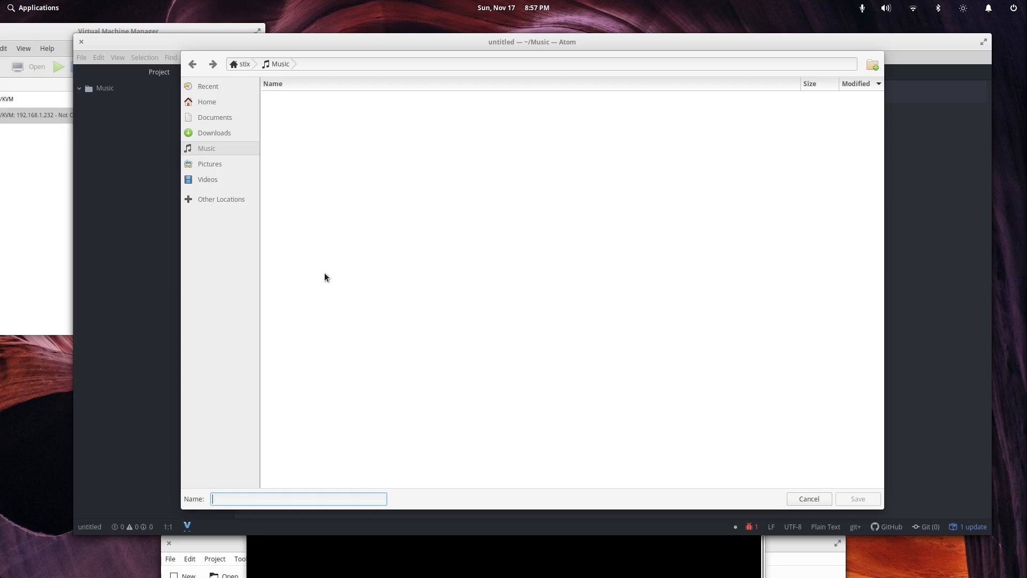
text(createFiles.sh)
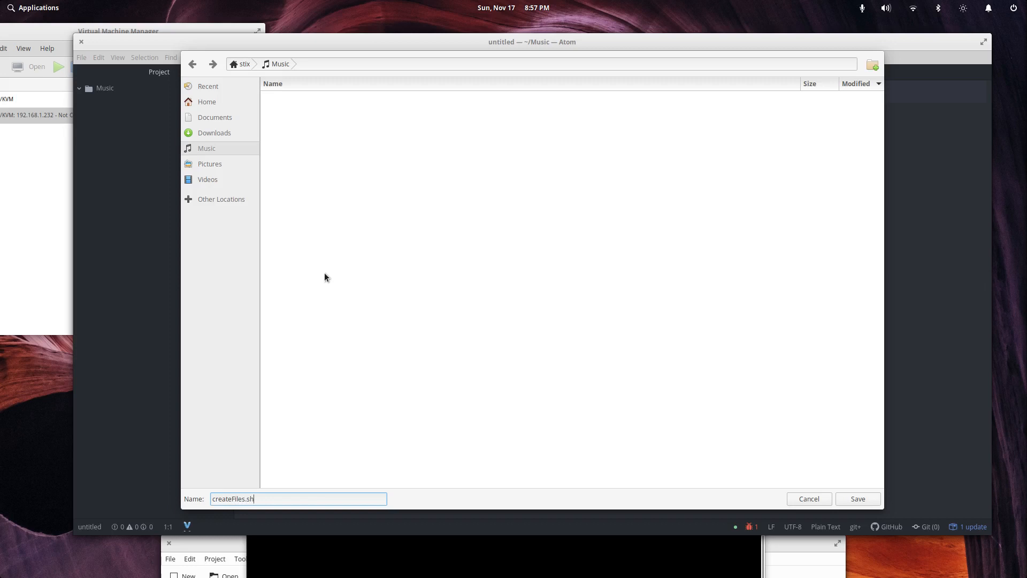
- Save createFiles.sh into Music and start typing the #!/usr/bin/env bash line
click(857, 499)
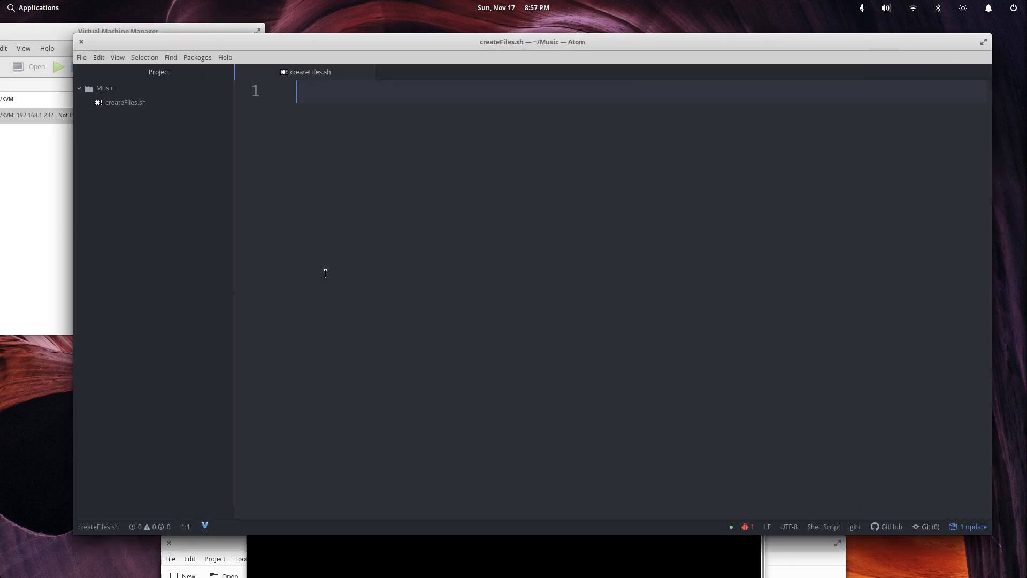
text(#)
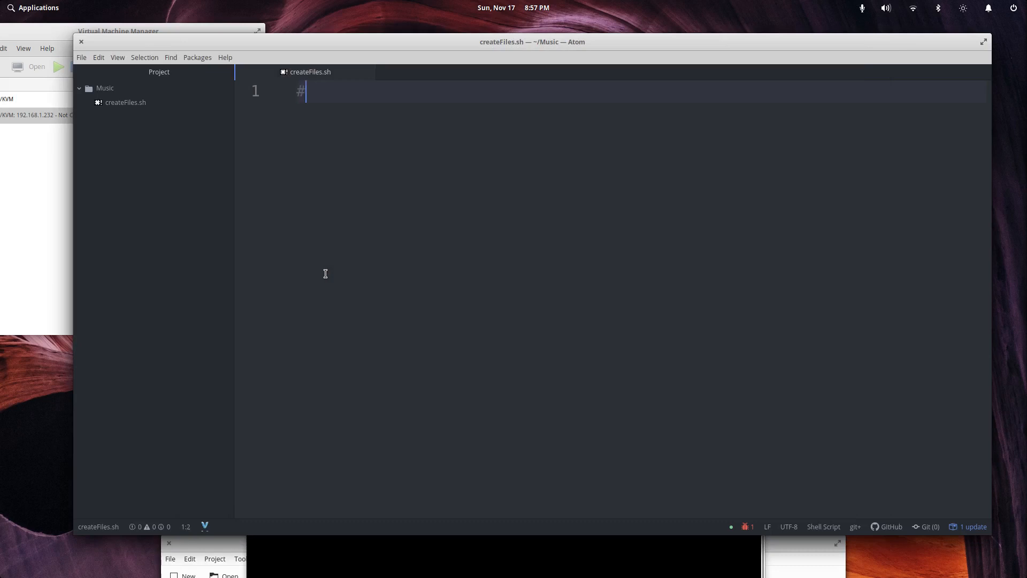
text(!/)
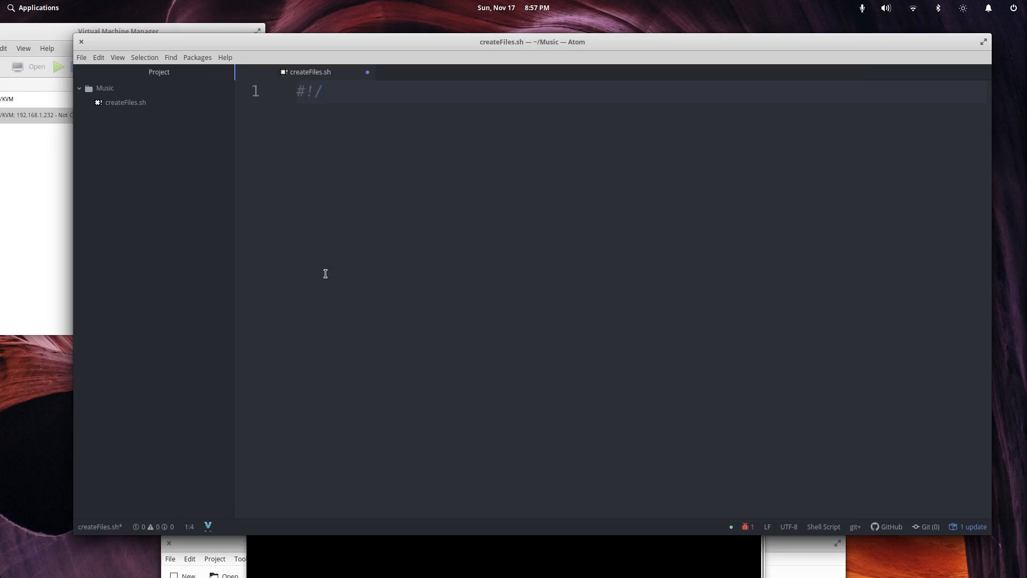
text(bi)
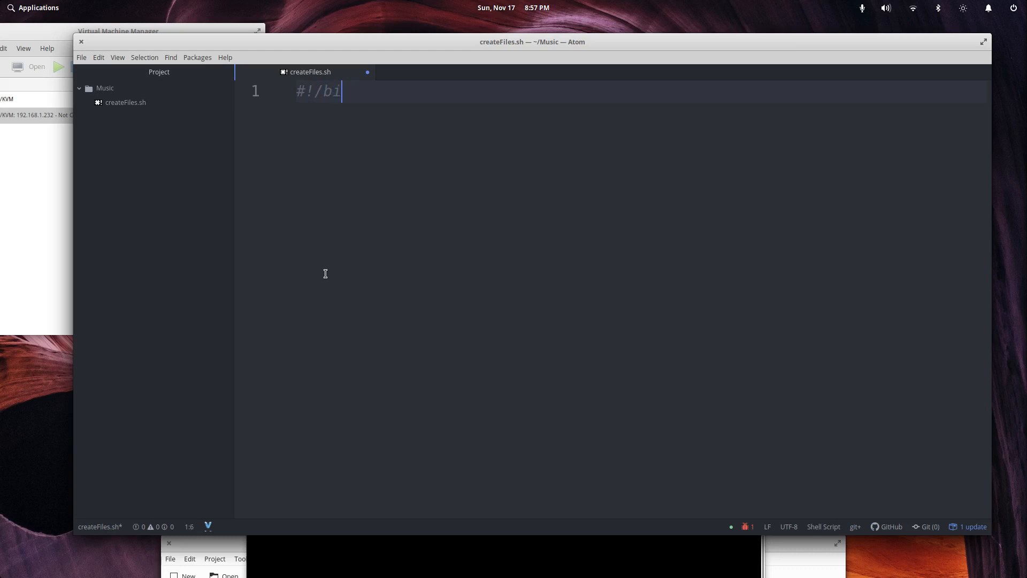
key(BackSpace)
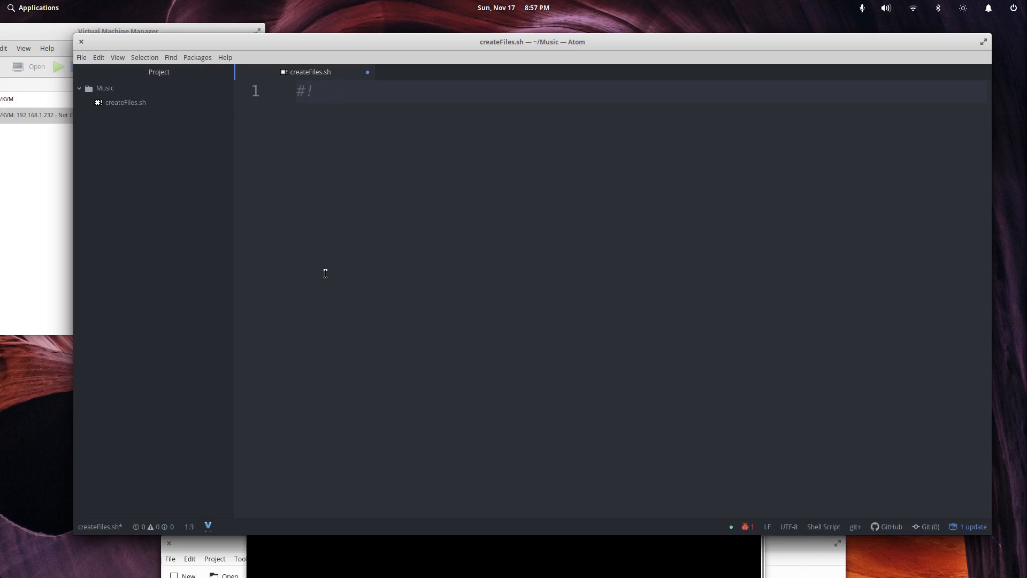
text(/bi)
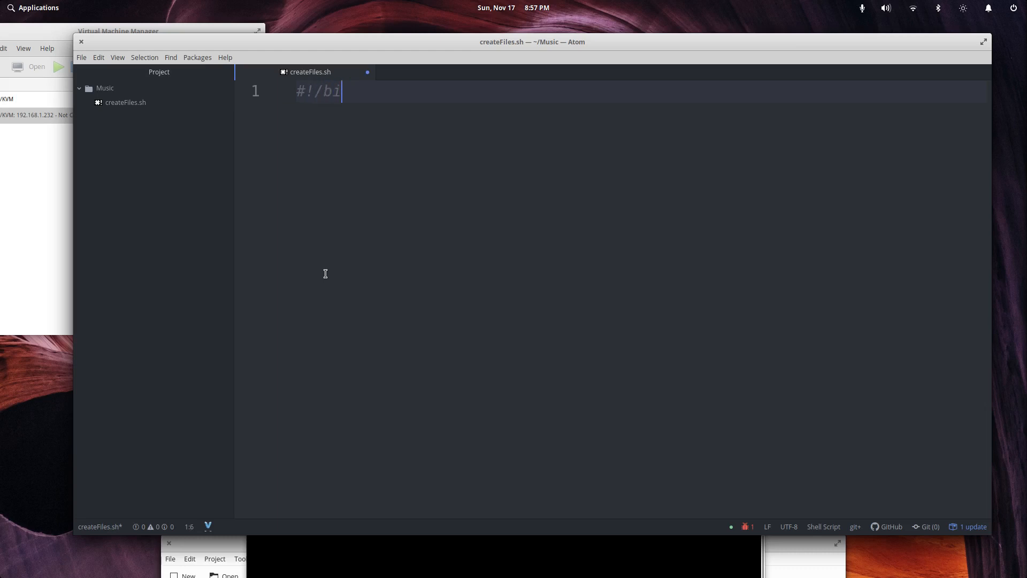
key(BackSpace)
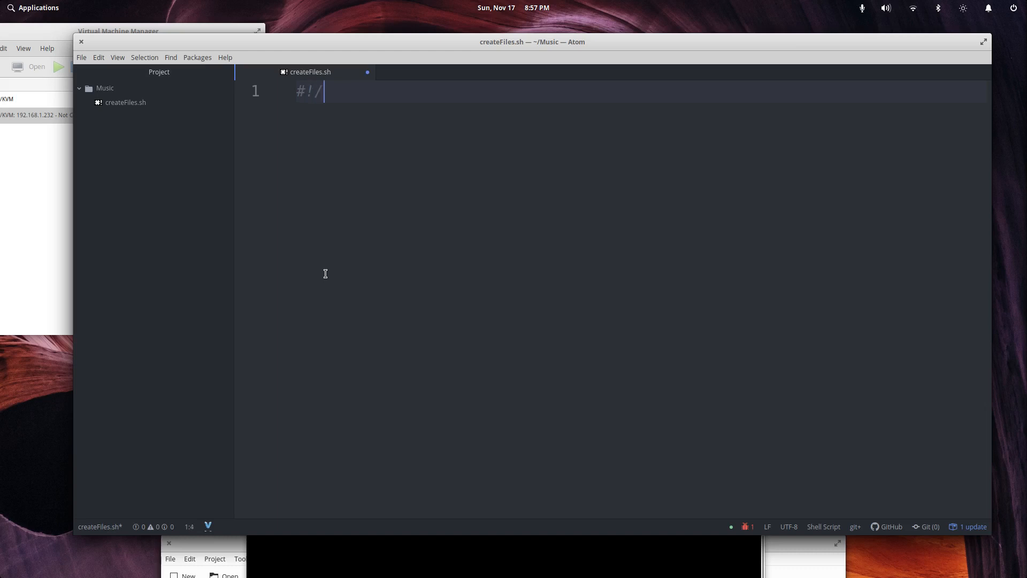
- Finish the #!/usr/bin/env bash shebang line and save the script
text(~)
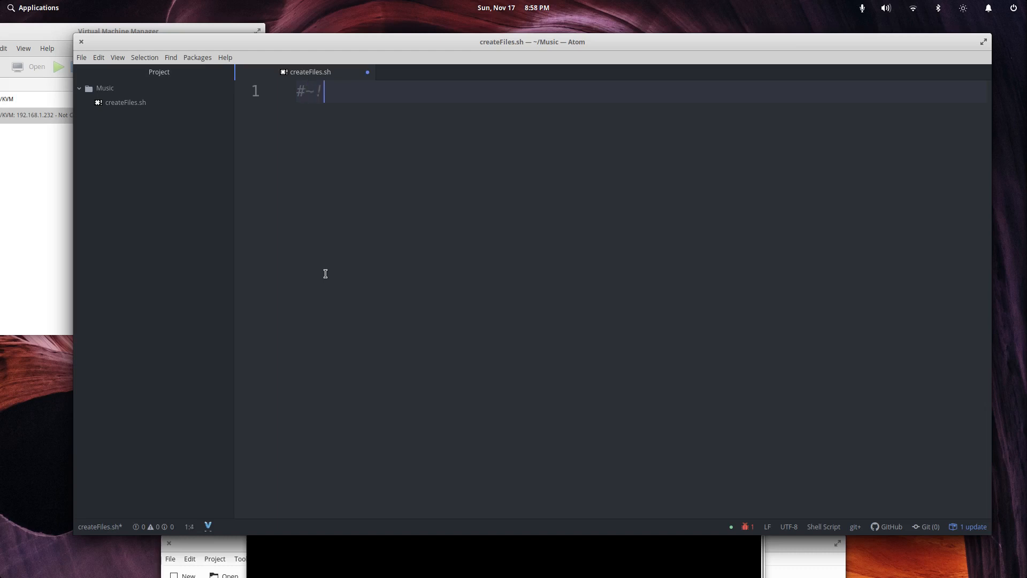
text(/)
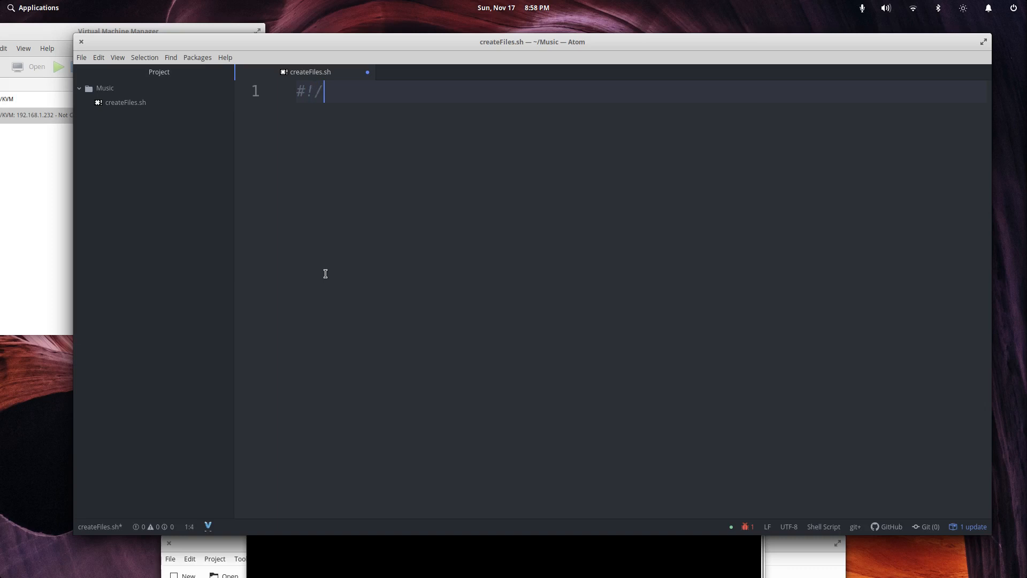
text(bin/env bash)
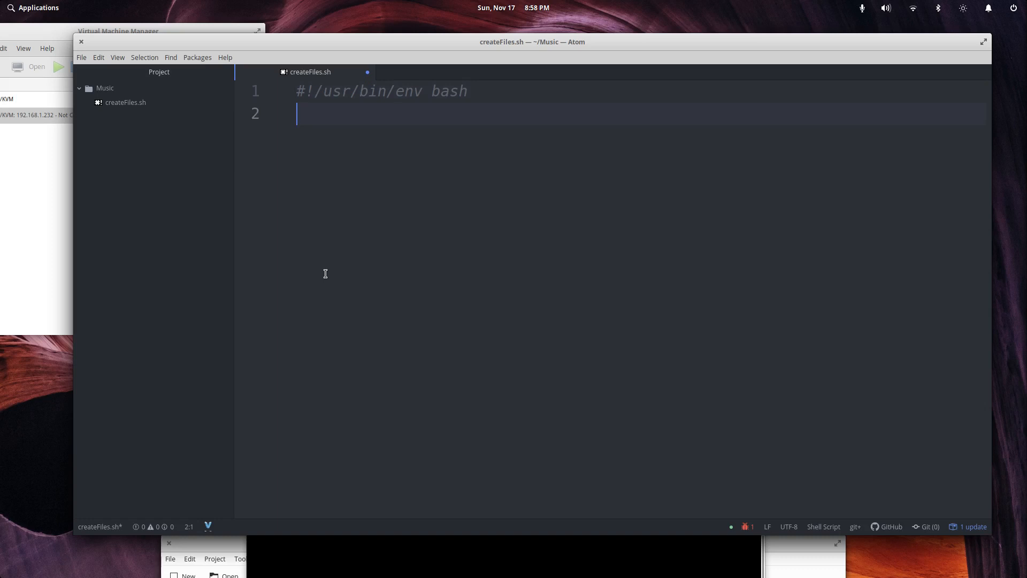
key(ctrl+s)
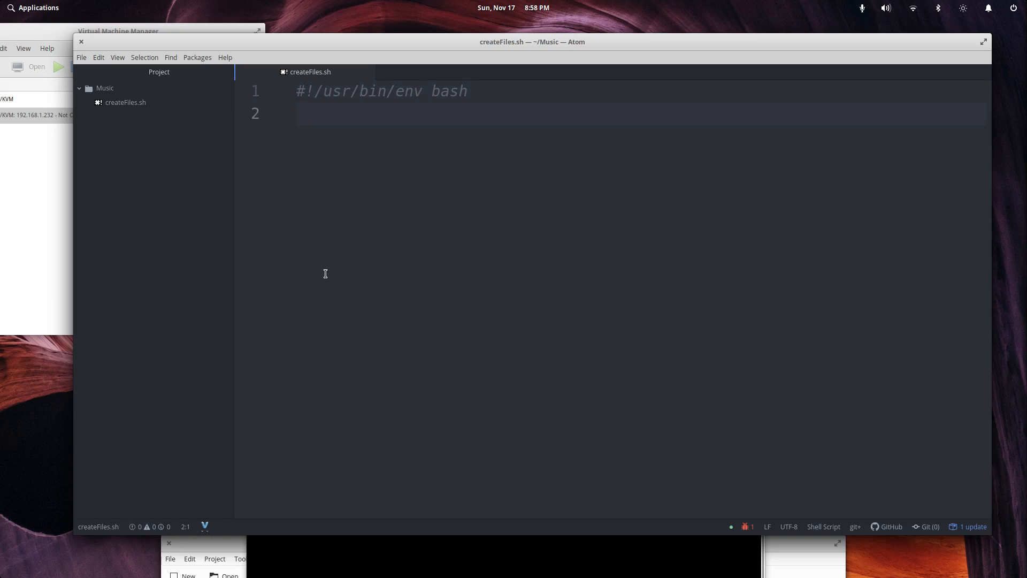
click(298, 113)
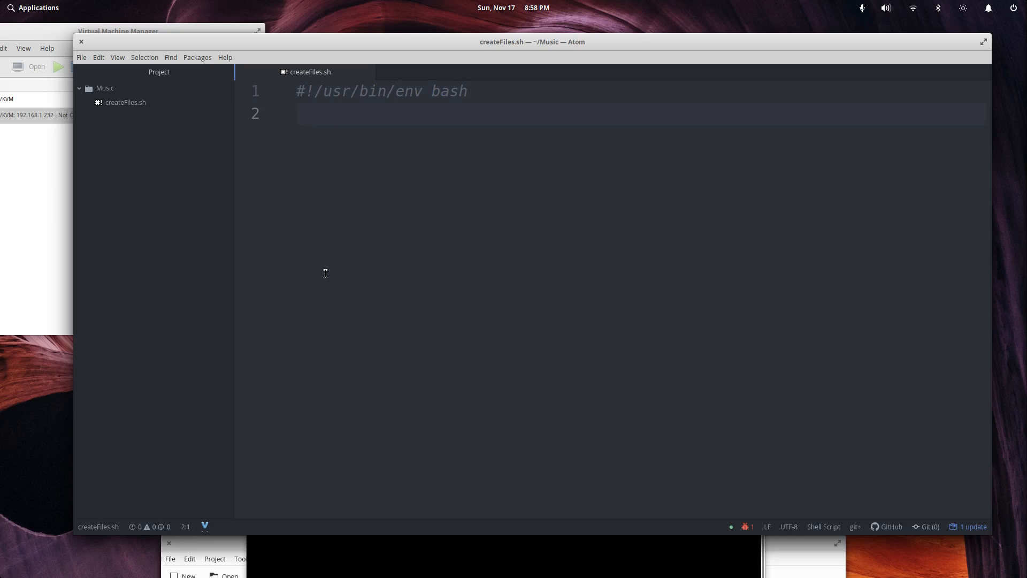
click(298, 113)
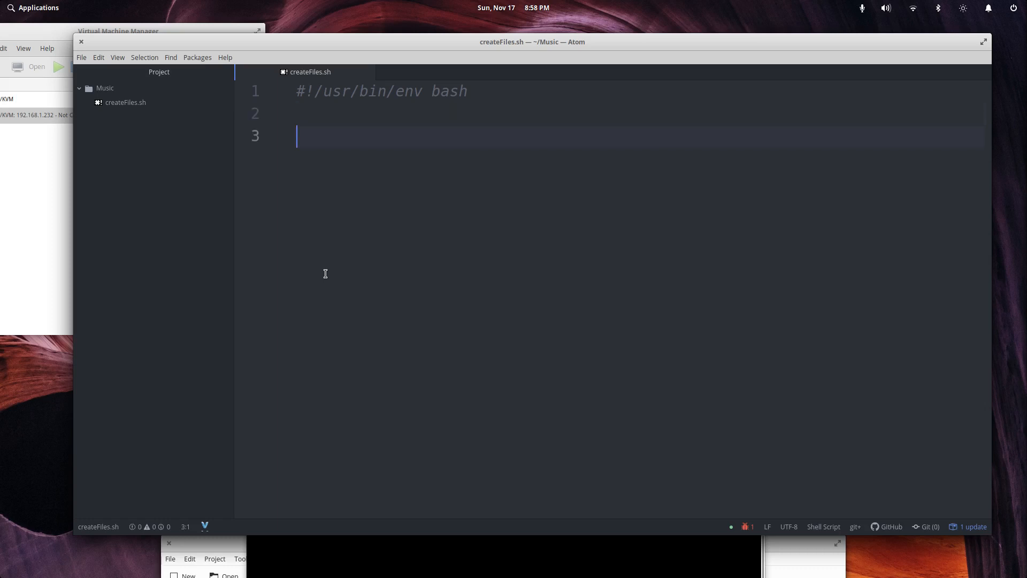
- Write a for loop header iterating over seq 1 10
text(for)
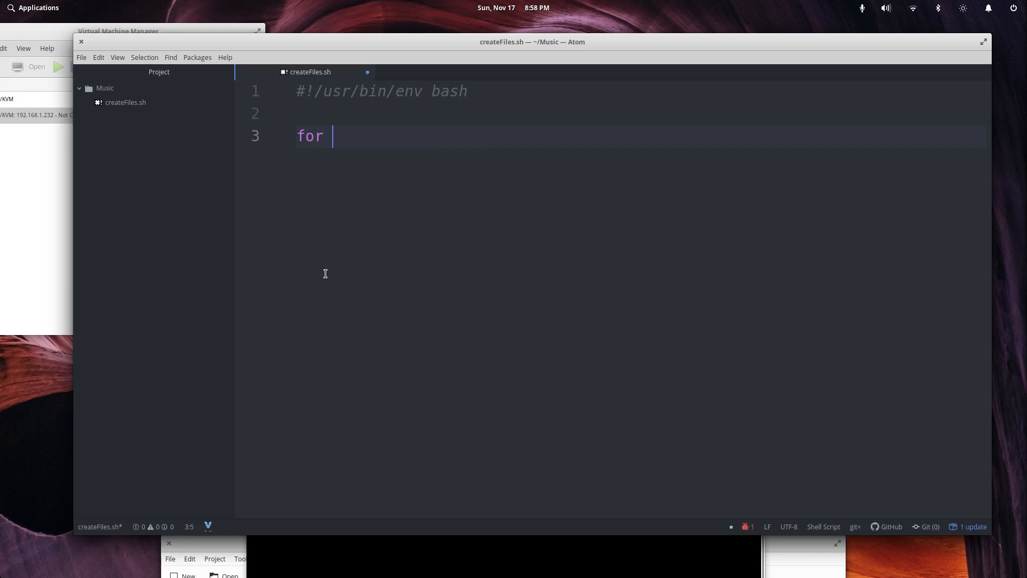
key(Return)
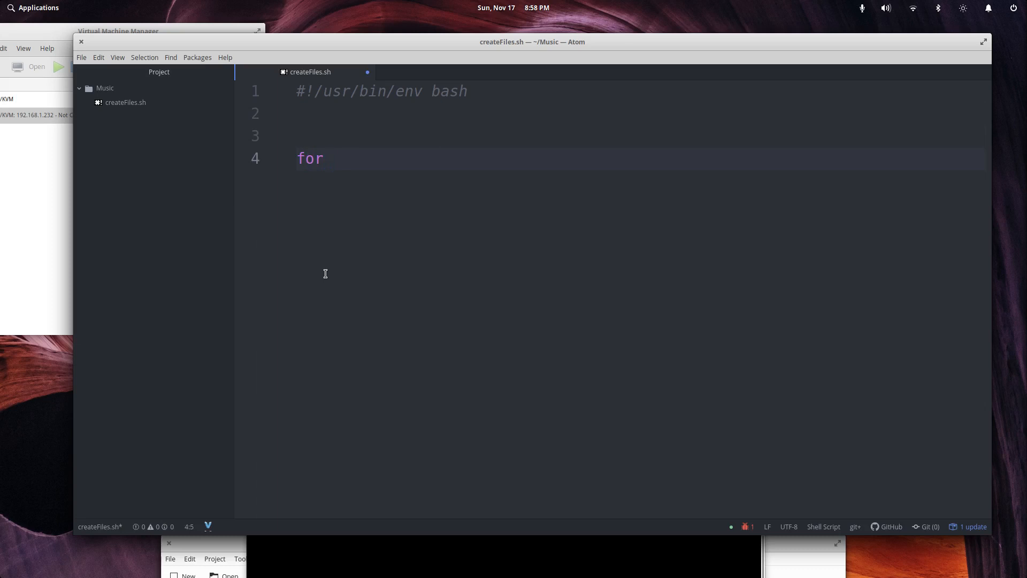
text(" ")
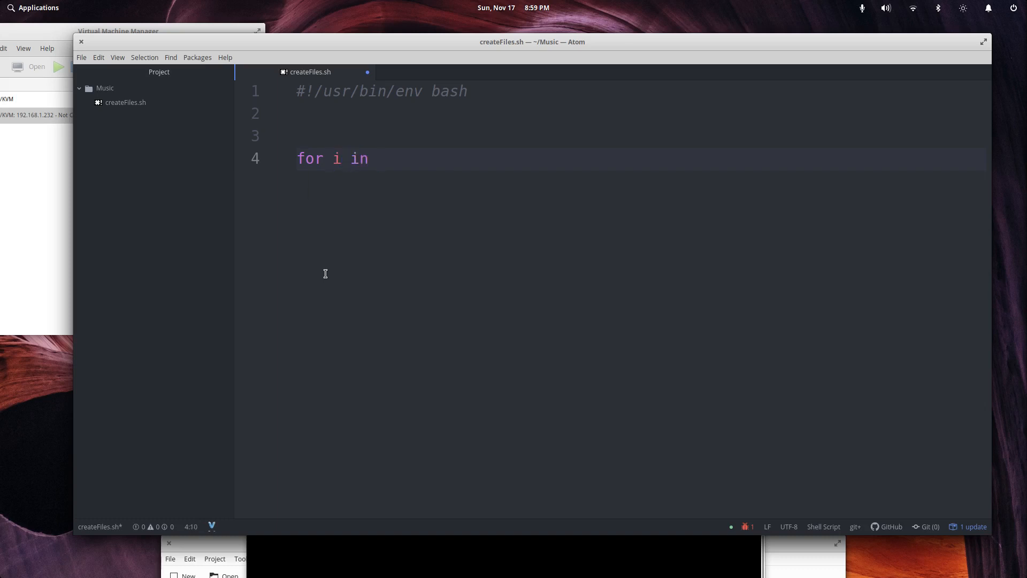
text(se)
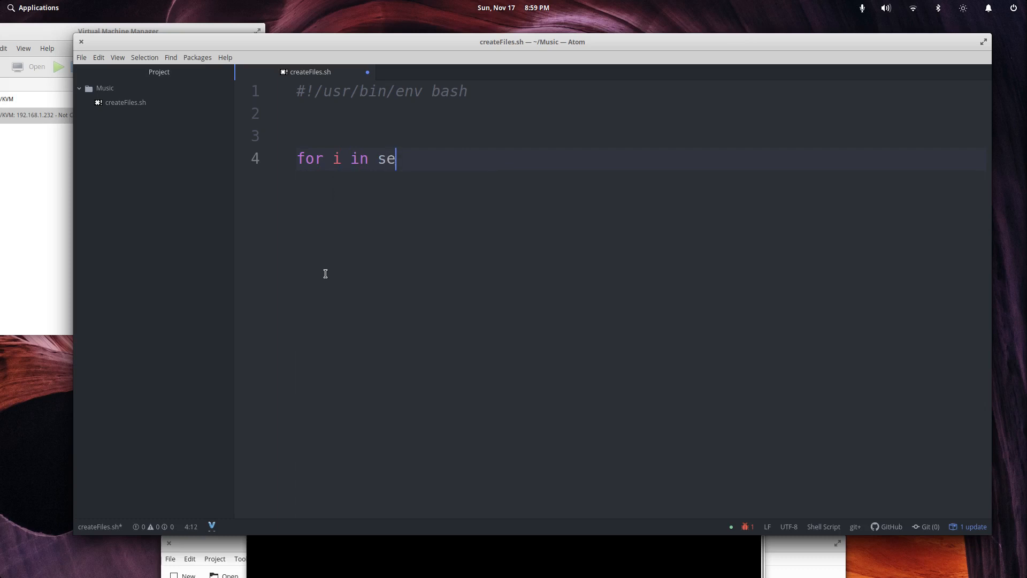
text(q 1)
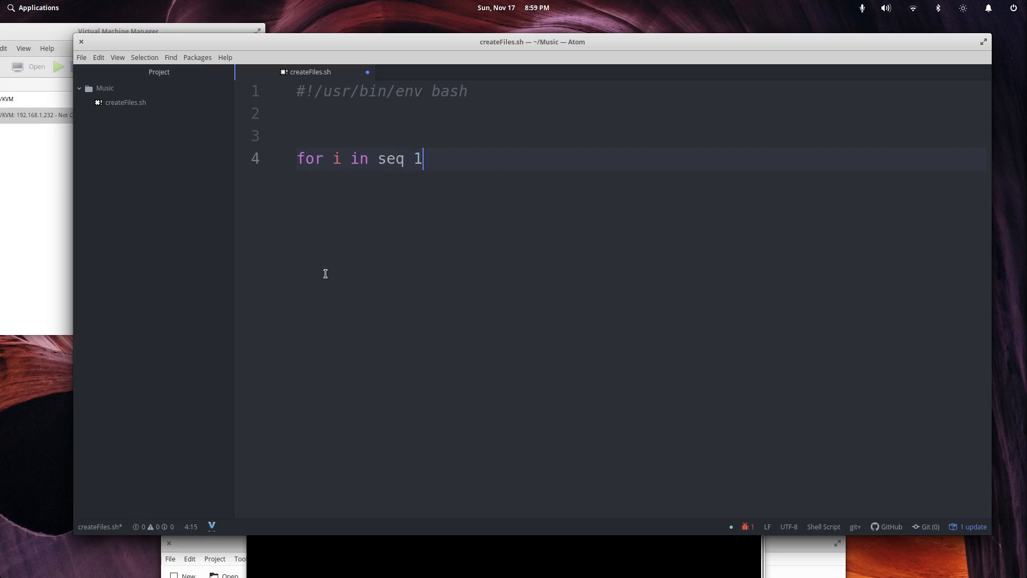
text(10)
text(do)
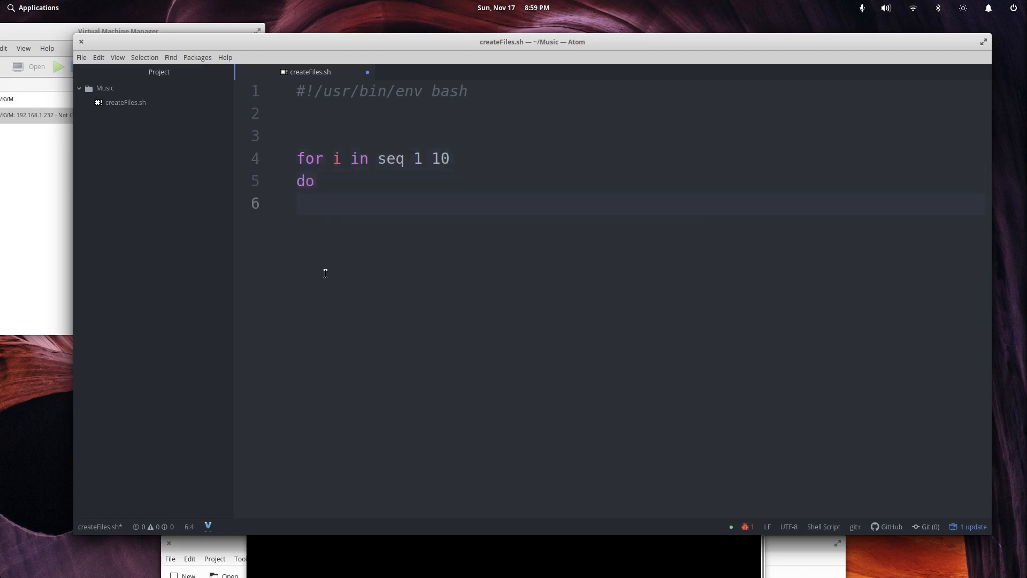
- Type the loop body echo "This is number $i in the sequence.", fixing typos
text(ech)
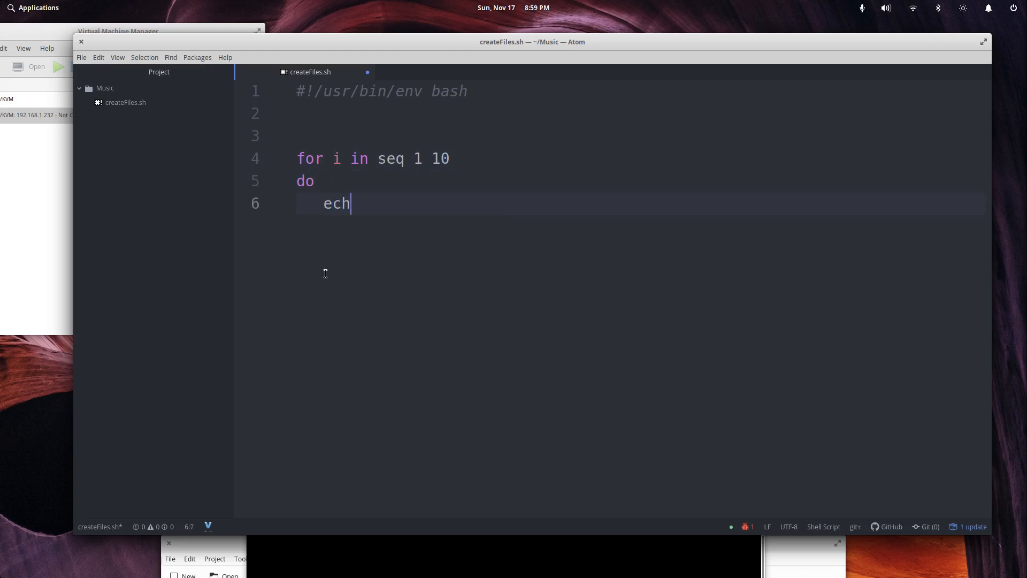
text(o "This ")
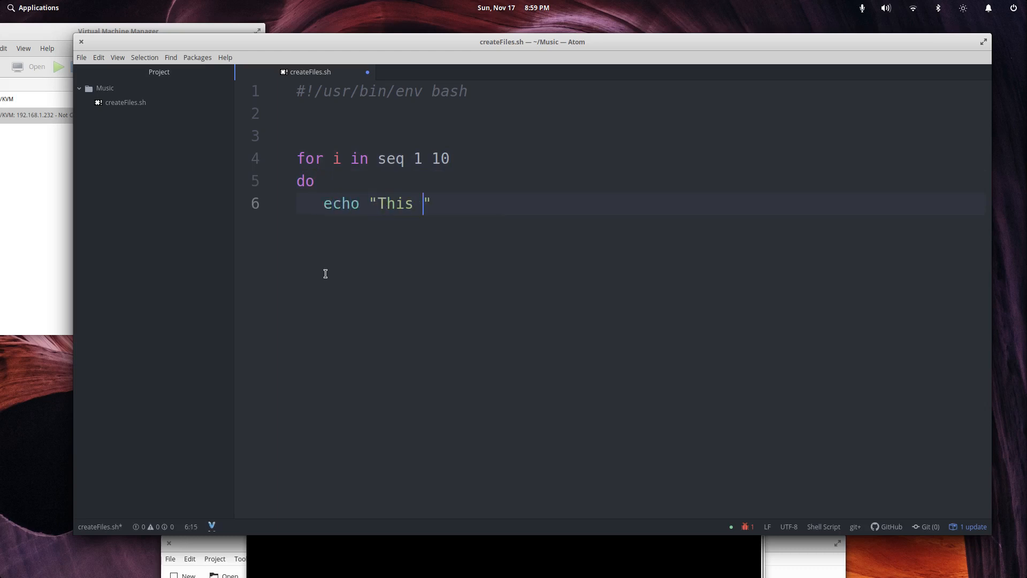
text(is)
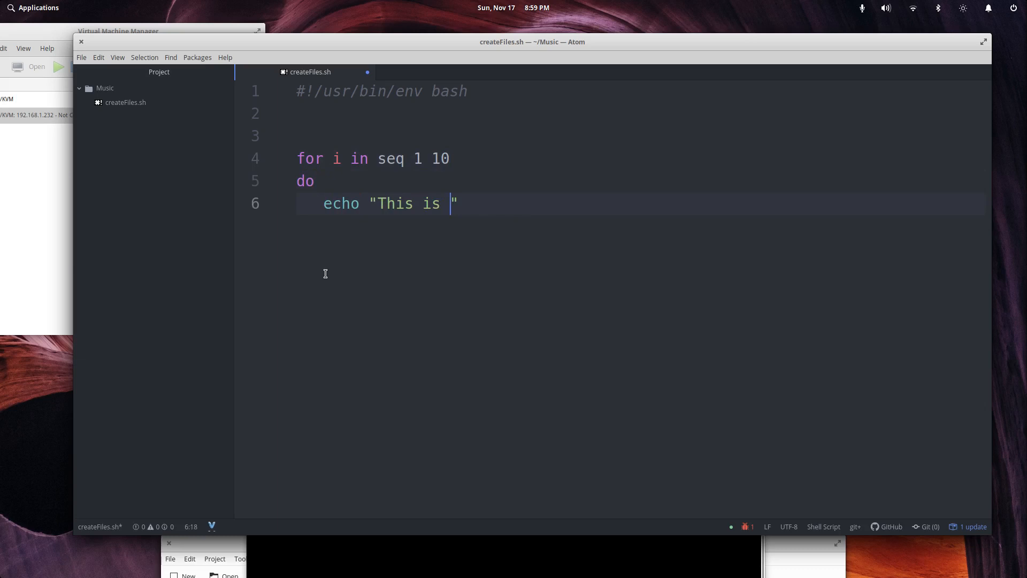
text(number)
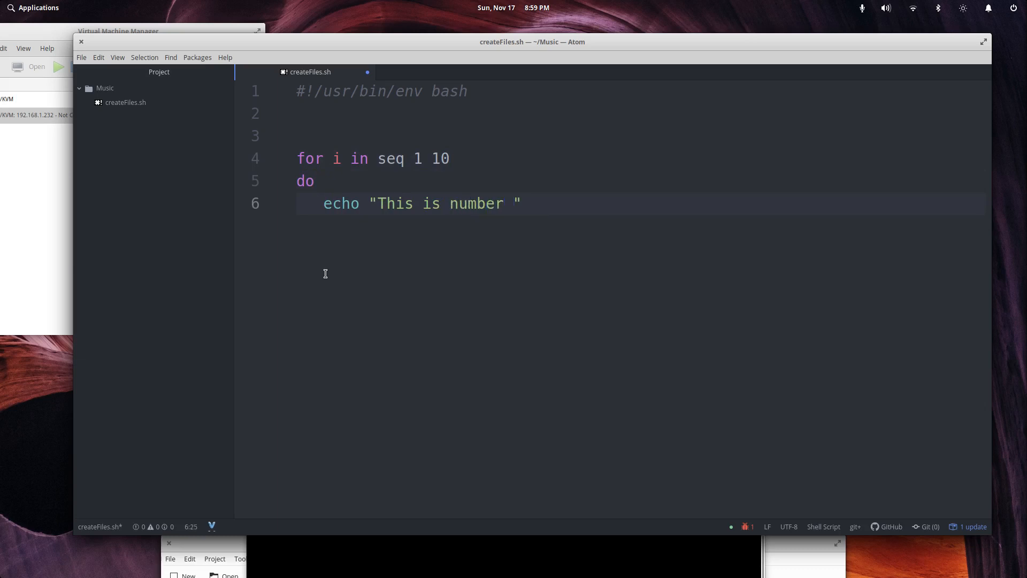
text($i)
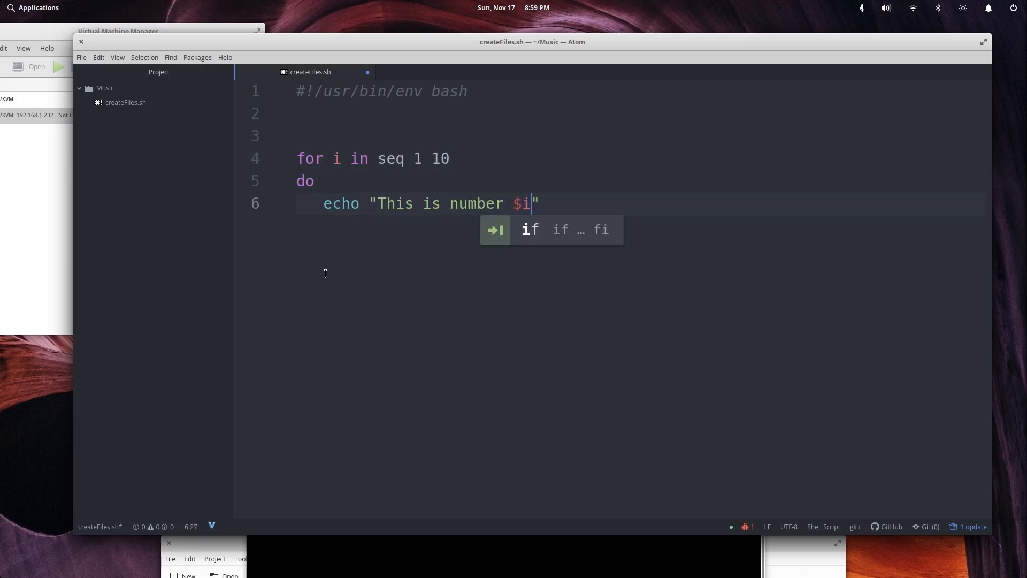
text(.)
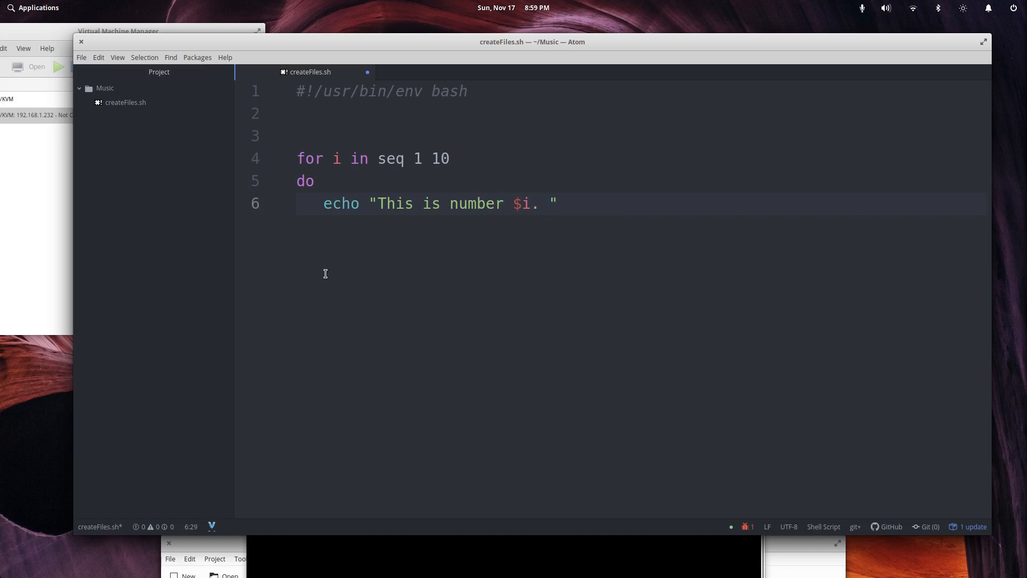
key(BackSpace)
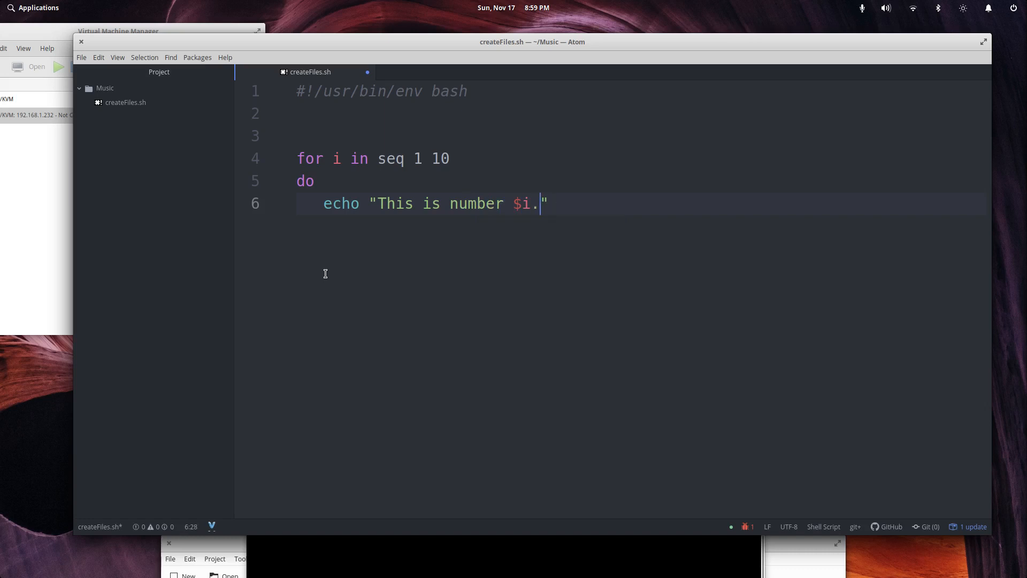
text(i)
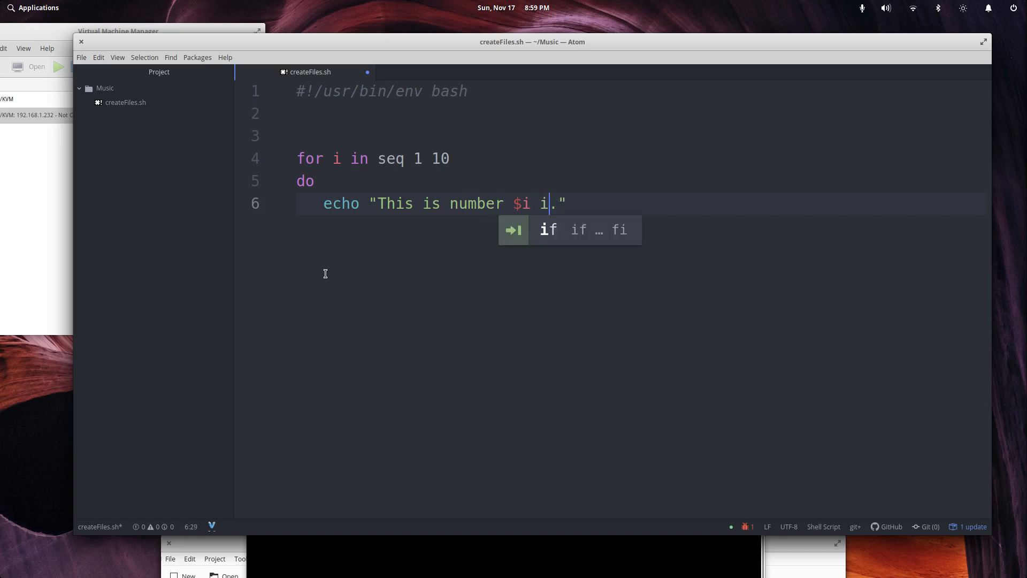
text(in the sque)
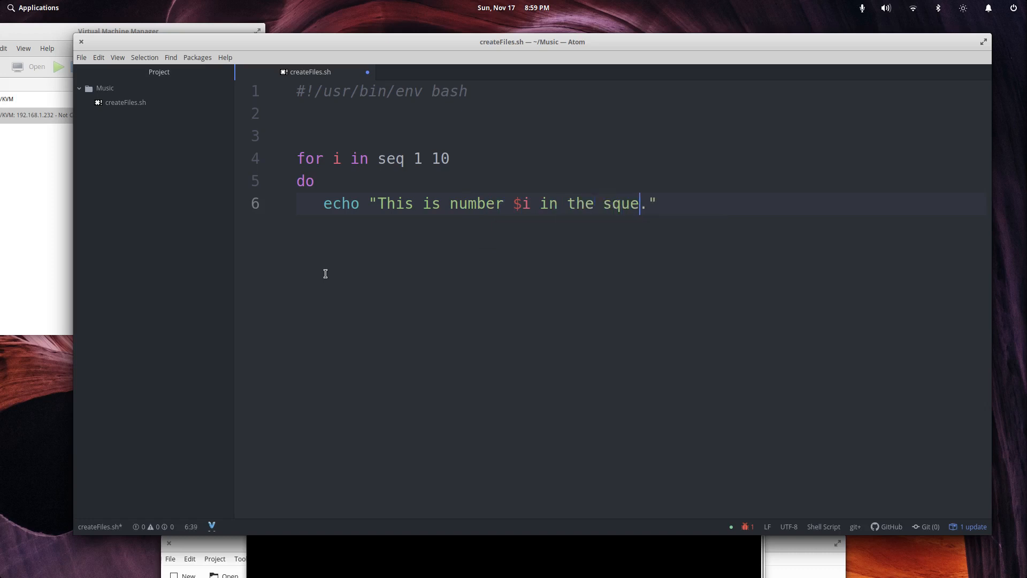
text(e)
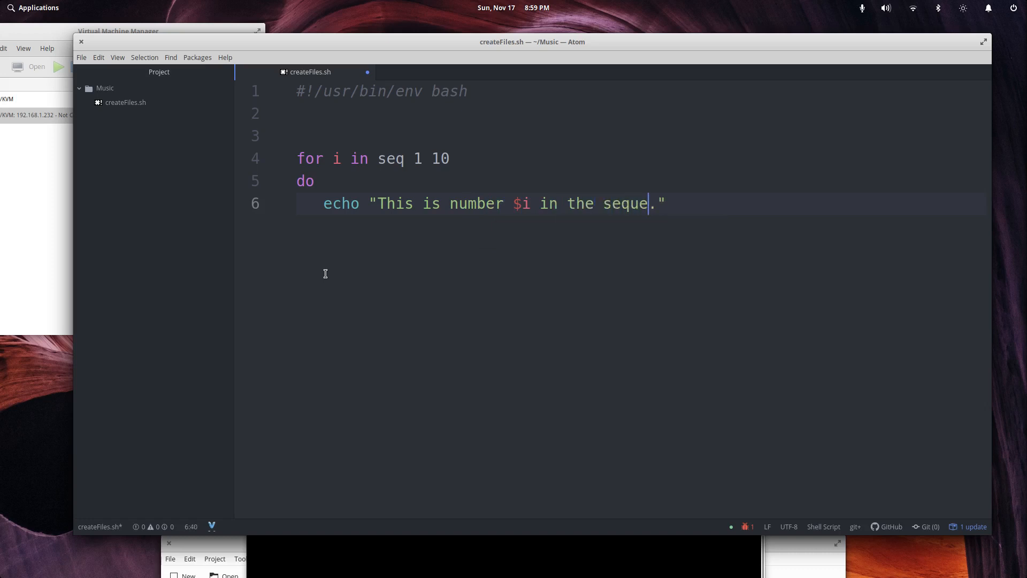
text(nce.)
text(done)
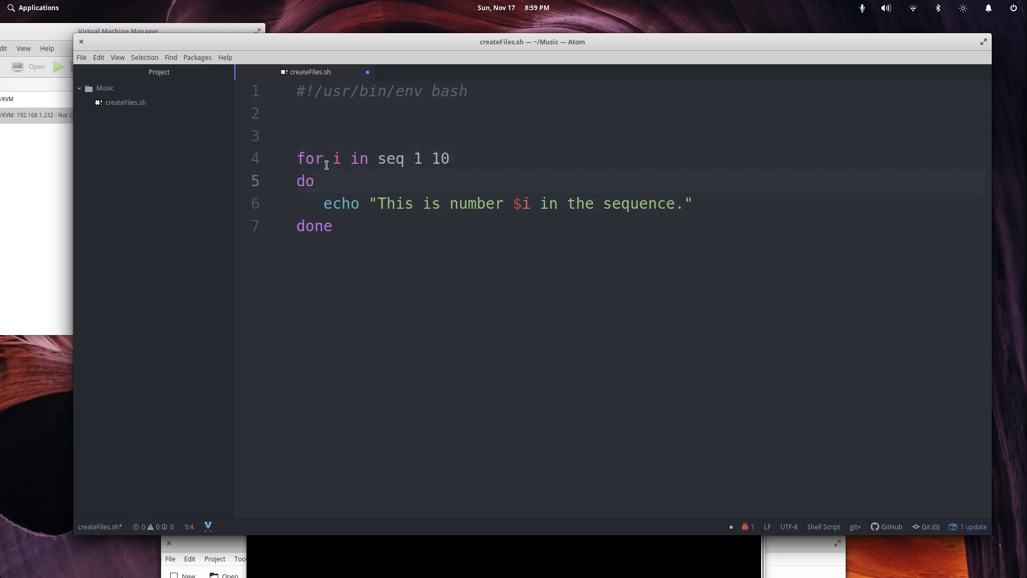
- Walk through the loop, highlighting the for header and the $i variable
click(371, 159)
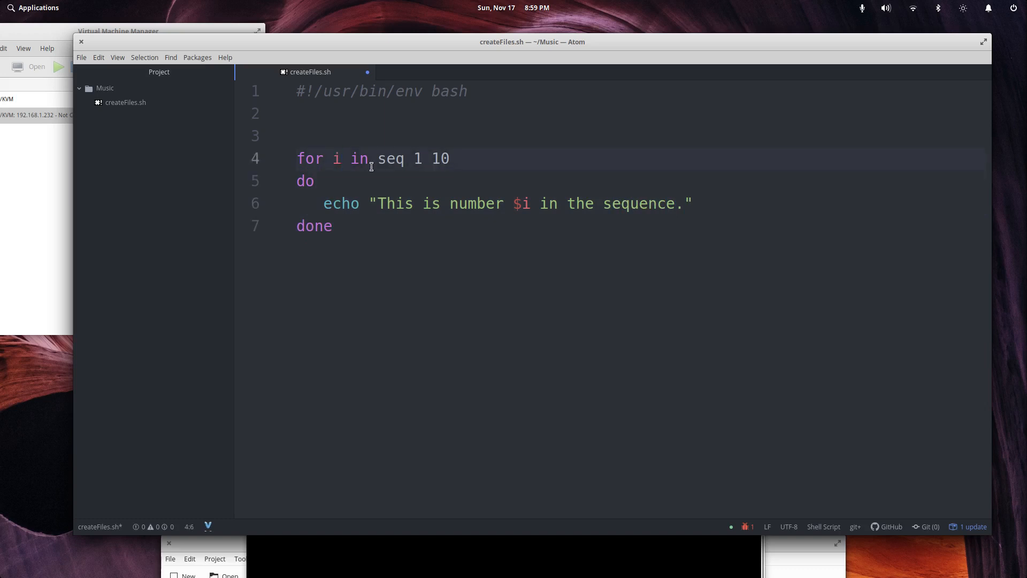
drag(378, 158, 449, 157)
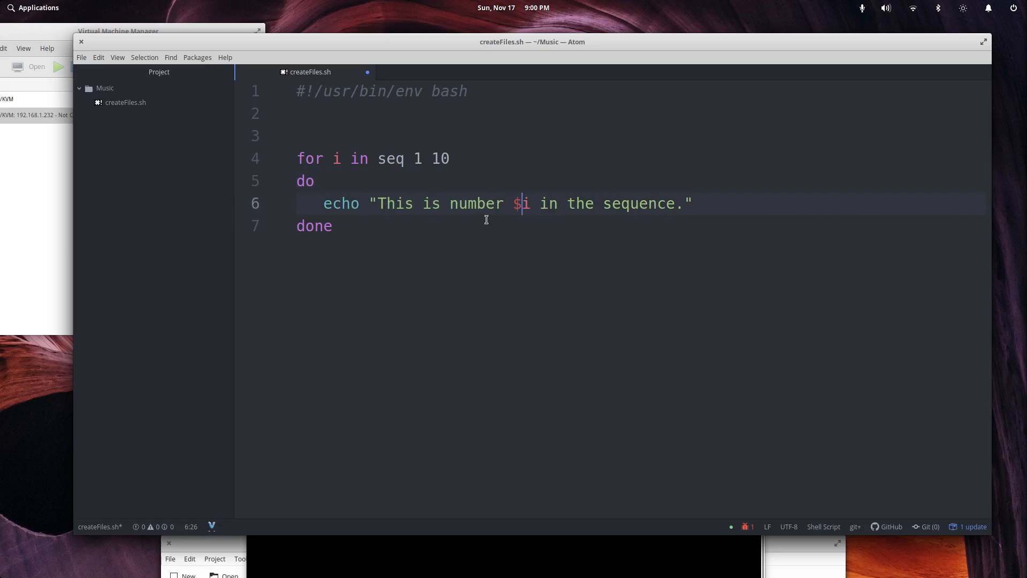
click(450, 158)
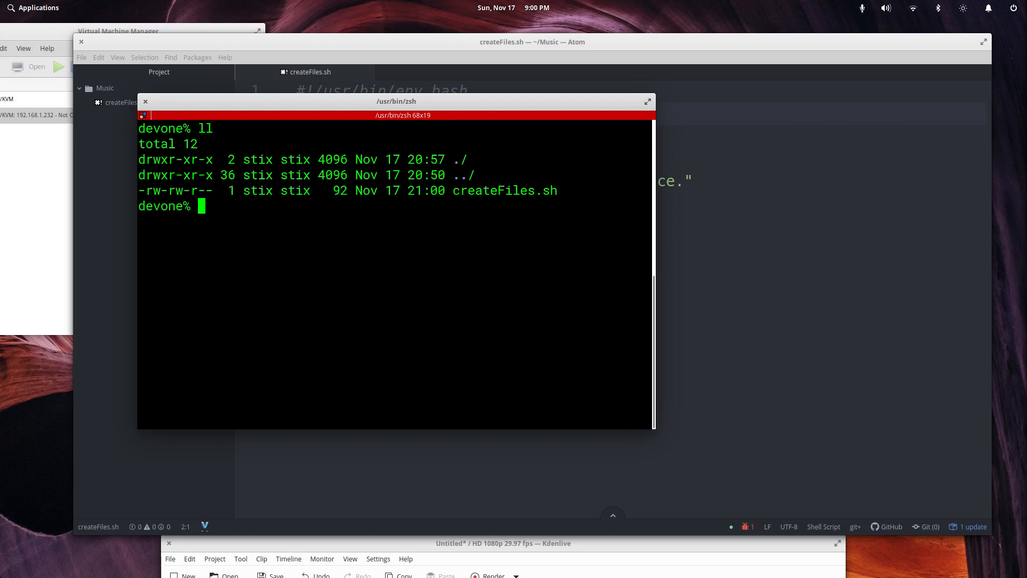
- Run bash createFiles.sh in zsh, which prints seq, 1 and 10
text(bash)
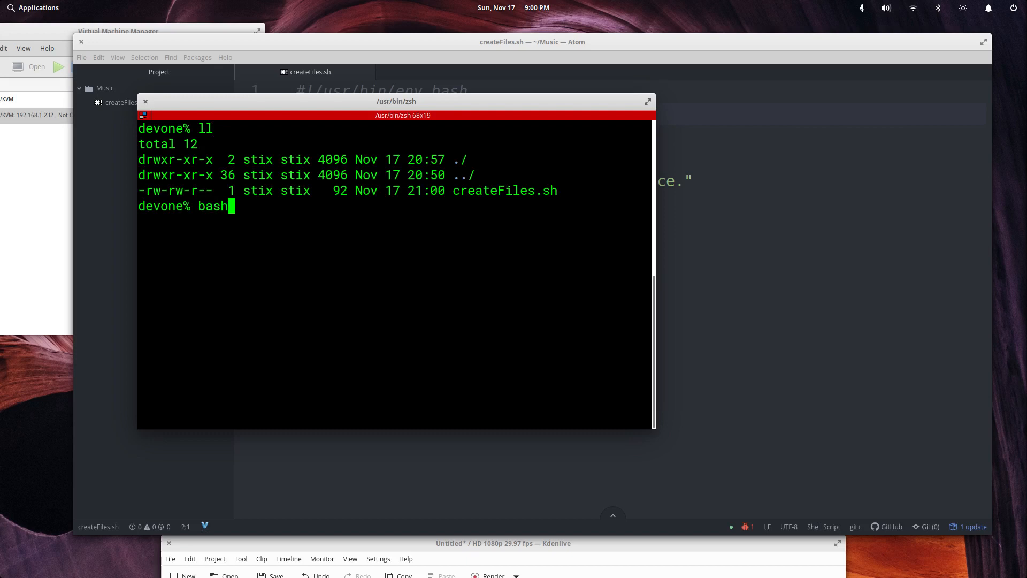
text(creat)
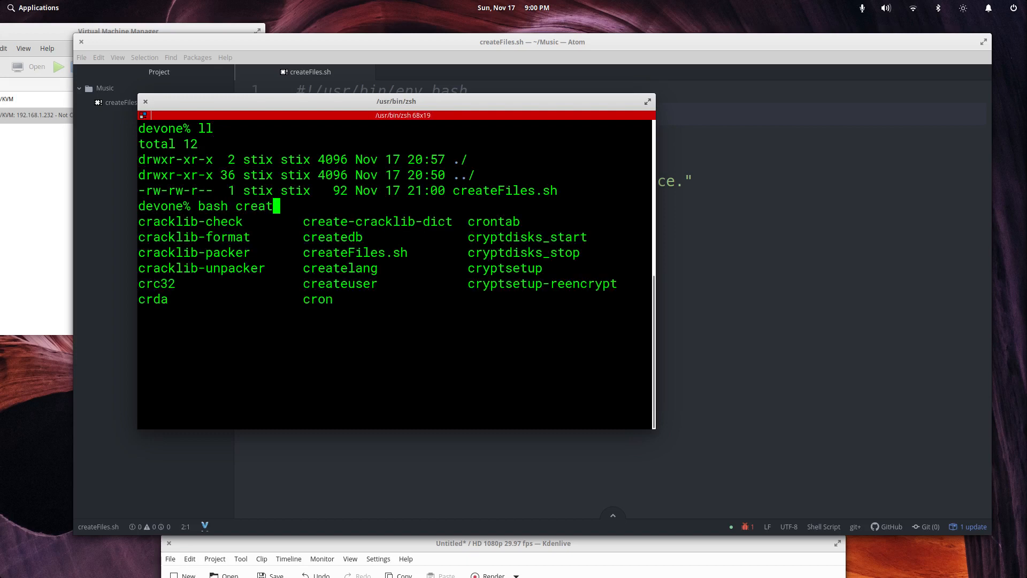
key(Tab)
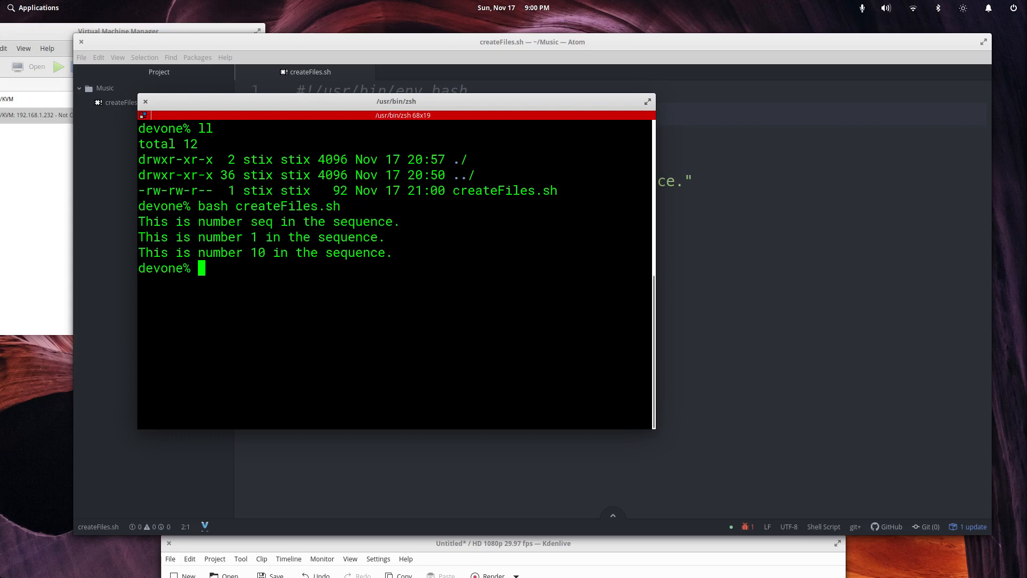
mouse_move(542, 155)
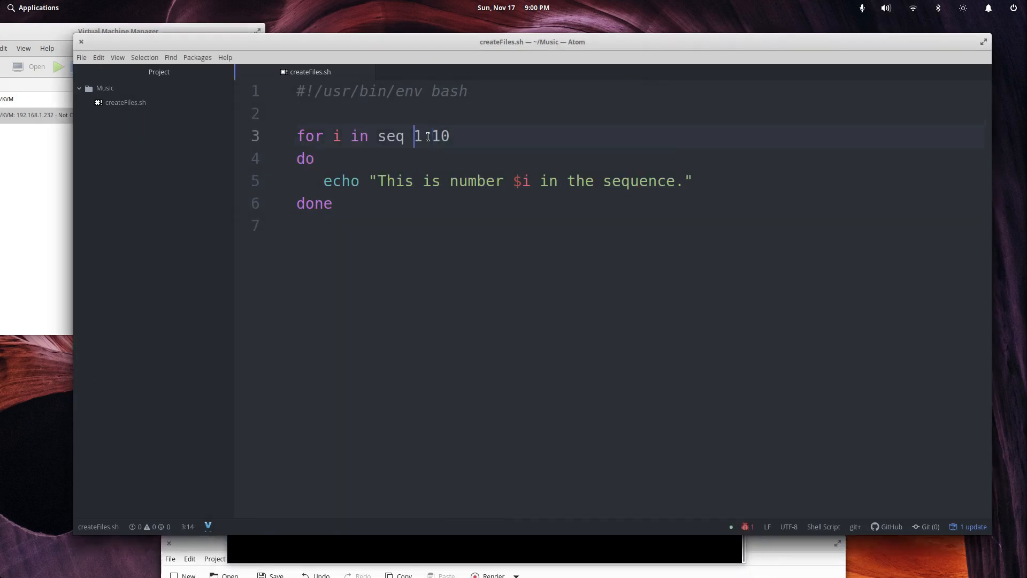
- Drop the brace attempt and surround seq 1 10 with backticks on the for line
text({1.)
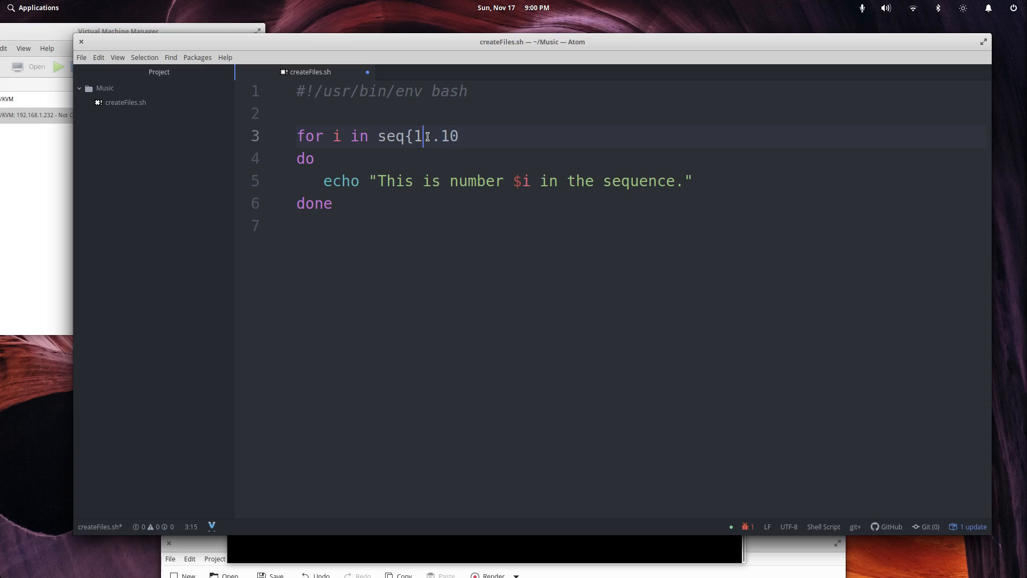
key(BackSpace)
text( 1 )
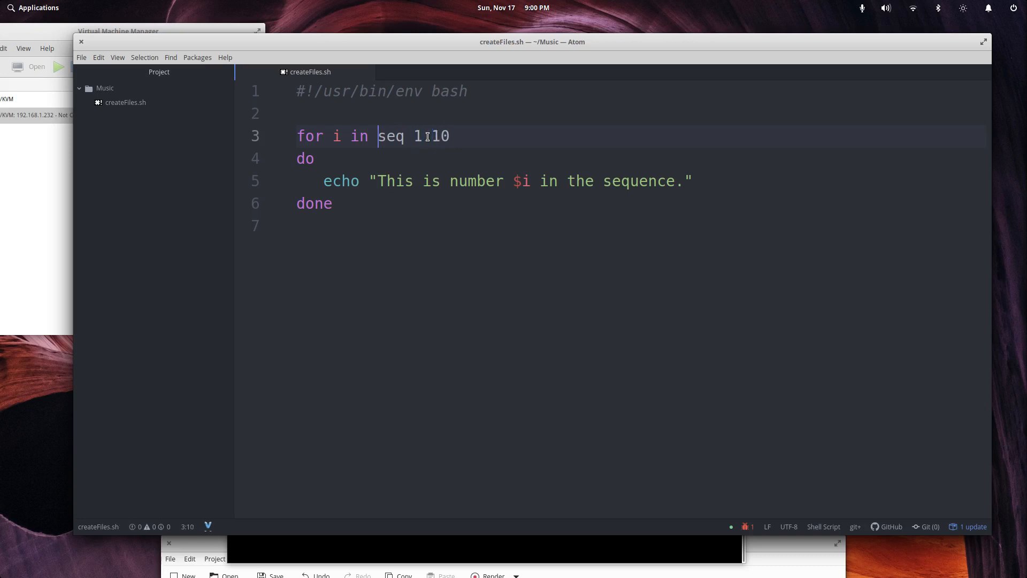
text(`)
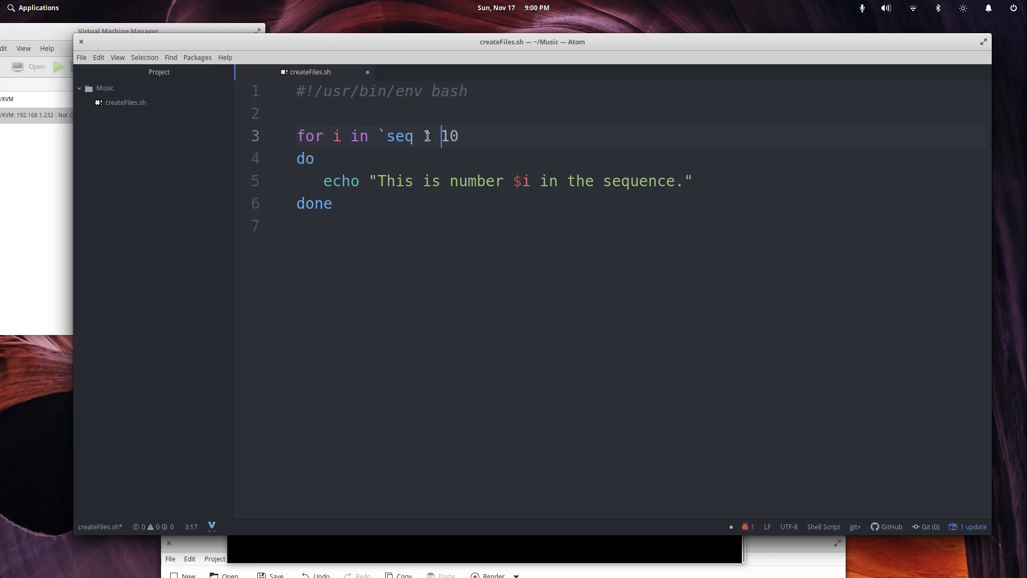
text(`)
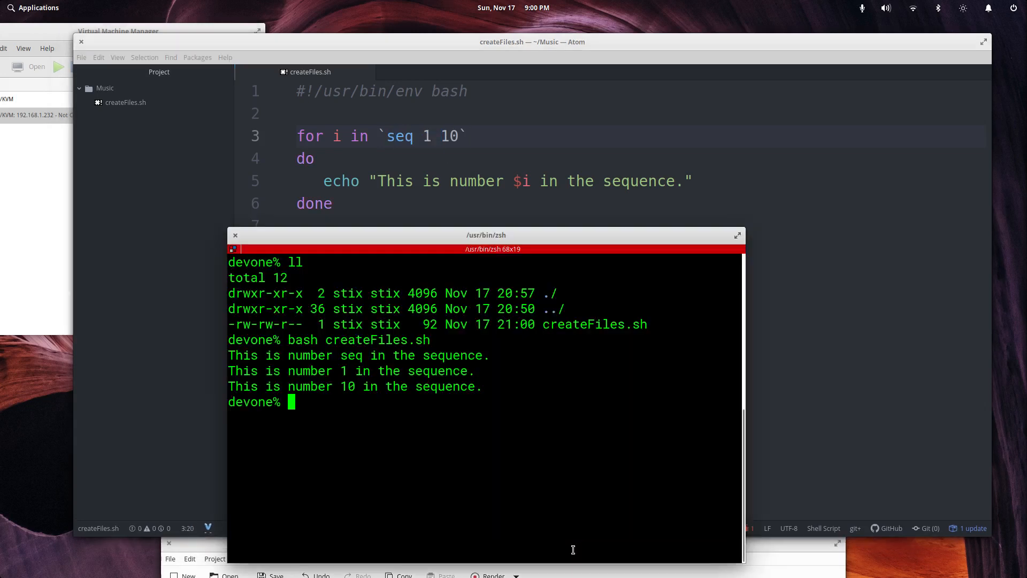
- Rerun bash createFiles.sh and confirm "This is number" lines for 1 through 10
text(bash createFiles.sh)
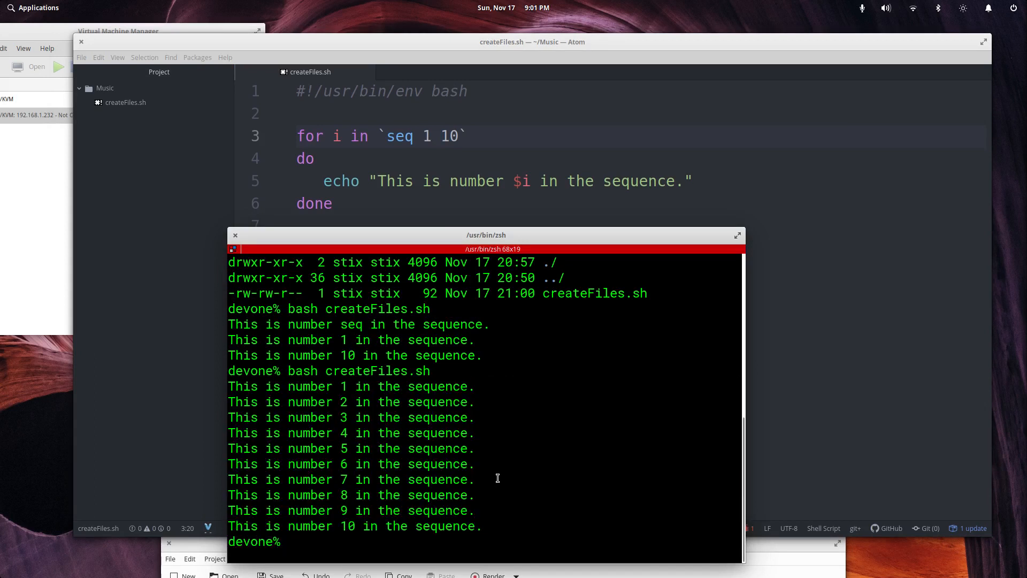
drag(485, 234, 634, 122)
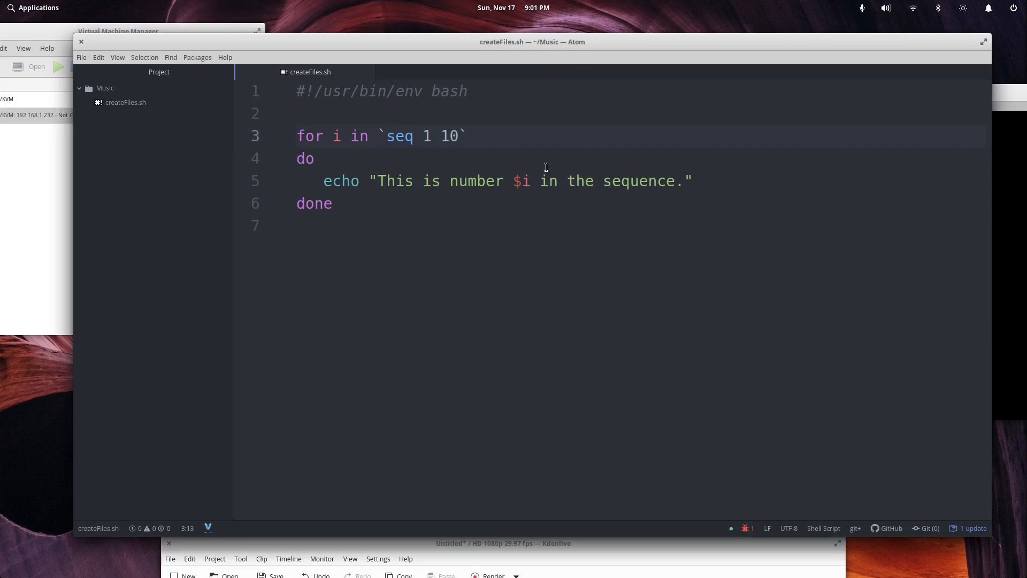
- Type people=(johny ashley sam george brent) on a new line above the loop
click(314, 158)
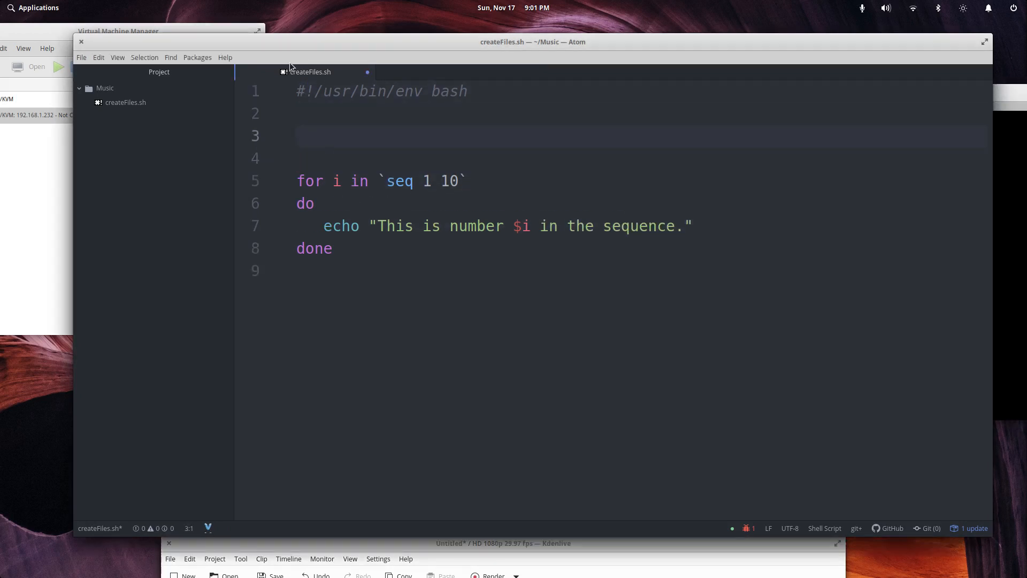
text(peop)
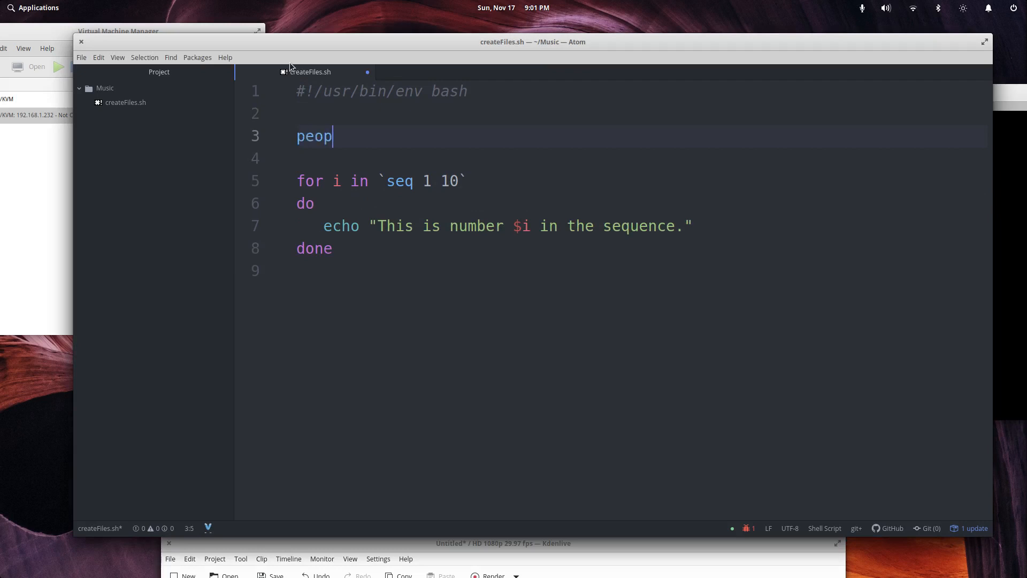
text(le=)
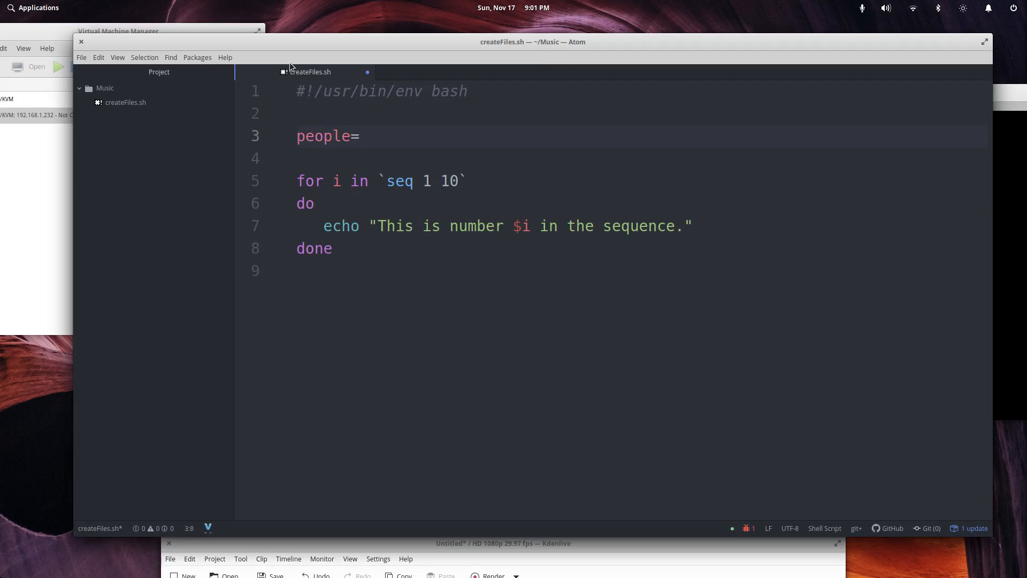
click(360, 135)
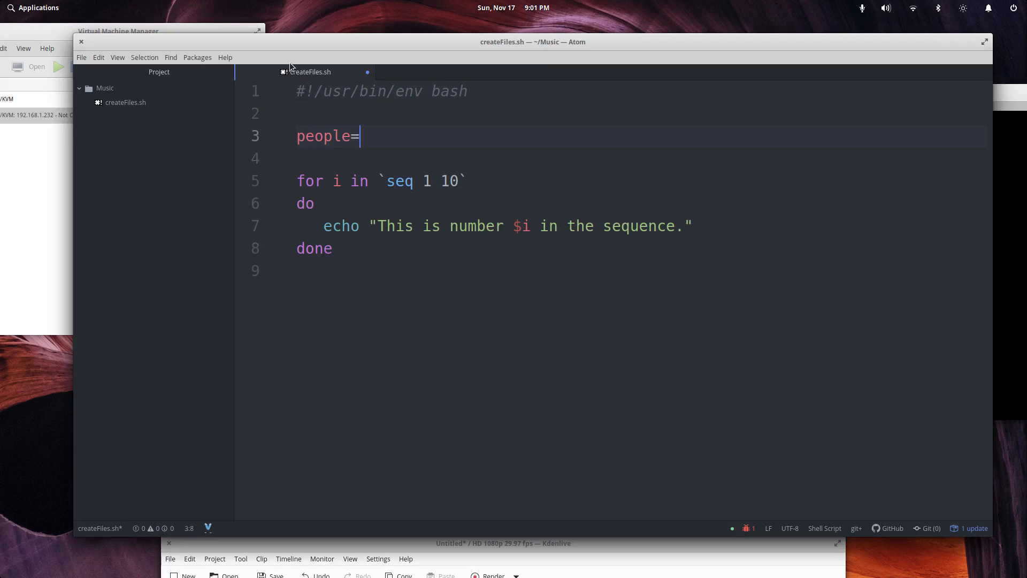
text(())
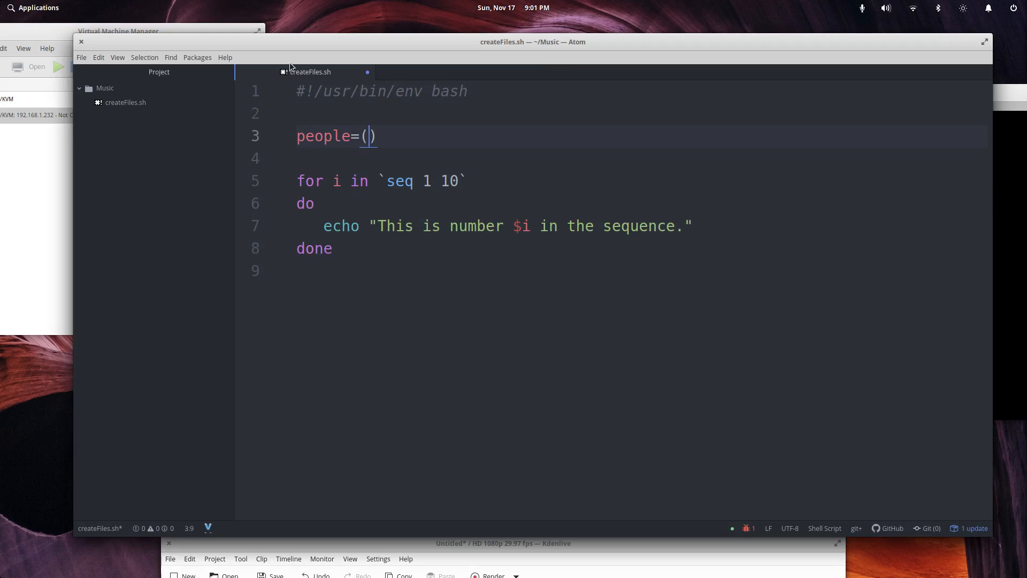
text(johny)
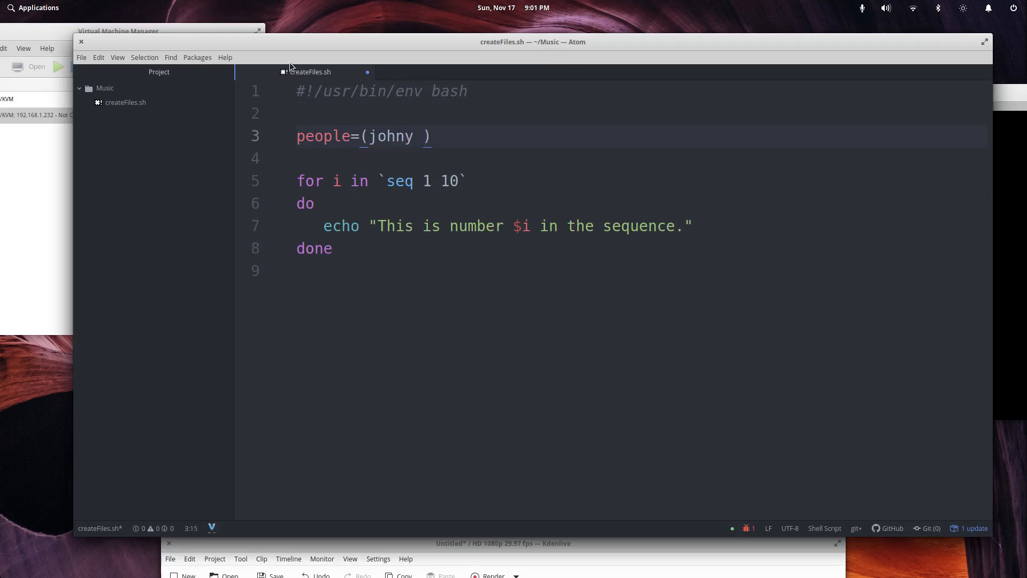
text(ashley)
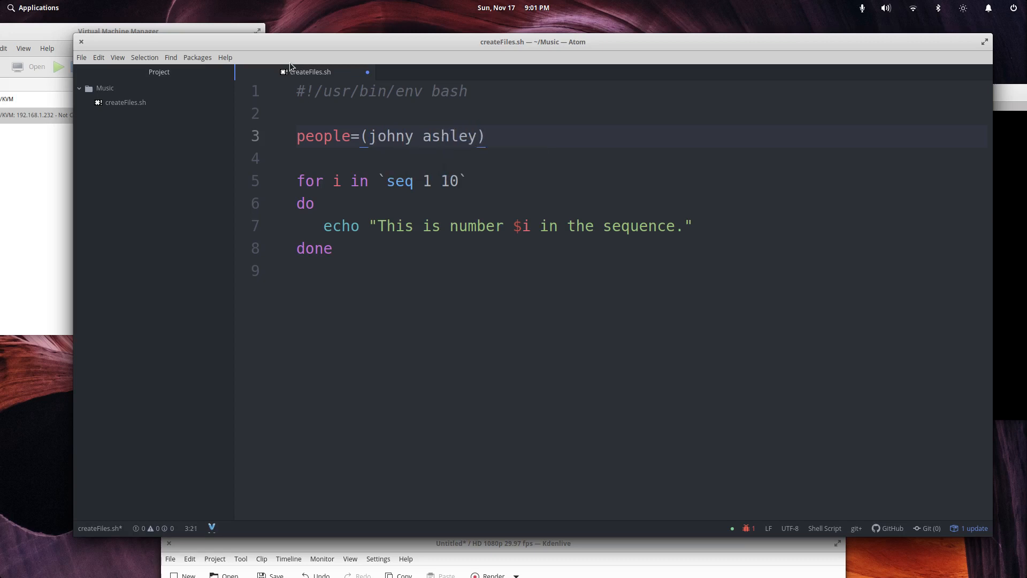
text(sam g)
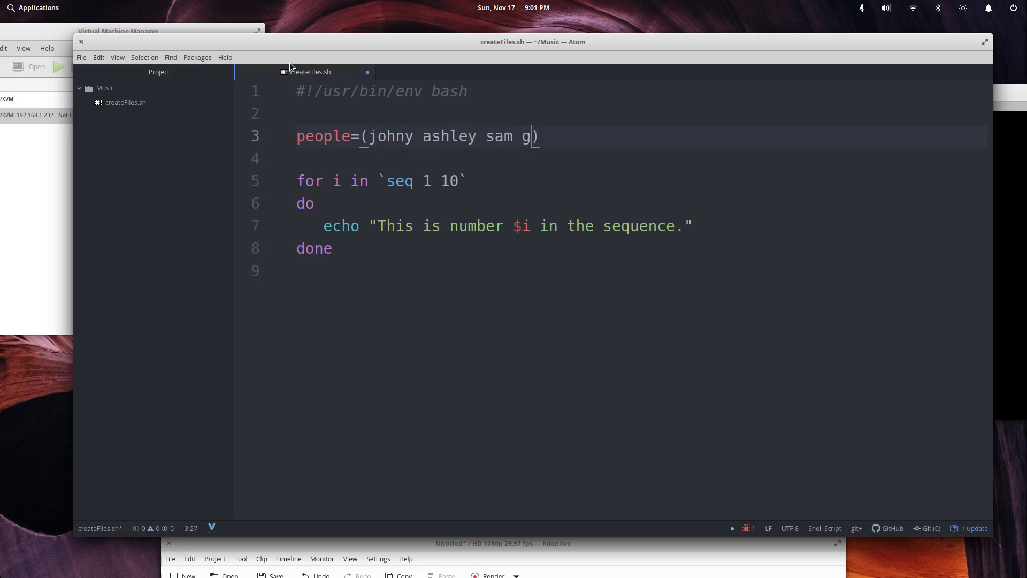
text(eorge)
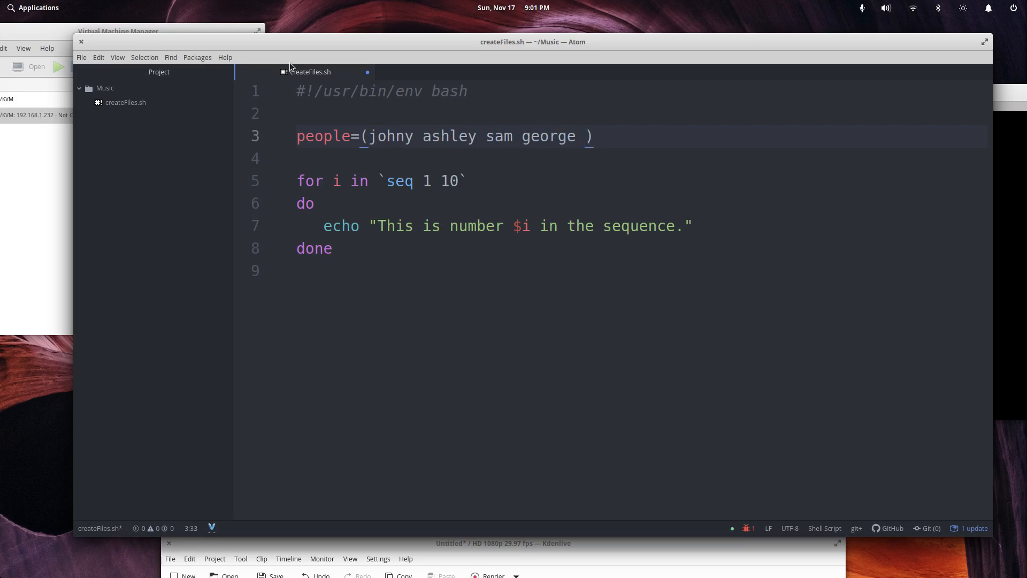
text(brent)
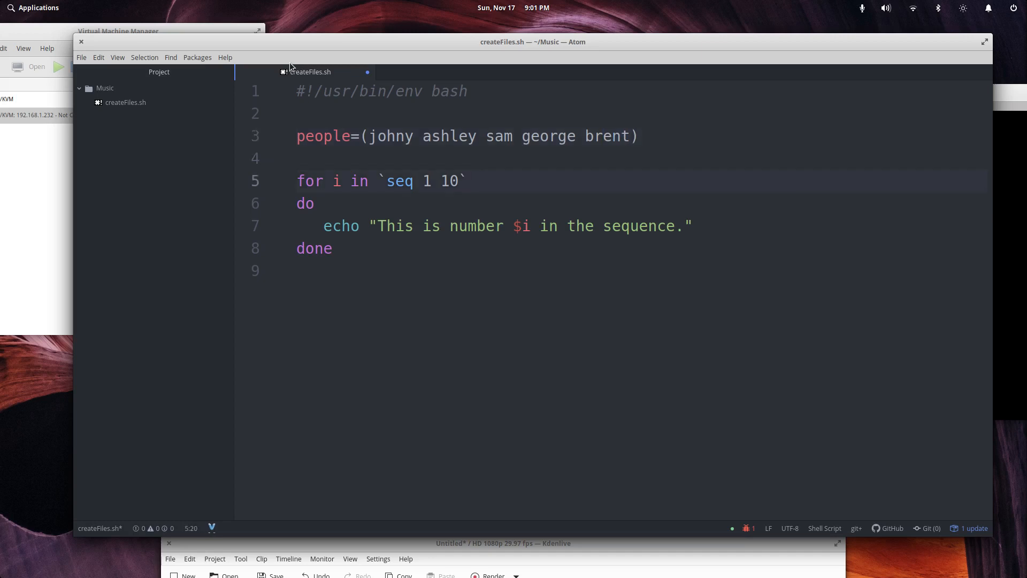
- Replace the seq 1 10 loop list with ${people[*]}
key(BackSpace)
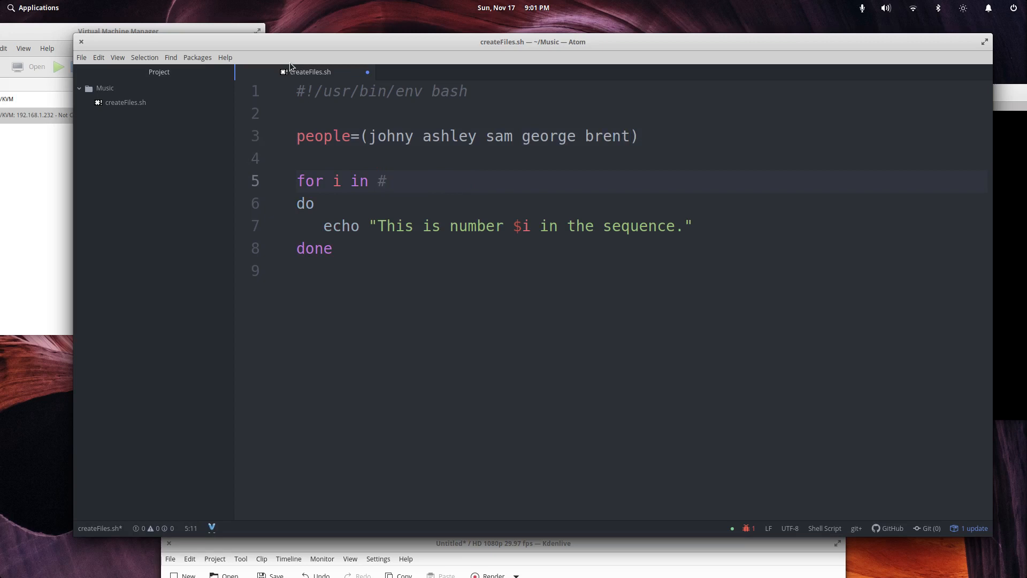
text(3)
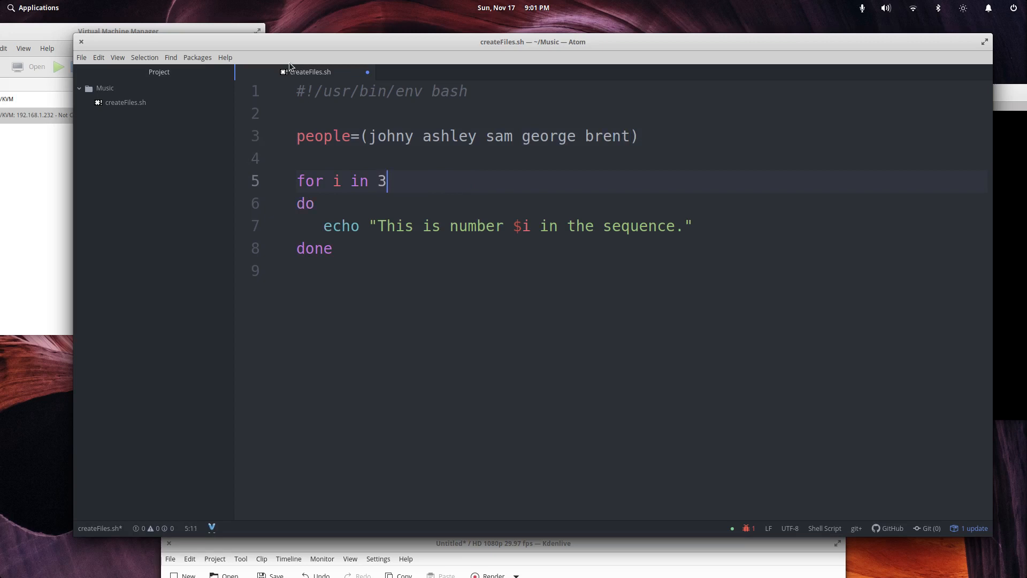
text($)
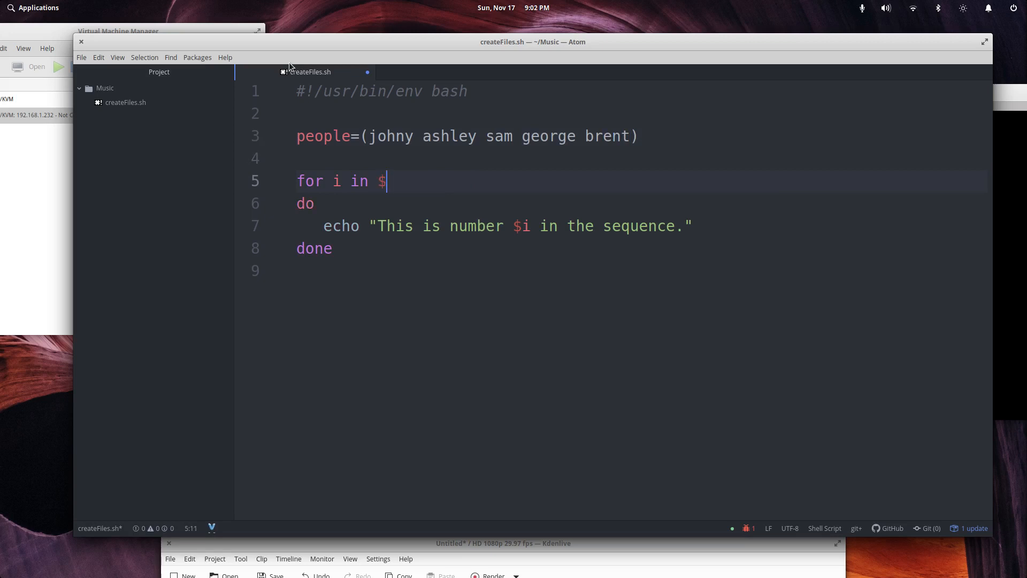
text({)
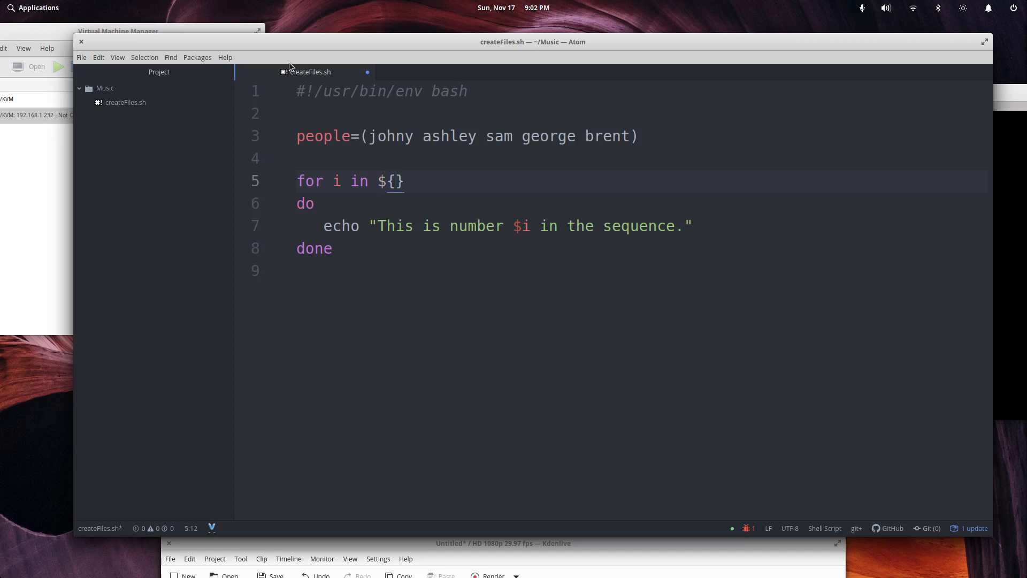
text(people[)
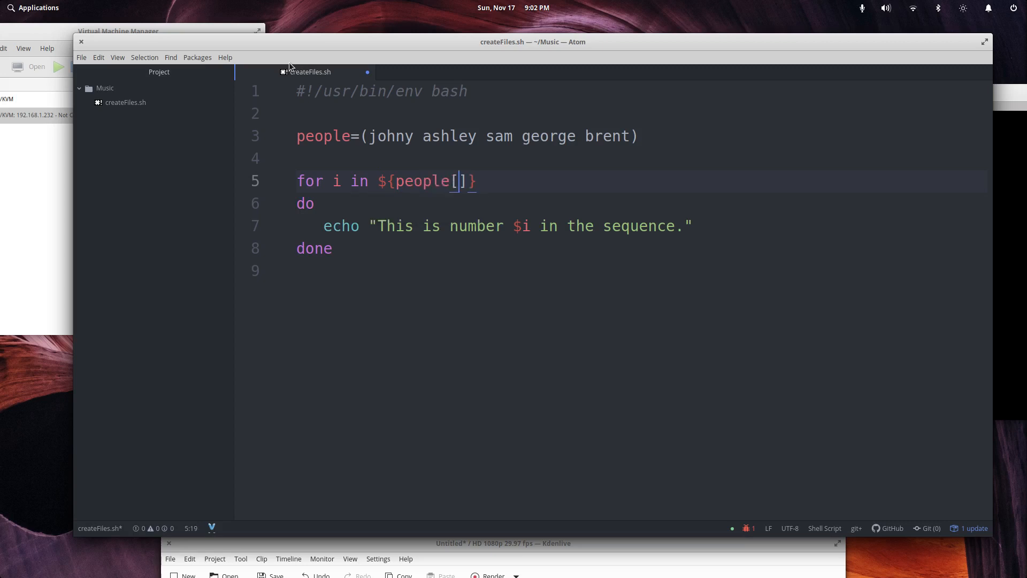
text(*)
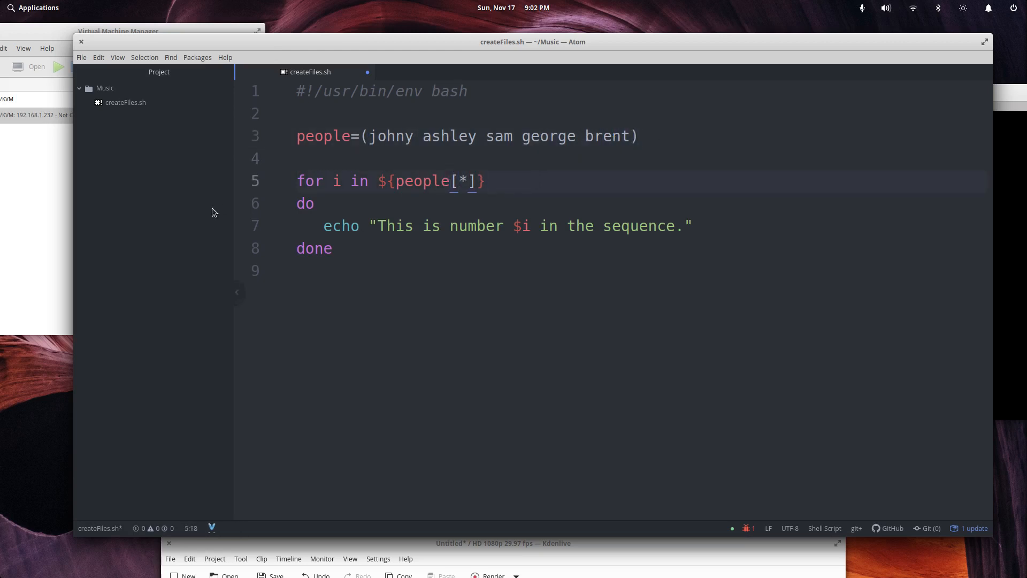
- Select and delete the word "number" from the echo message
click(348, 188)
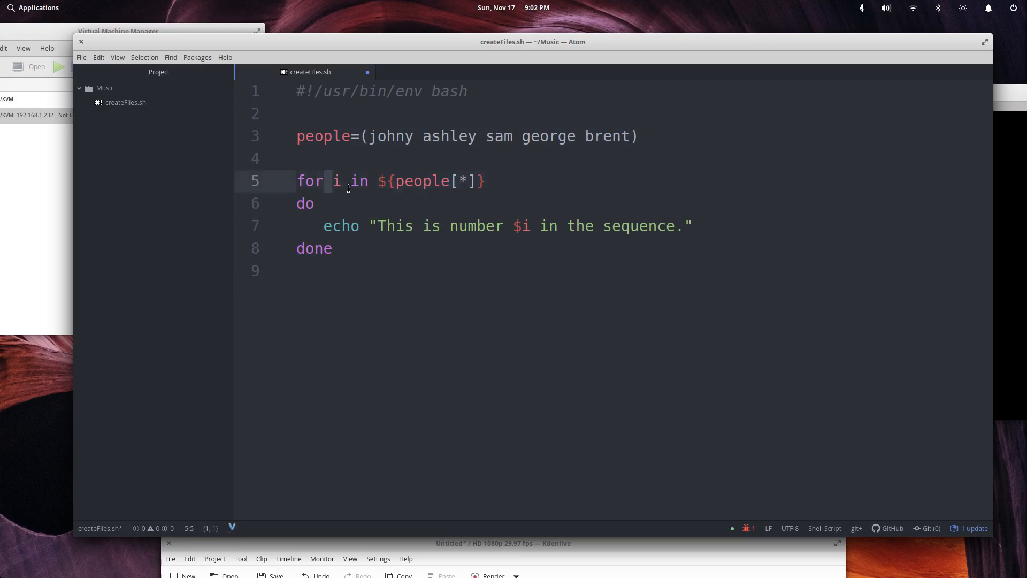
double_click(422, 180)
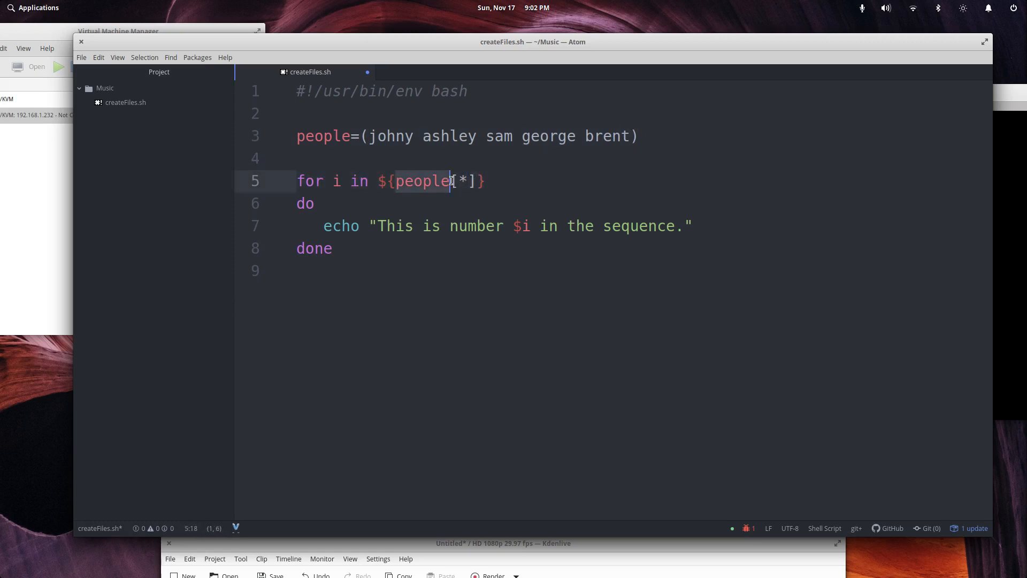
double_click(340, 226)
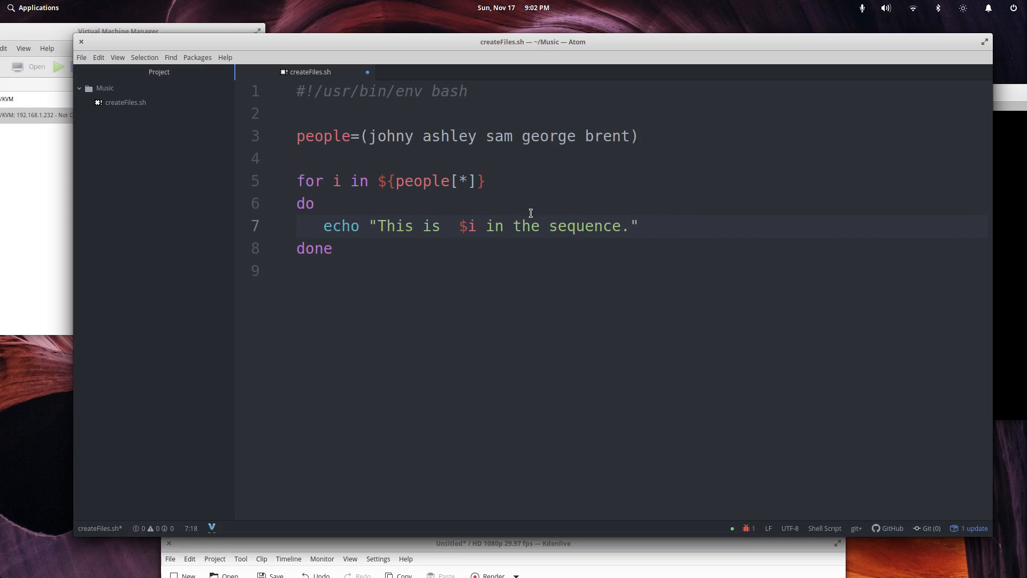
- Retype the loop's echo message as "Hi, my name is $i!" and save createFiles.sh
text(p)
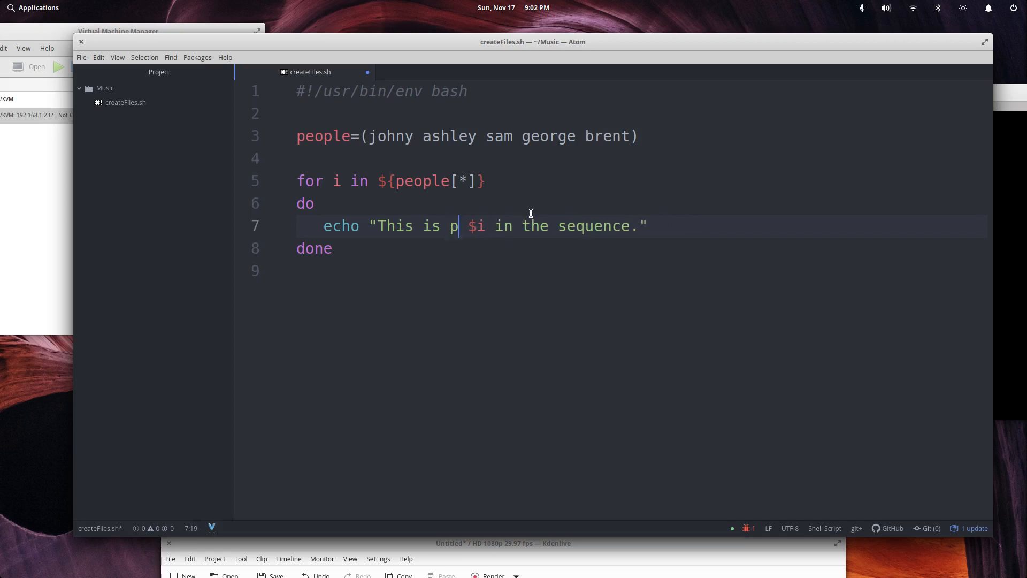
key(BackSpace)
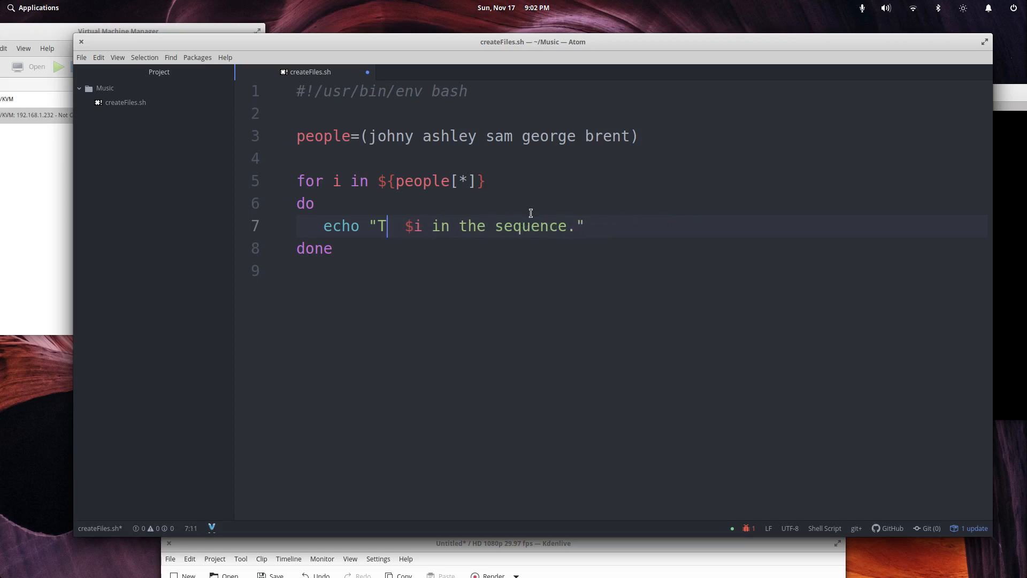
text(H)
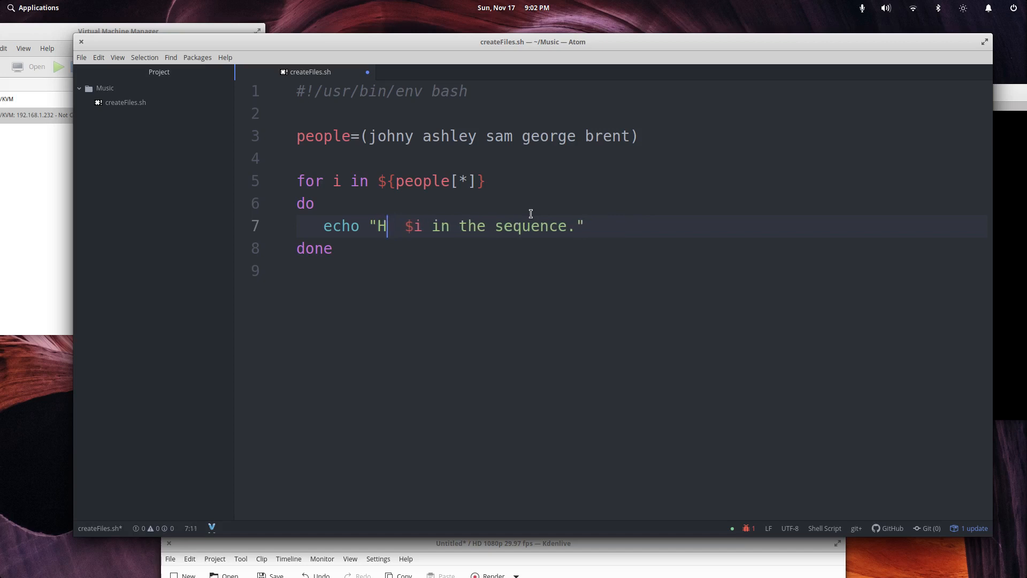
text(i, my name is $i!")
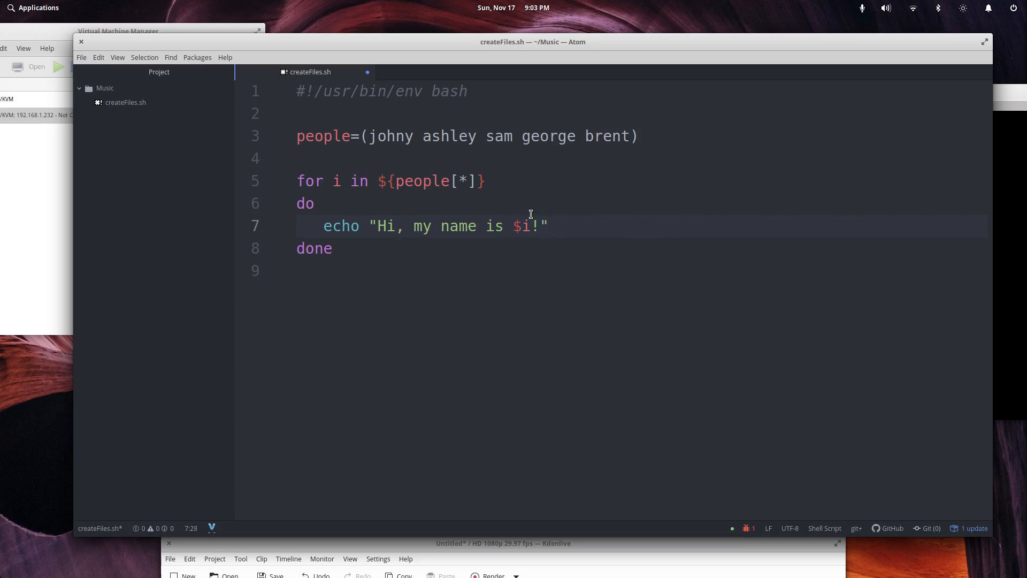
click(332, 248)
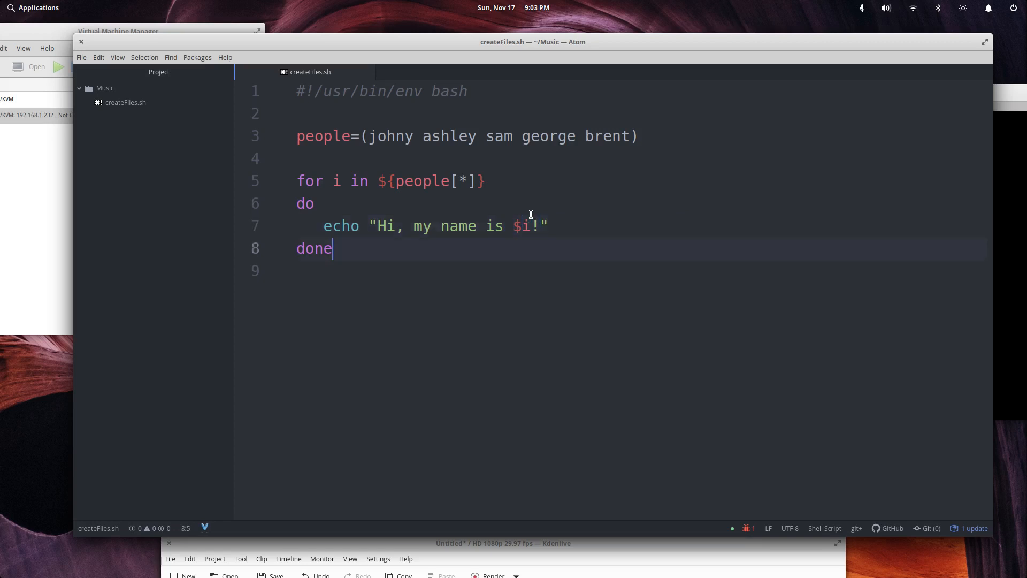
mouse_move(395, 154)
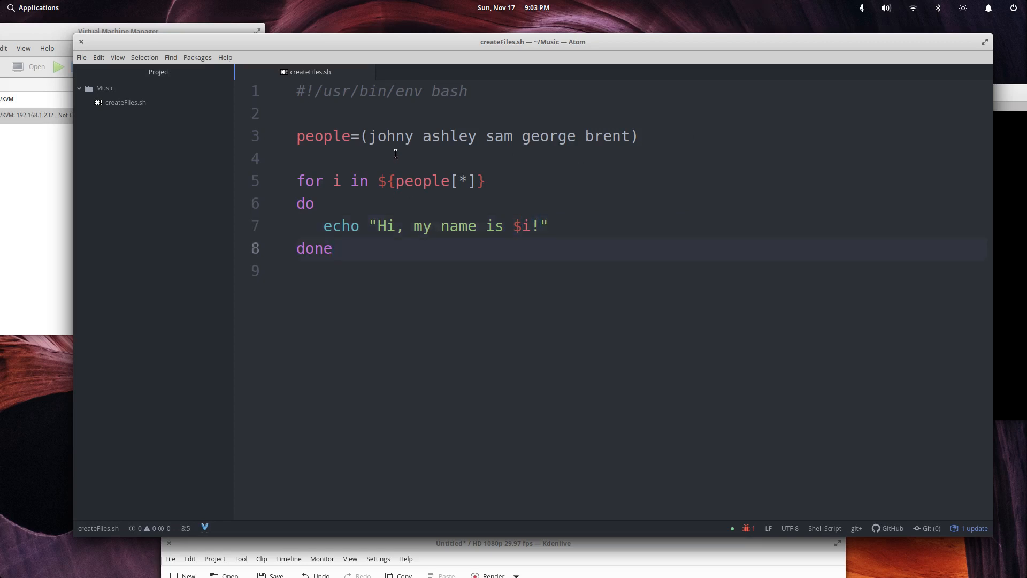
click(515, 135)
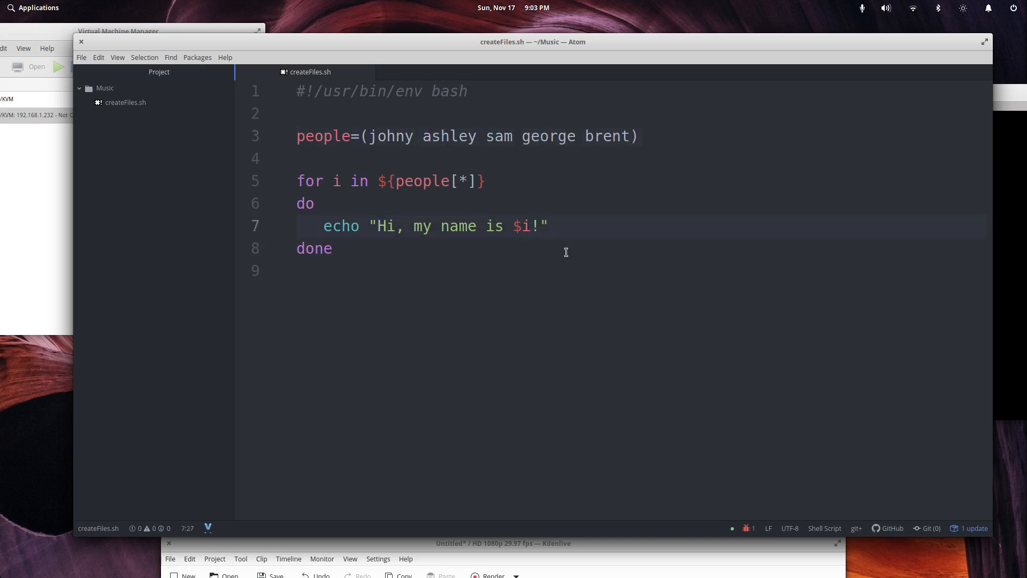
click(528, 225)
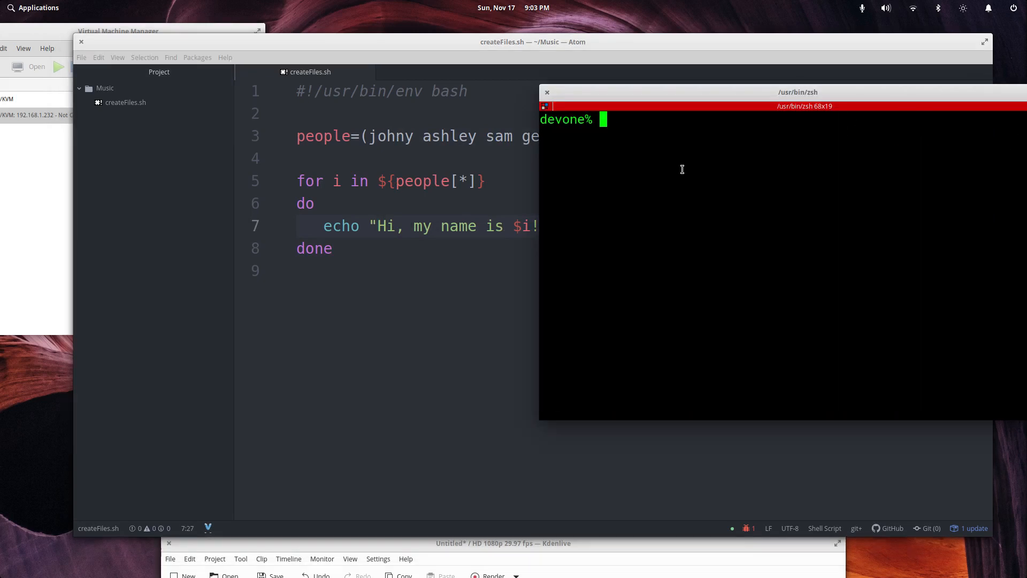
- Run 'bash createFiles.sh' in the zsh terminal
text(bash createFiles.sh)
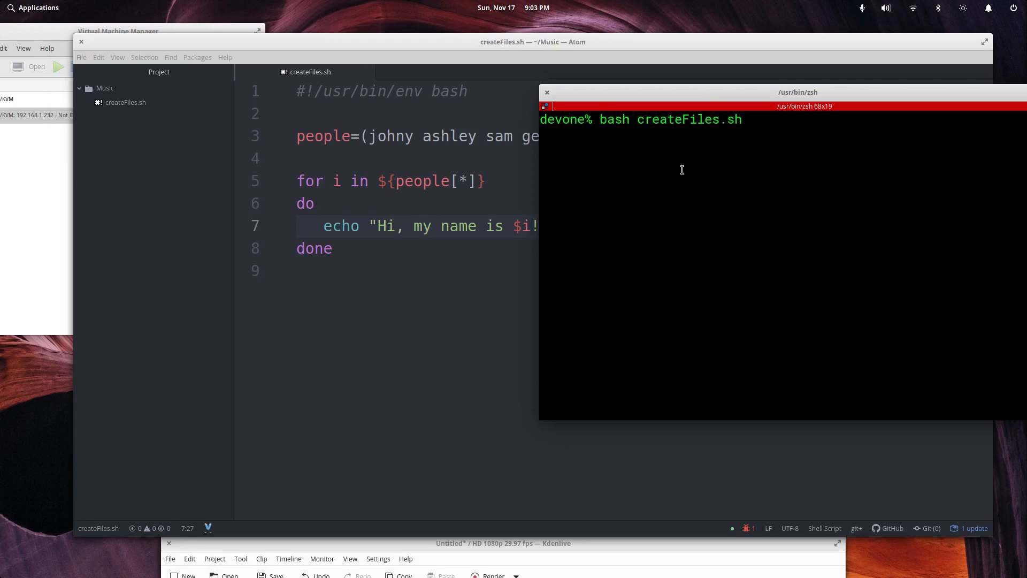
key(Return)
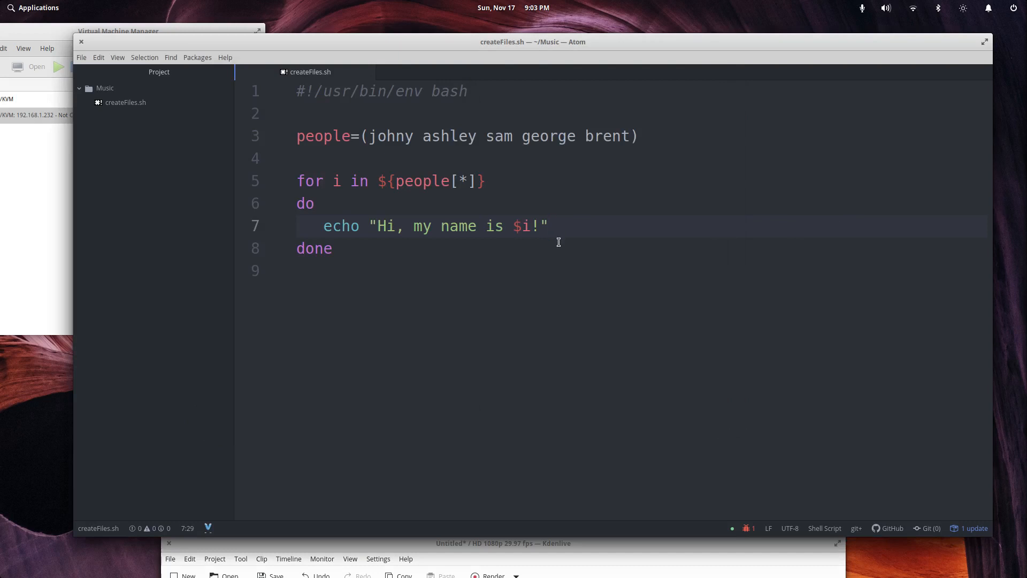
- Clear the people array name on line 3 and replace the first name with January
click(548, 225)
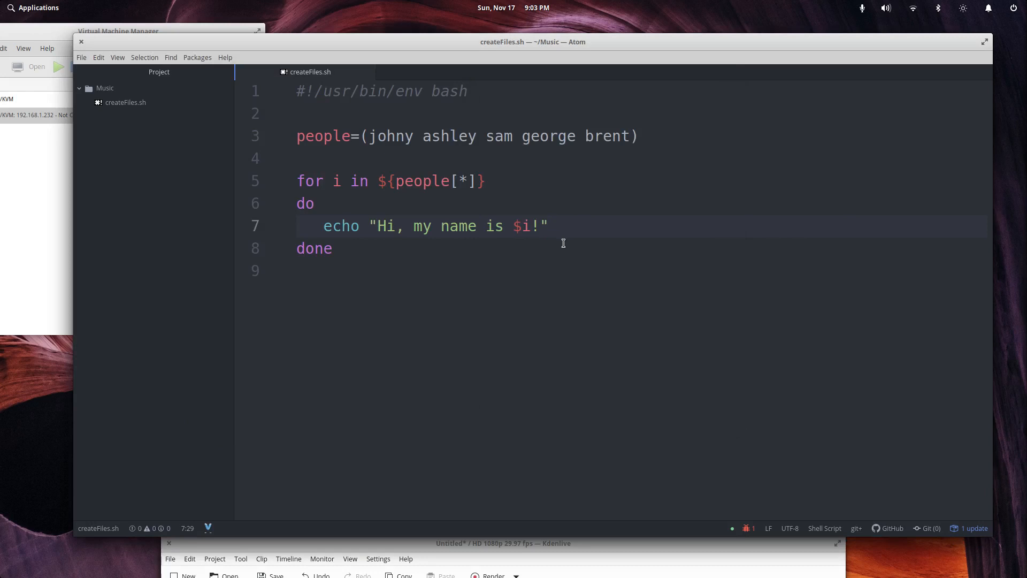
click(627, 136)
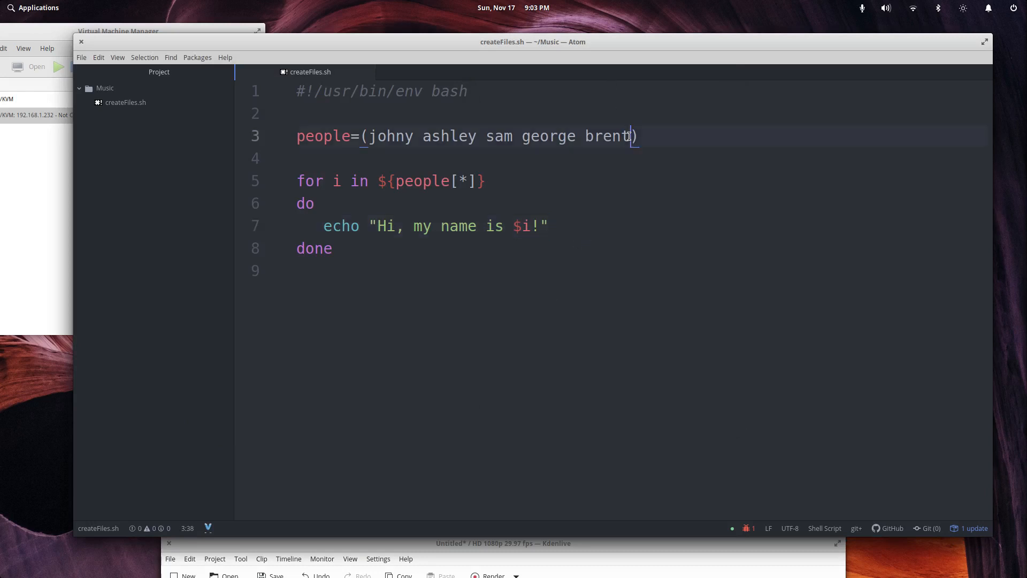
click(352, 135)
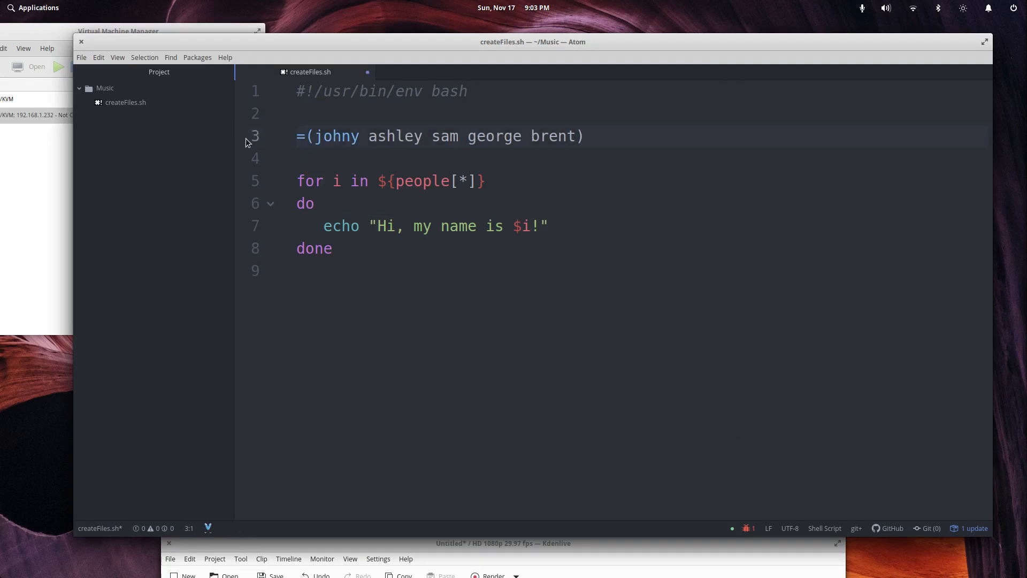
click(296, 135)
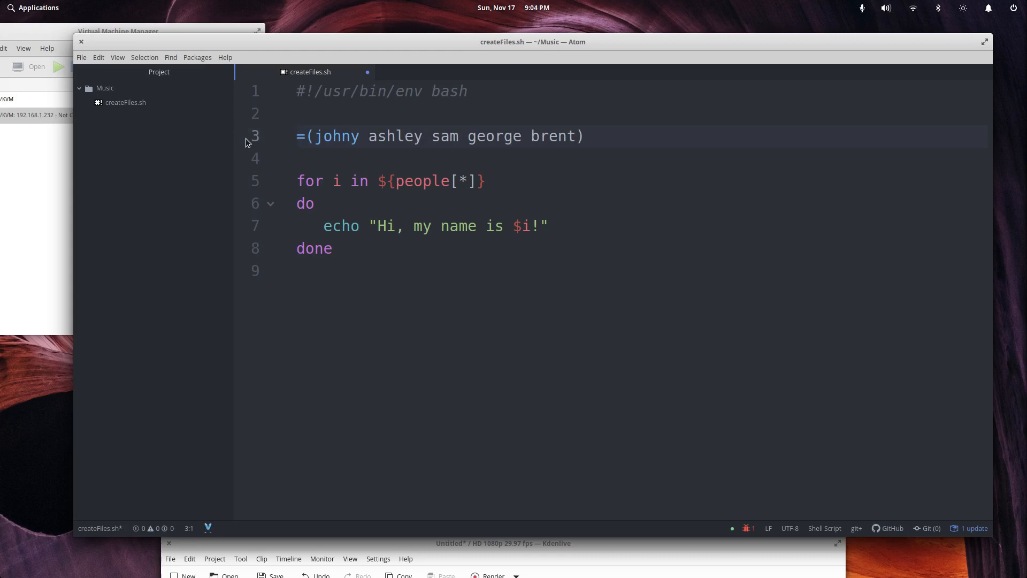
text(filen)
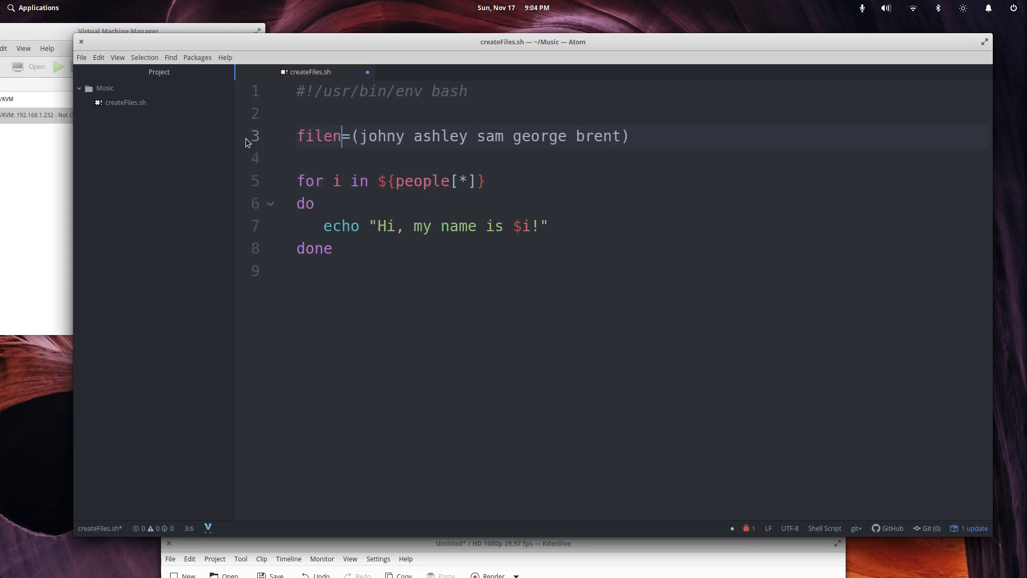
text(ames)
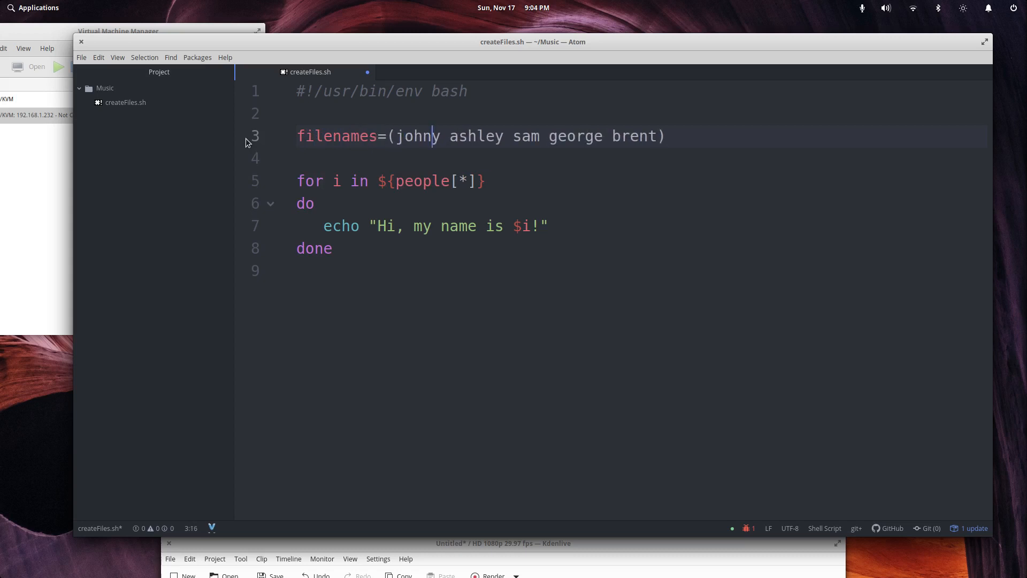
key(BackSpace)
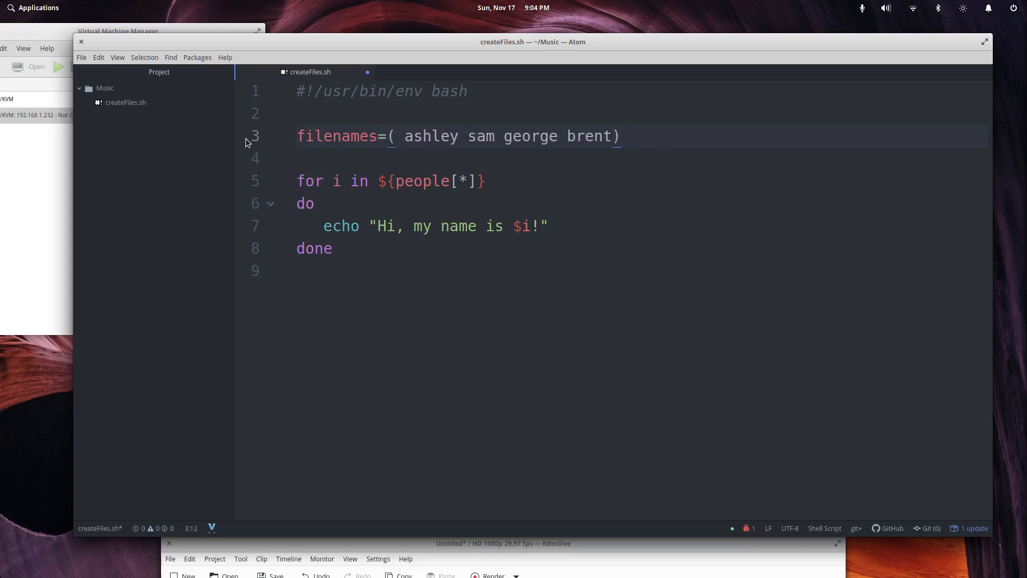
text(firs)
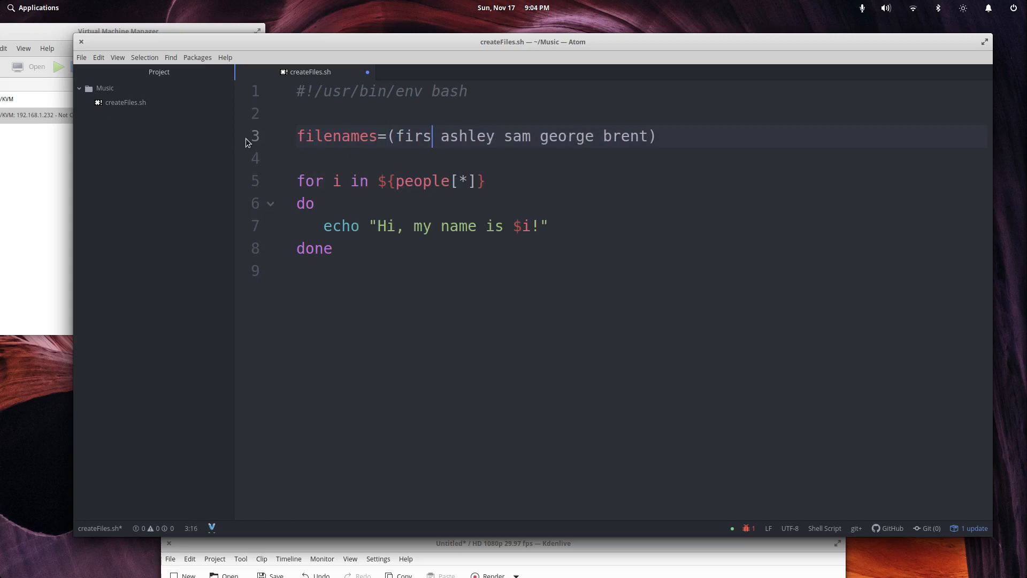
key(BackSpace)
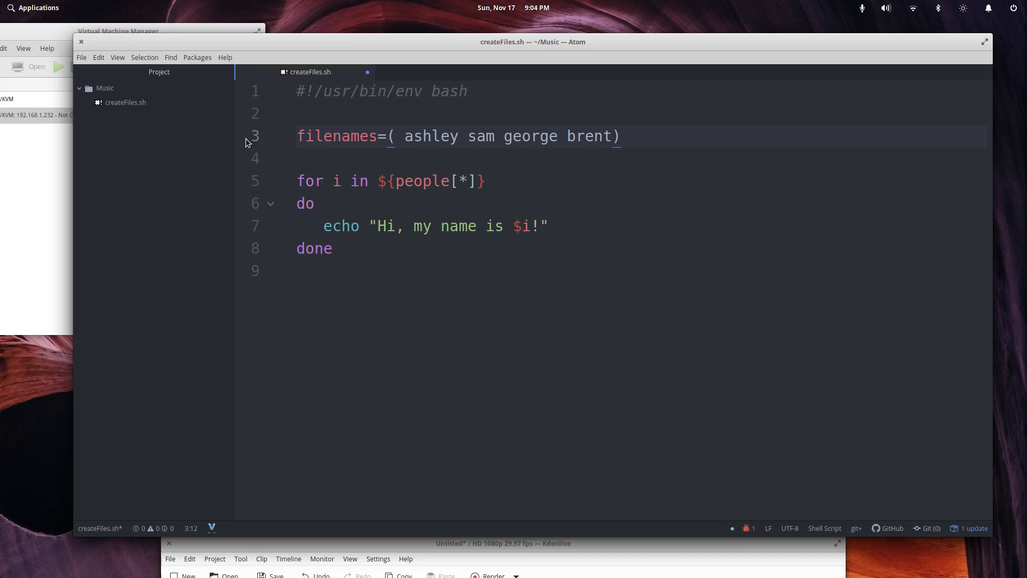
text(January)
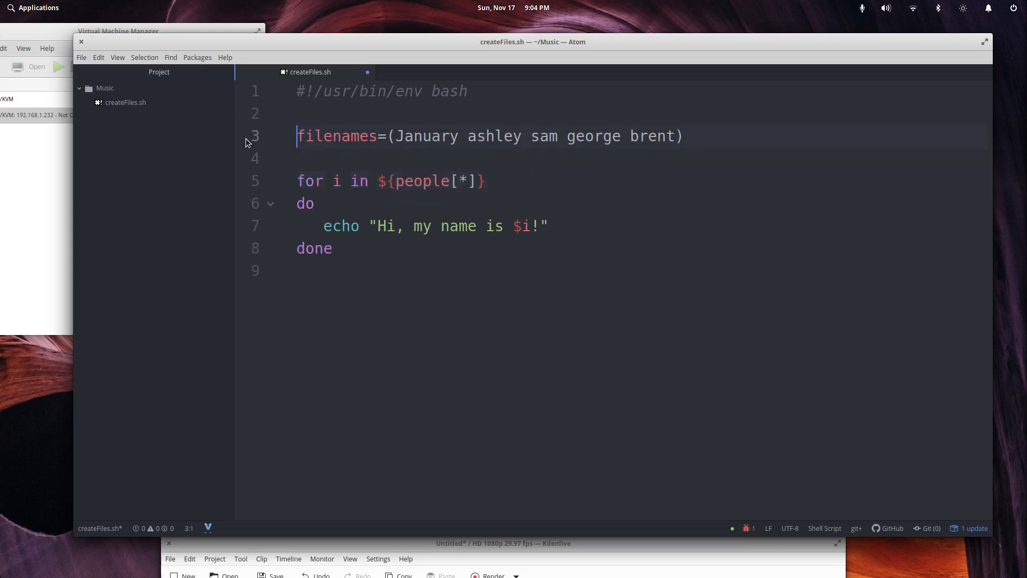
- Fill the array with abbreviated months: Feb, Mar, Apr, May, Jun, Jul
click(684, 135)
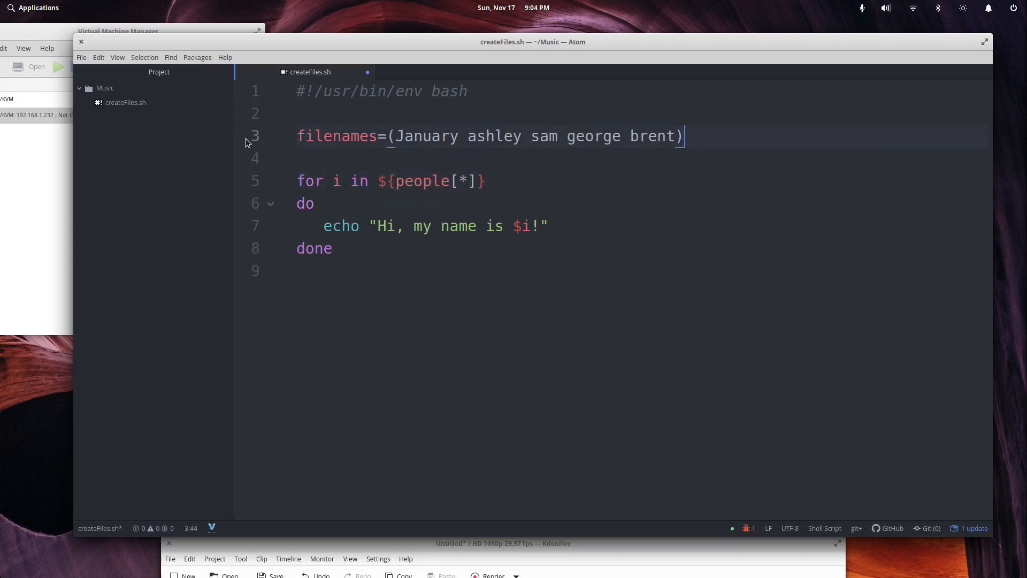
key(BackSpace)
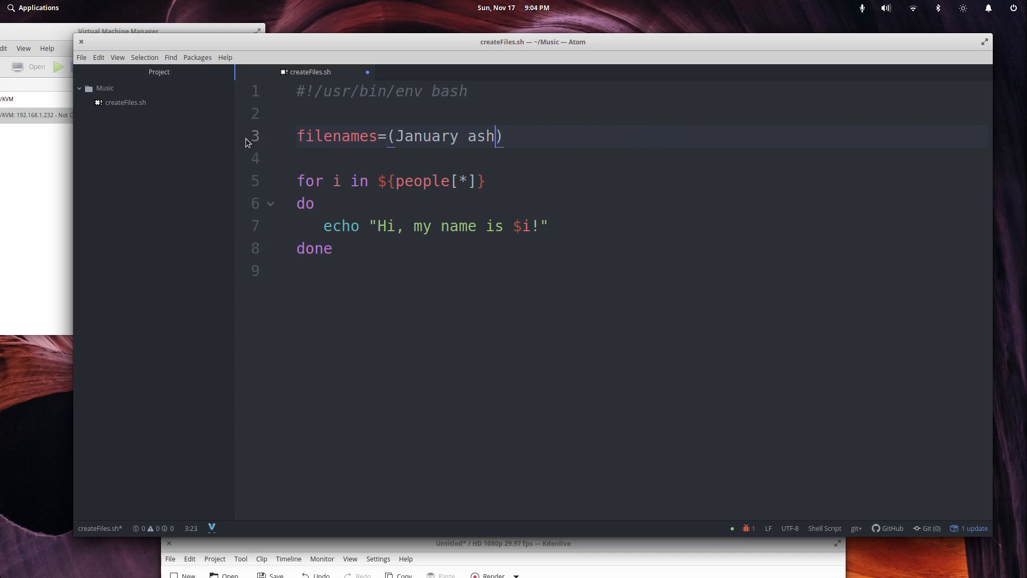
text(Febr)
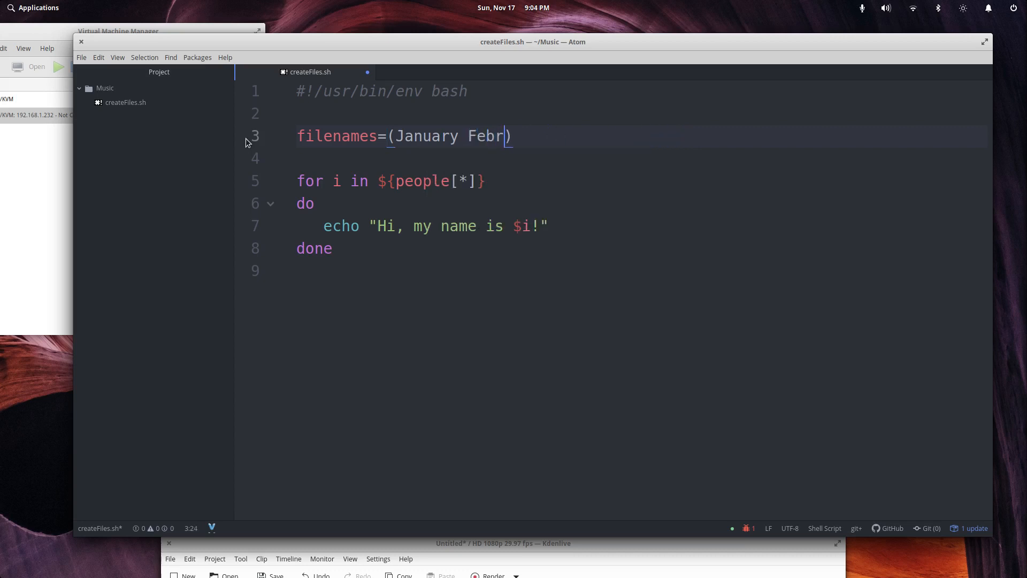
text(ur)
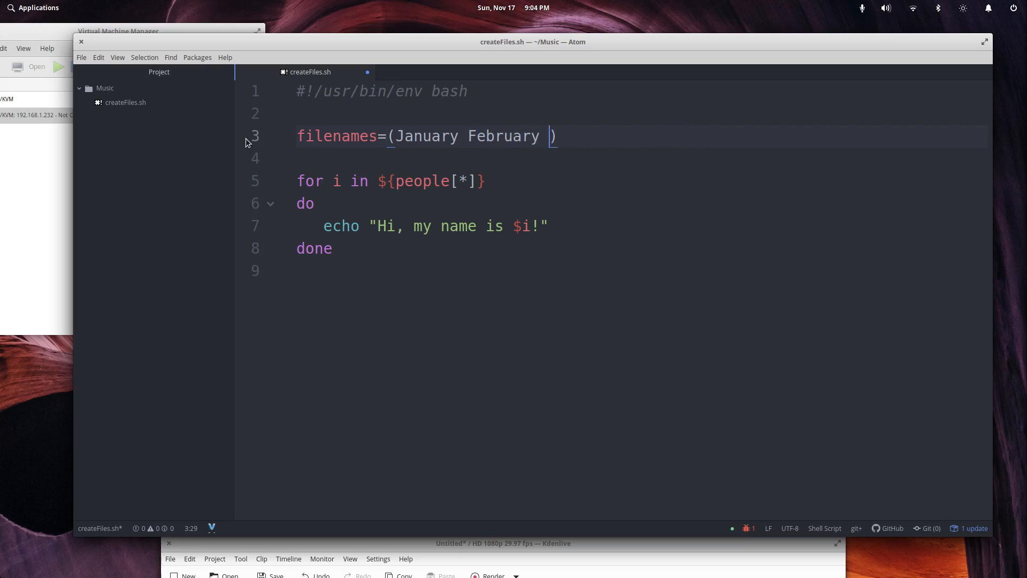
key(BackSpace)
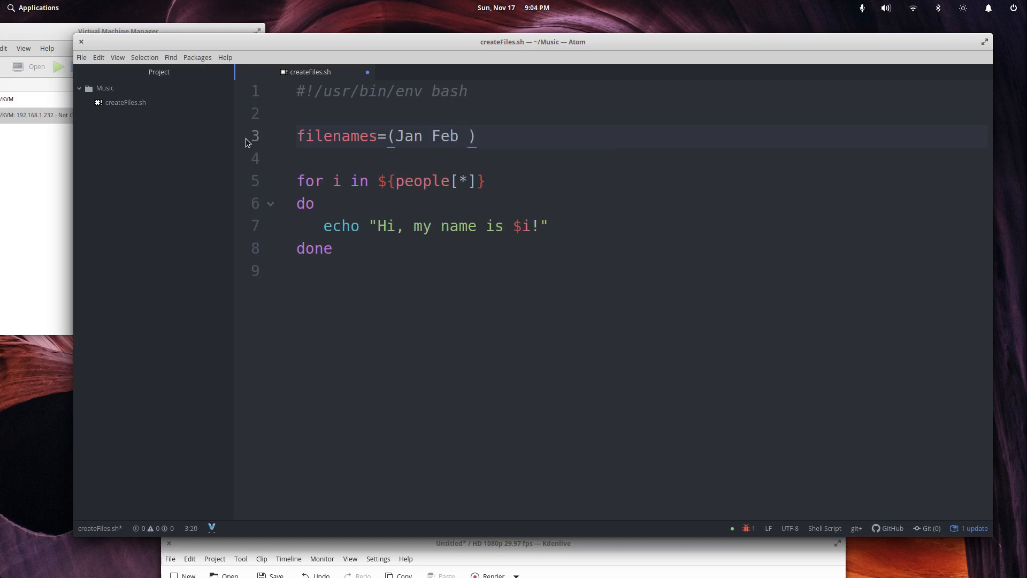
text(Mar Apr)
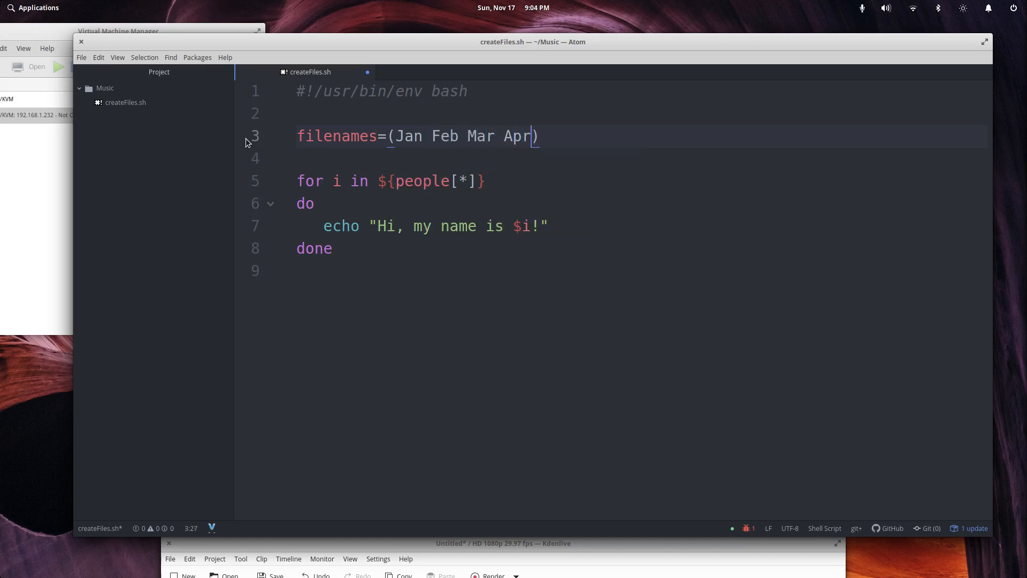
text(May)
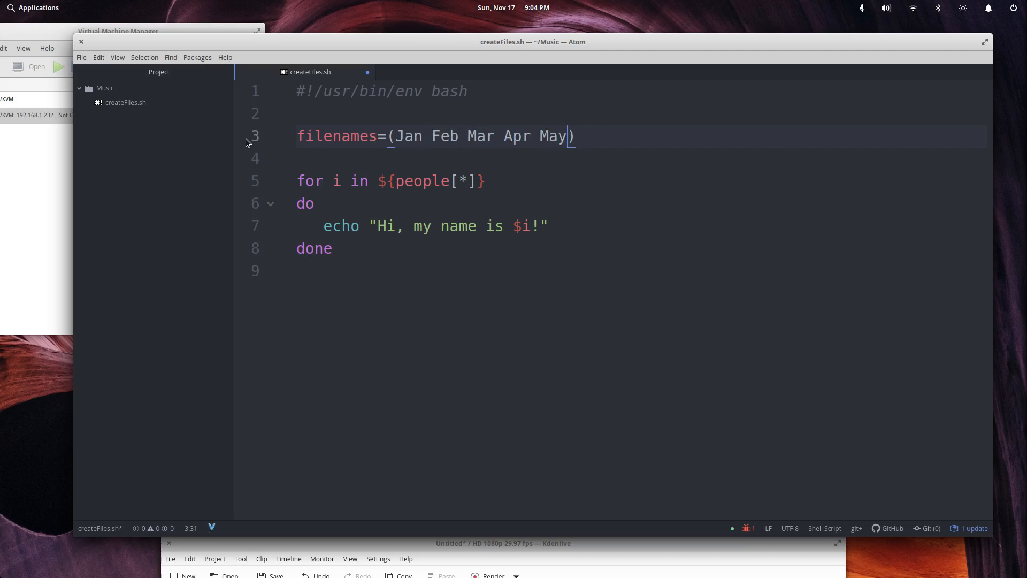
text(Jun)
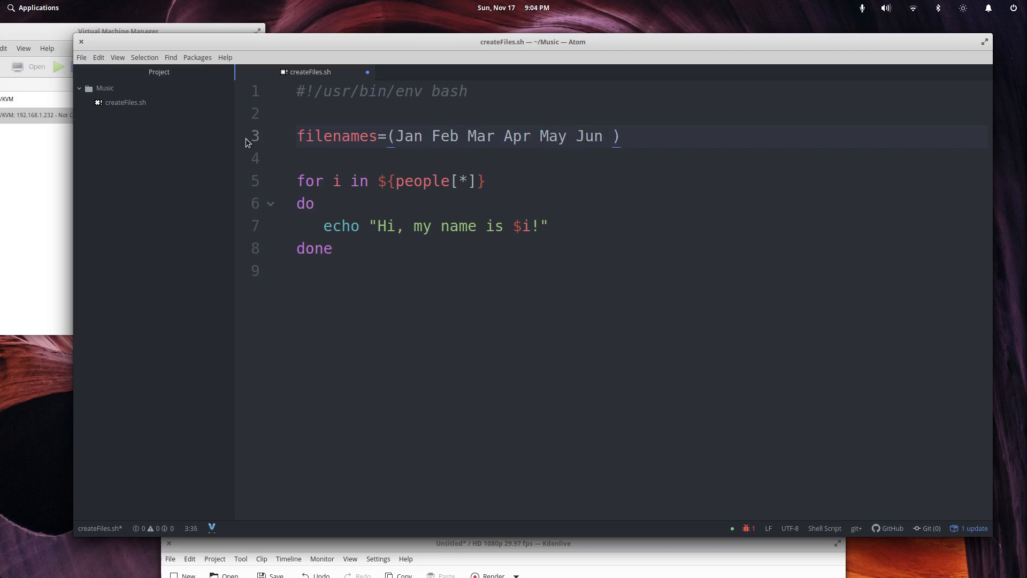
click(611, 136)
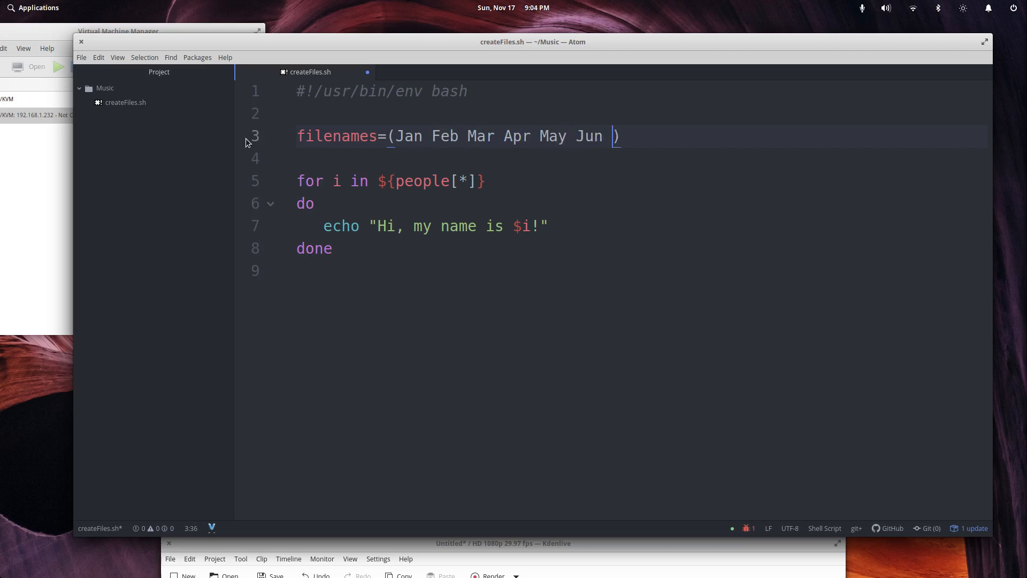
text(Jul Aug)
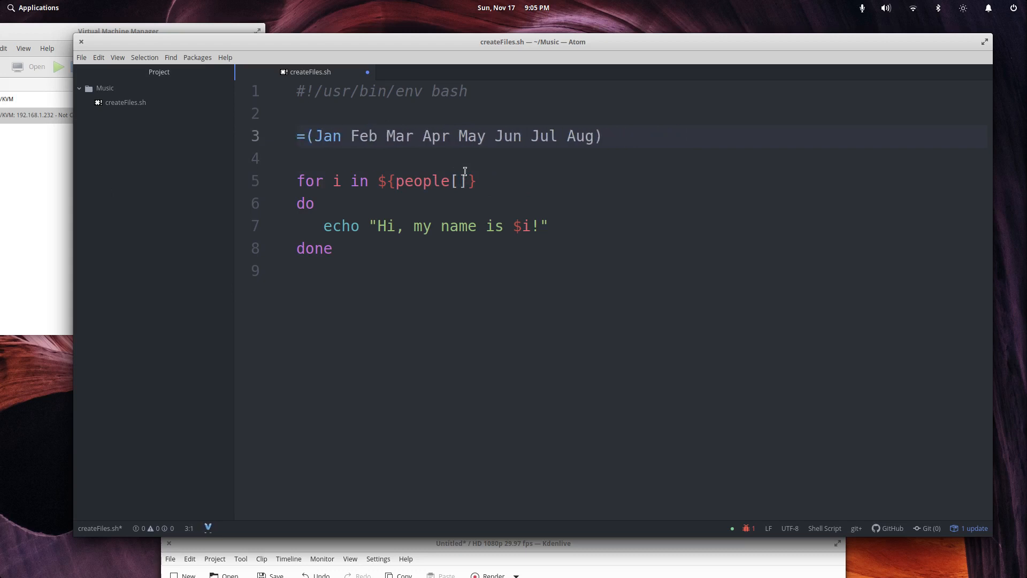
- Name the month array filenames and make the for loop use ${filenames[*]}
text(months)
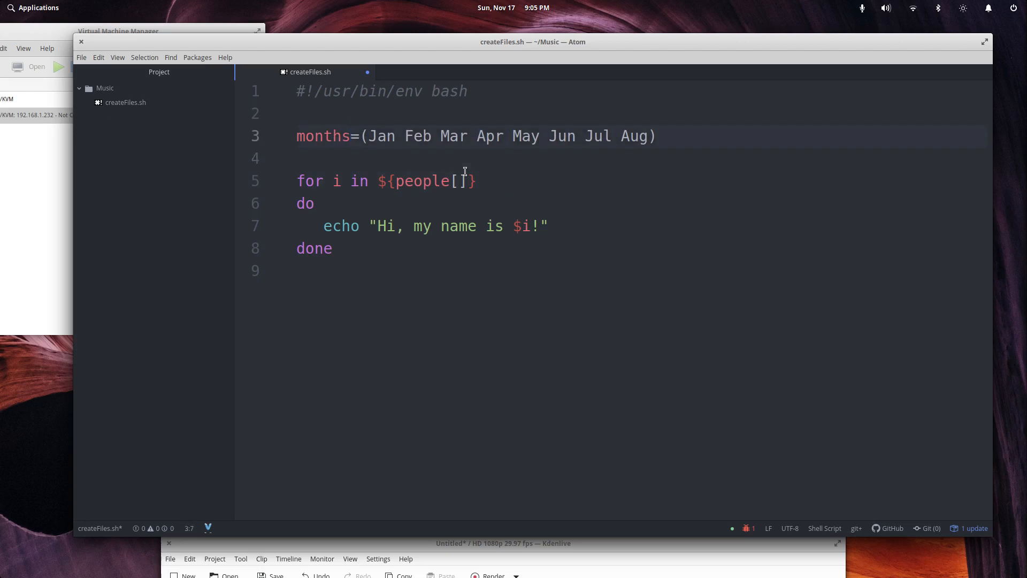
text(file)
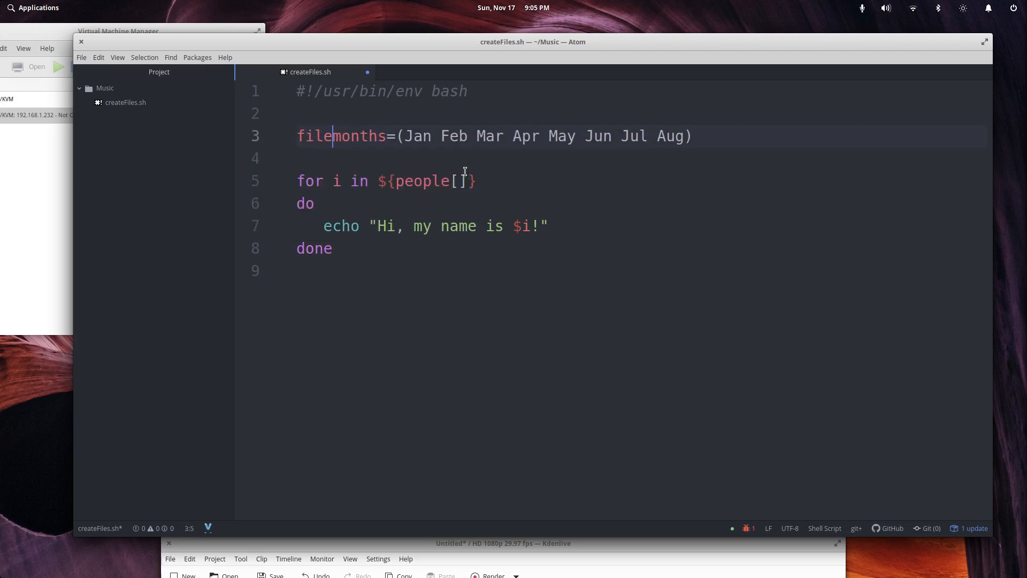
key(Backspace)
text(name)
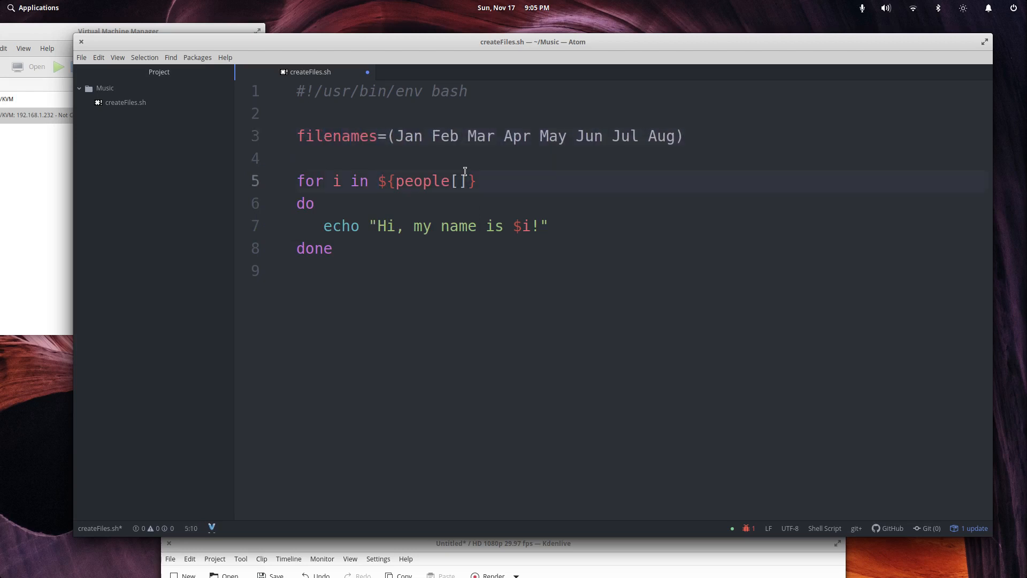
key(BackSpace)
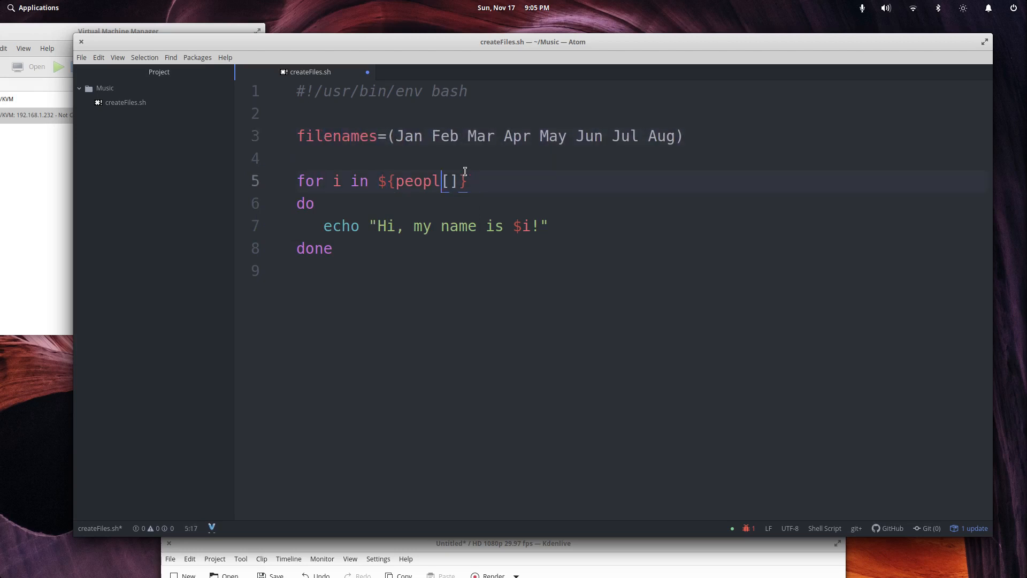
text(file)
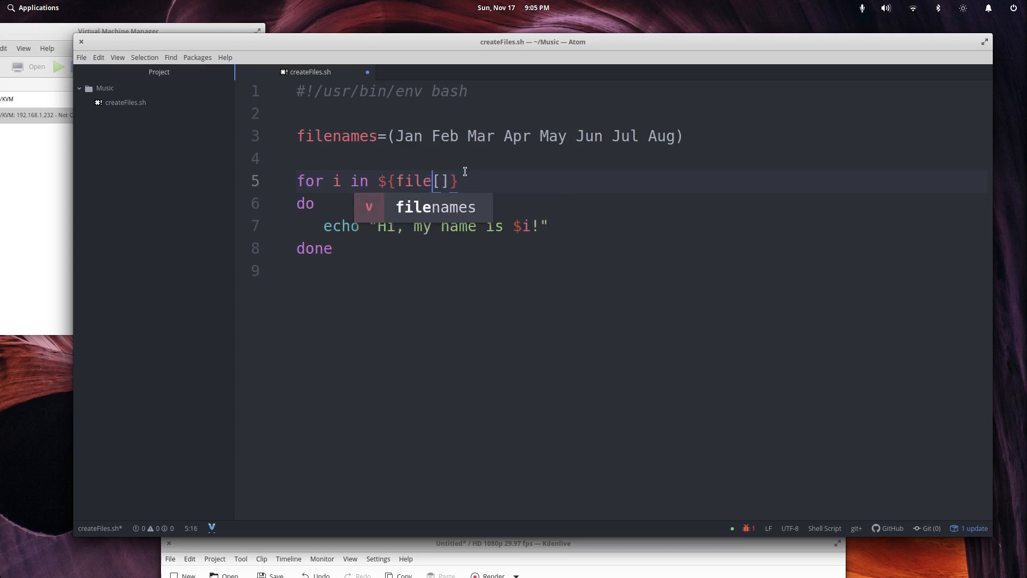
key(Tab)
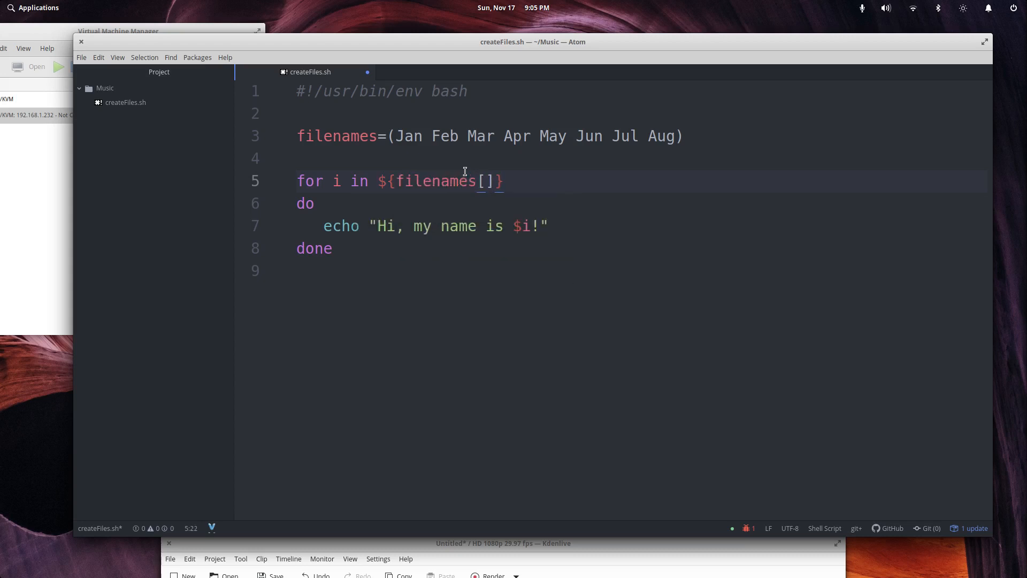
text(*)
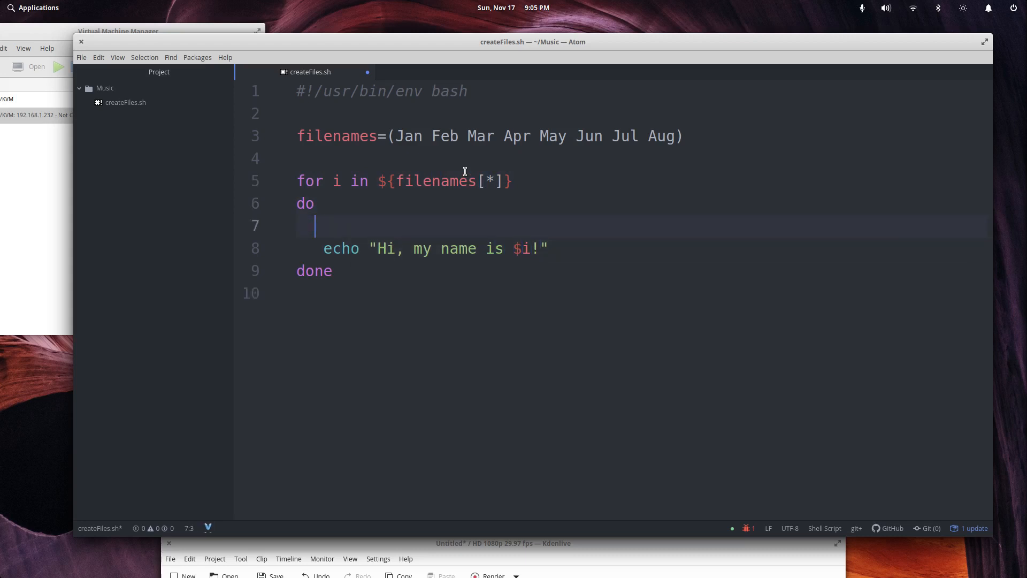
- Rename the loop variable to month and make the echo read "This is the file for month $i!" >>
key(Backspace)
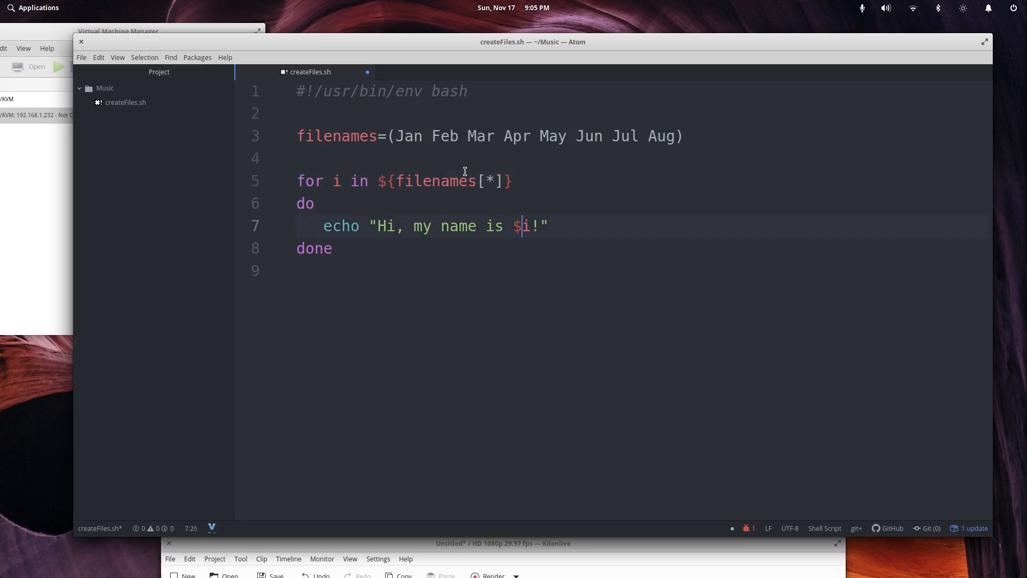
key(BackSpace)
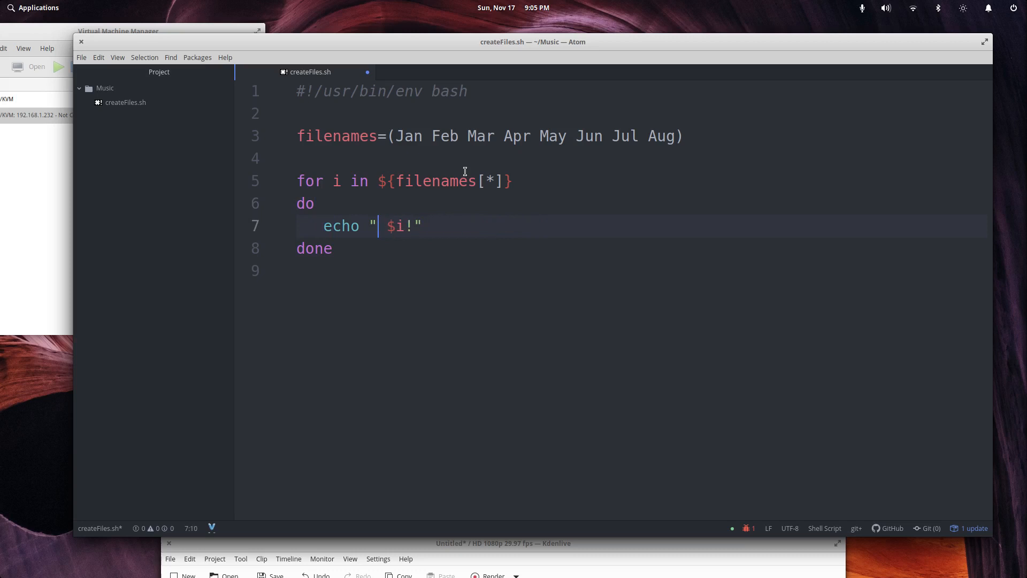
text(th)
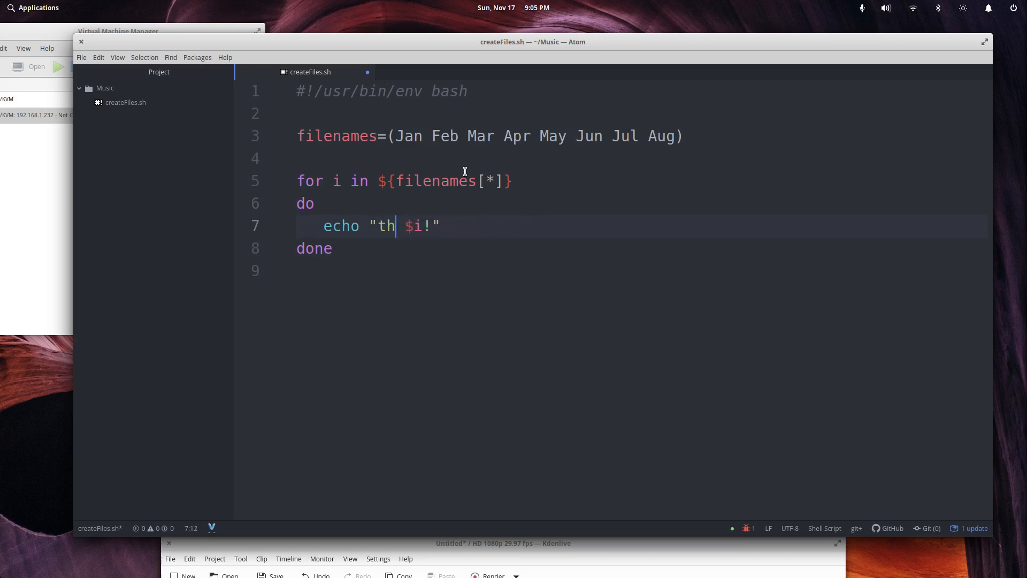
text(j)
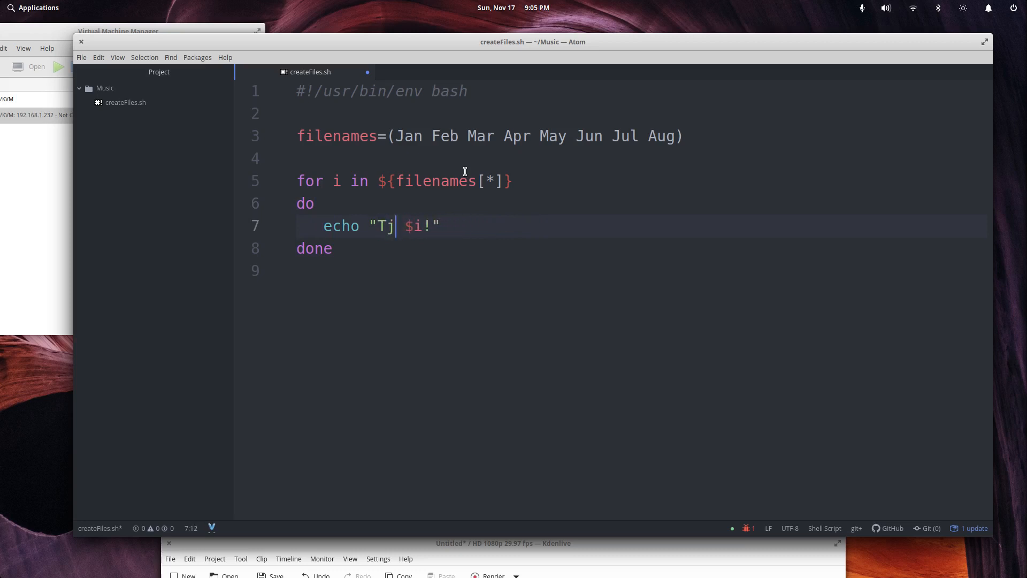
text(his is the file for)
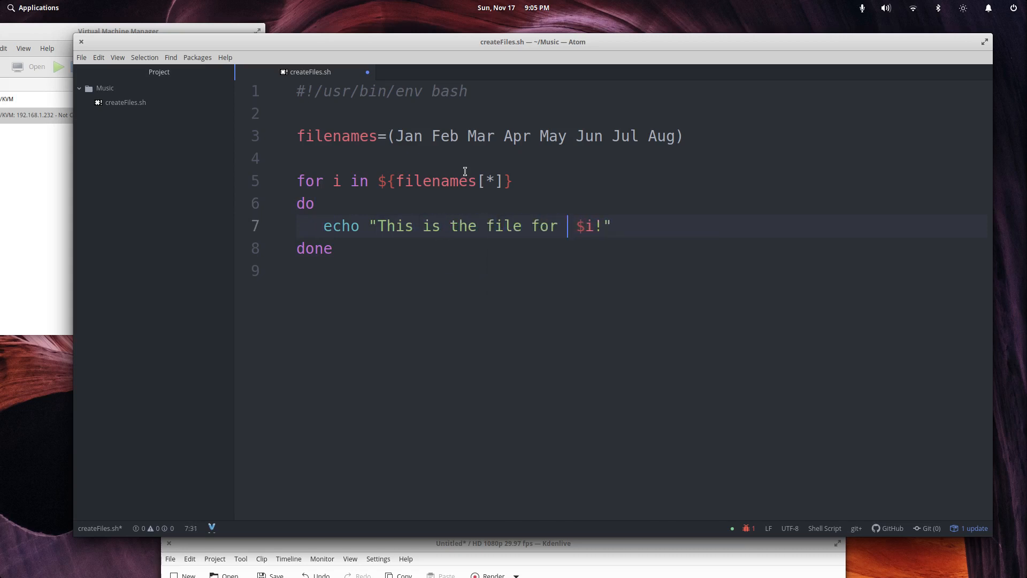
text(month)
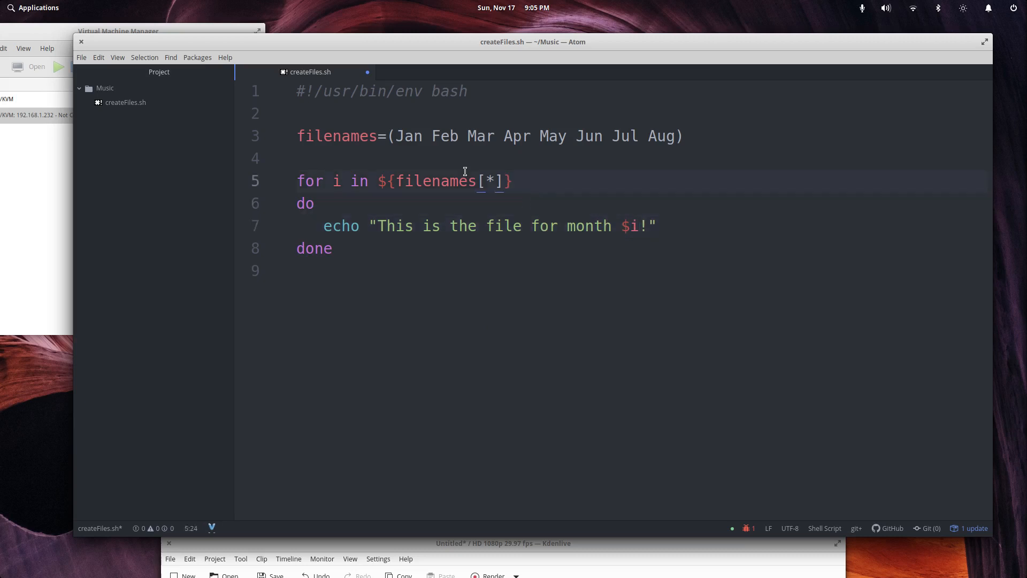
text(month)
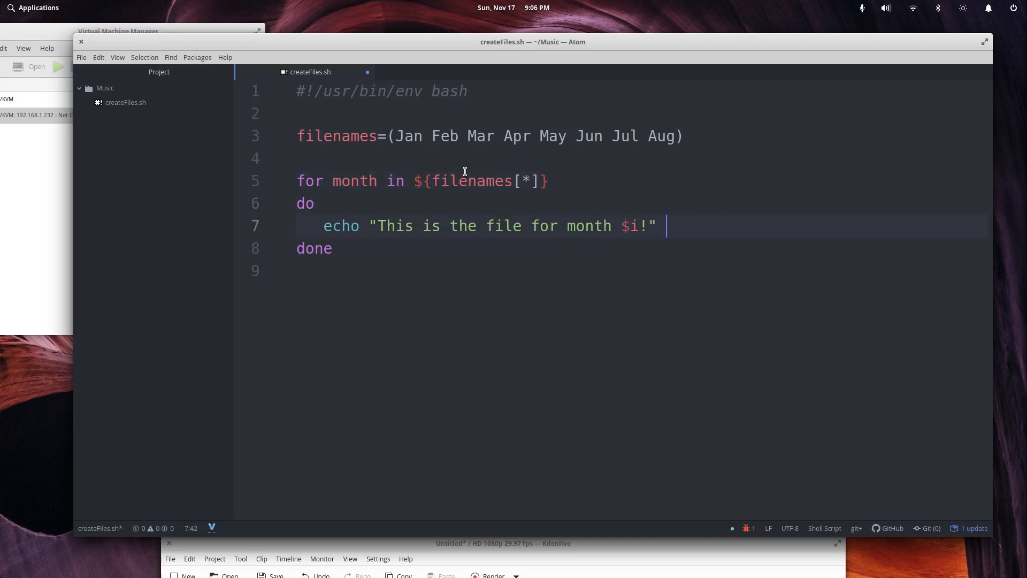
text(>>)
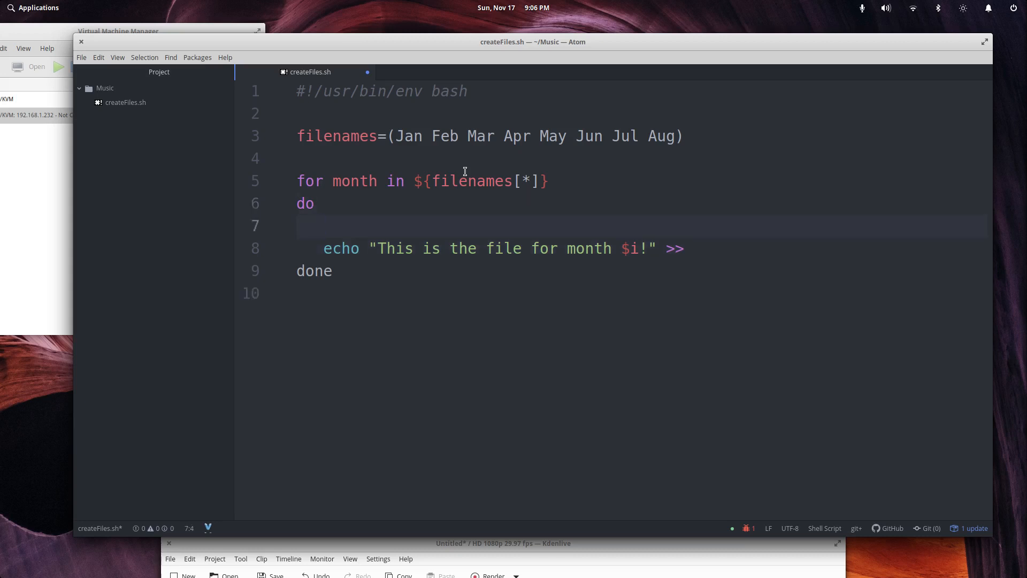
- Add a 'touch $month.txt' line to the loop body
text(touch)
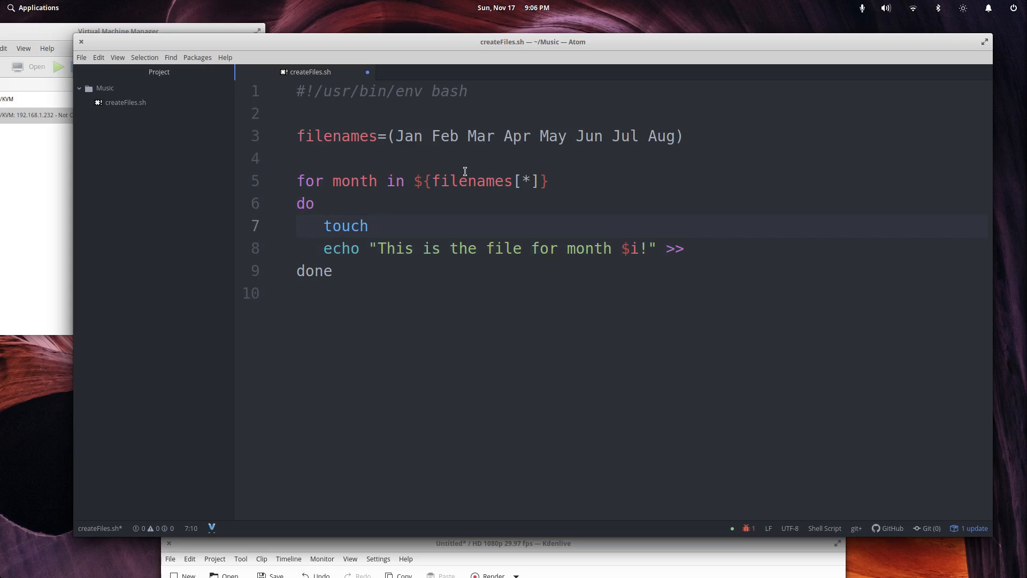
text(mo)
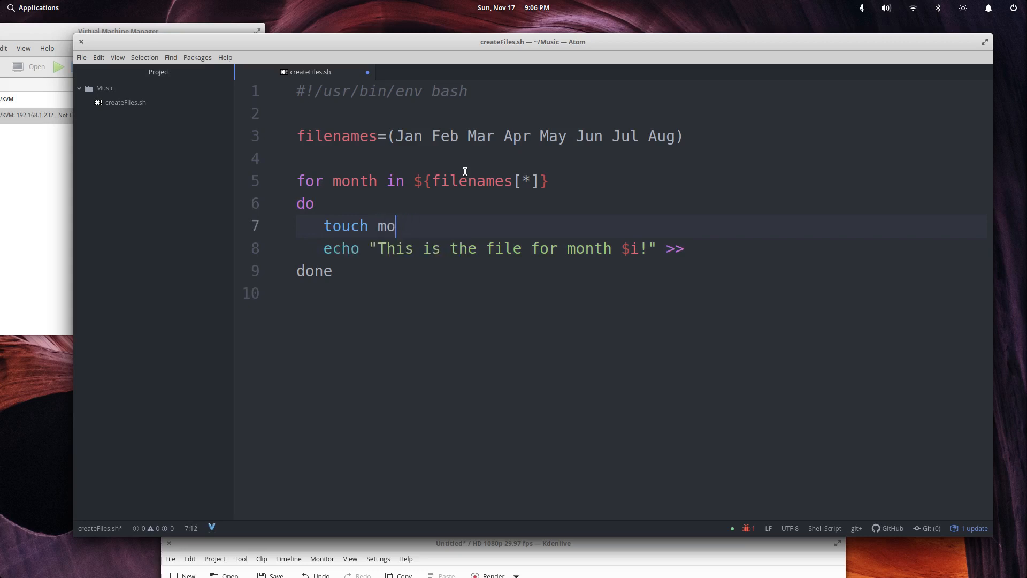
key(BackSpace)
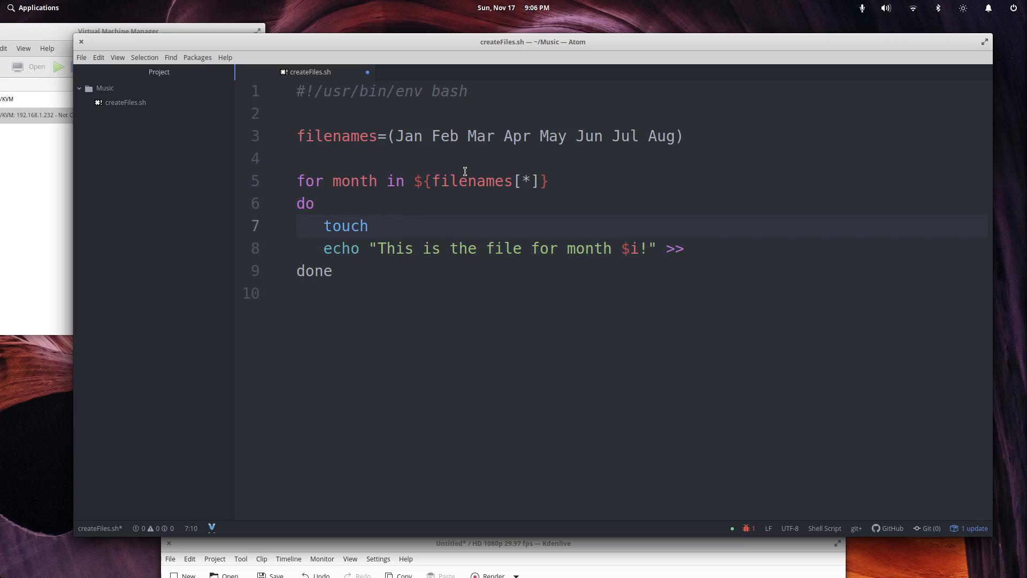
text($)
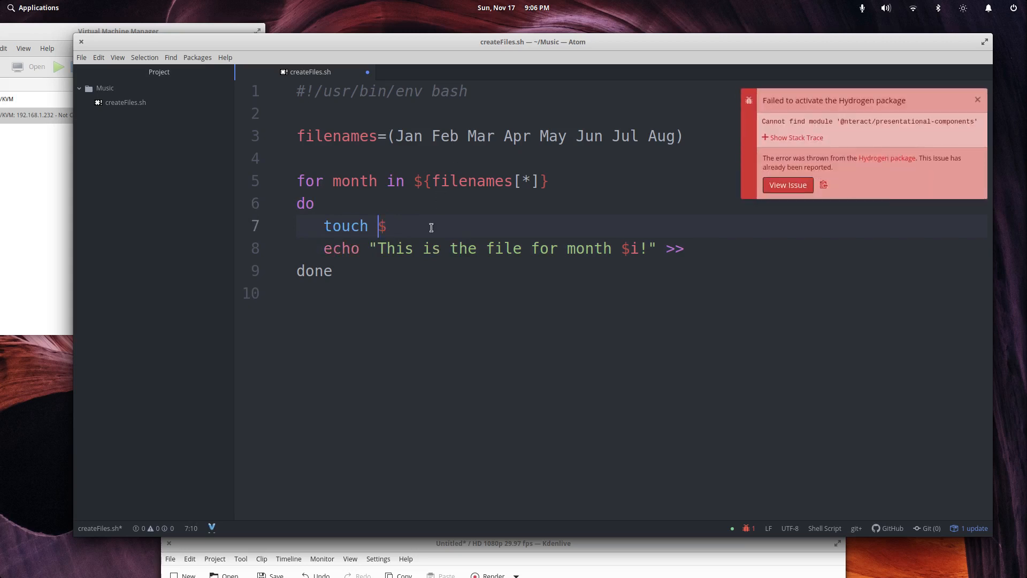
text(month)
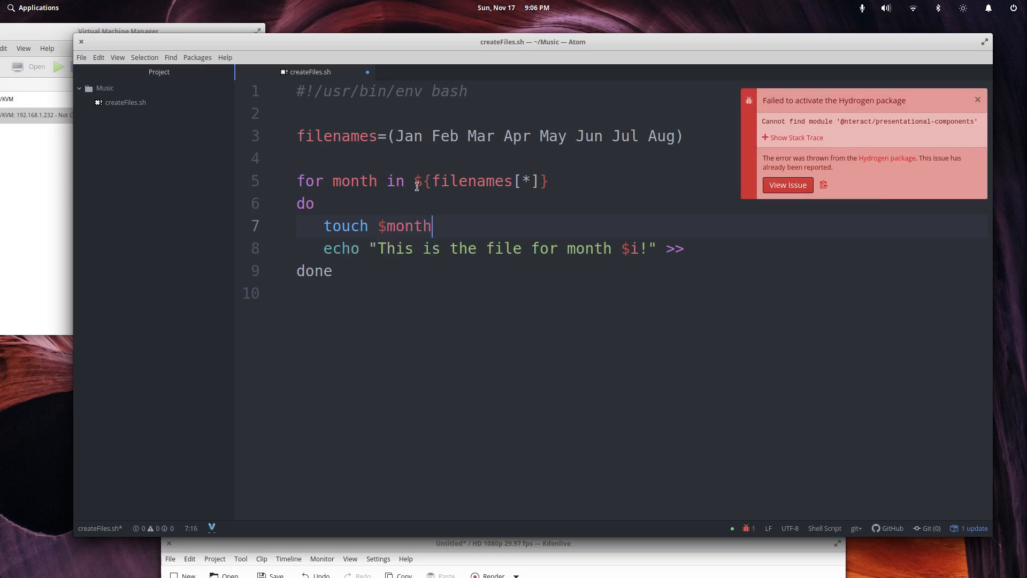
text(.tx)
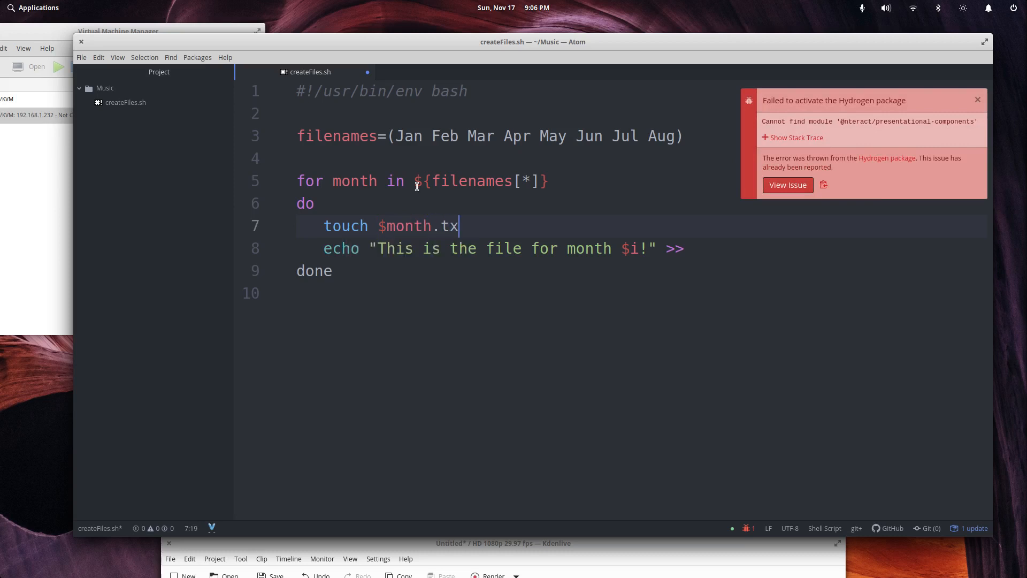
text(t)
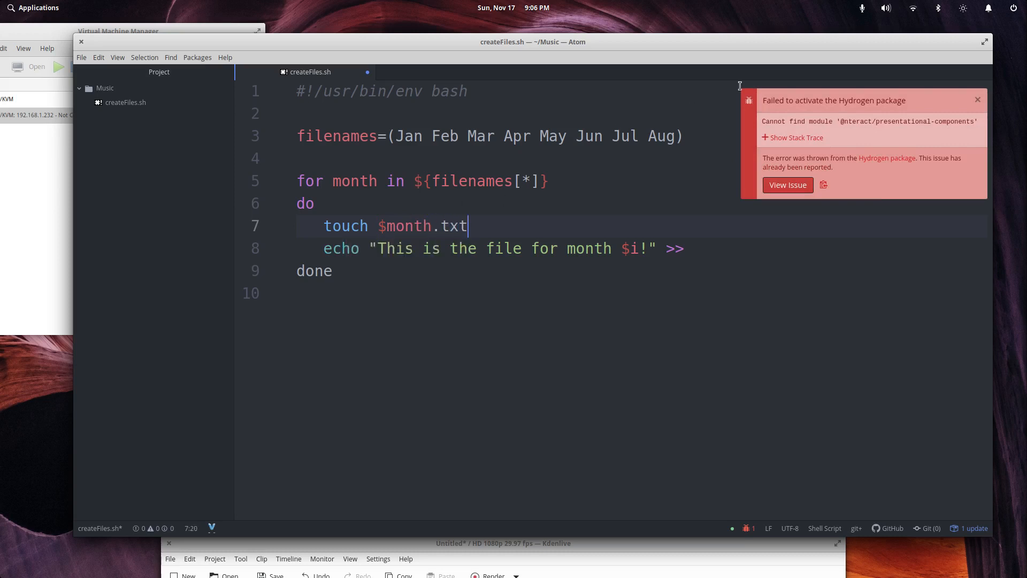
- Redirect the echo line into $month.txt with >
click(977, 99)
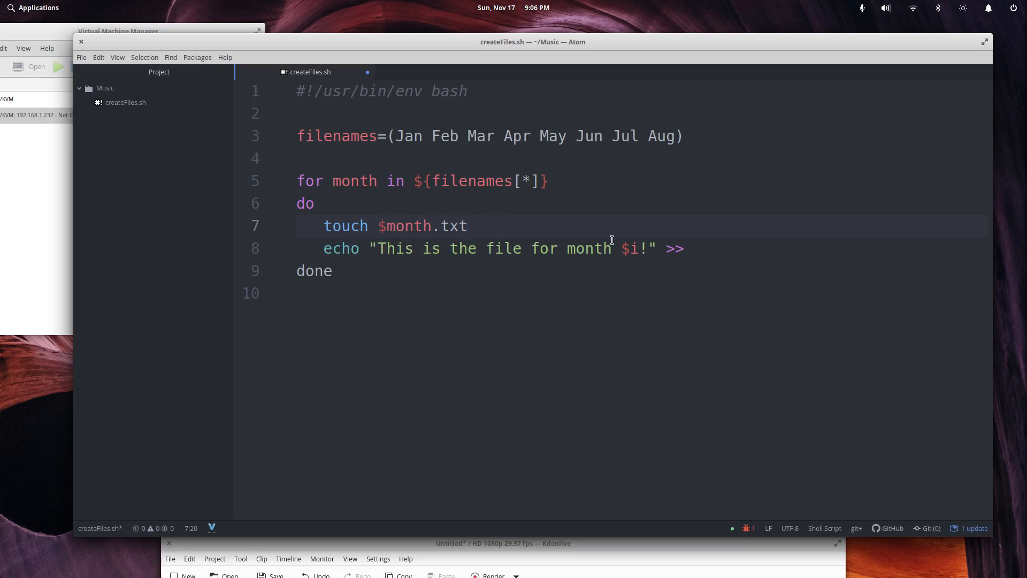
click(732, 248)
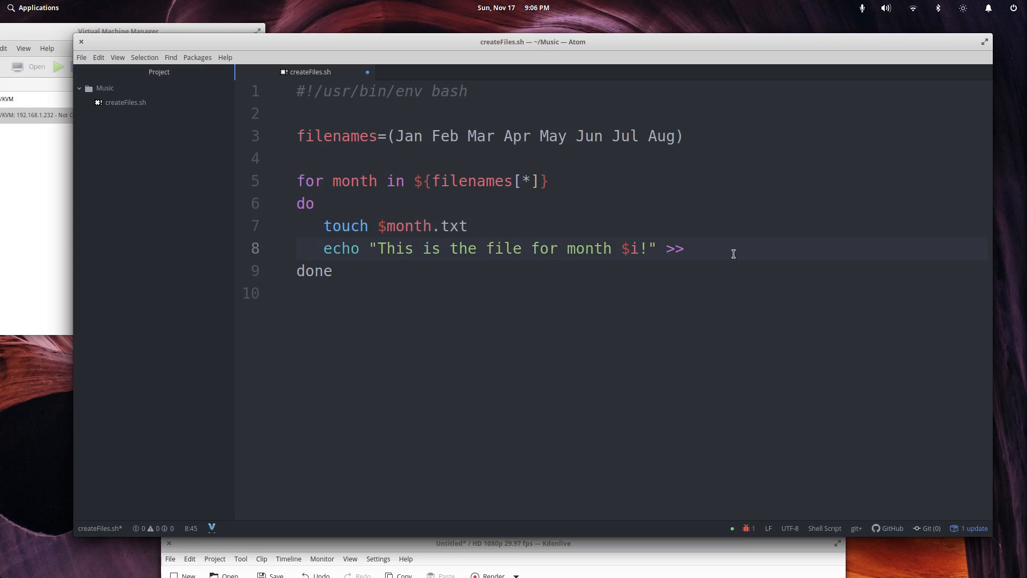
key(BackSpace)
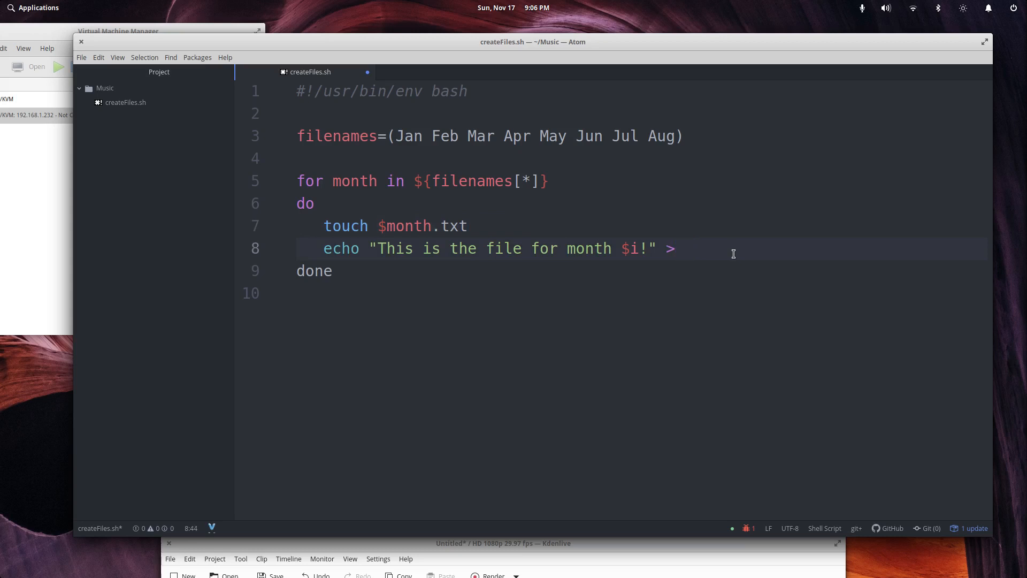
text($month.)
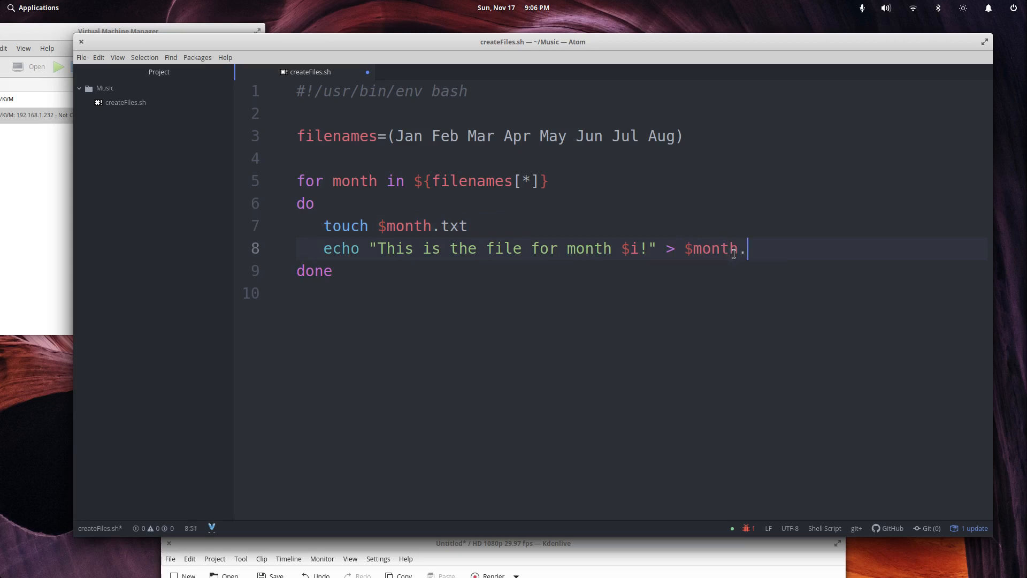
text(txt)
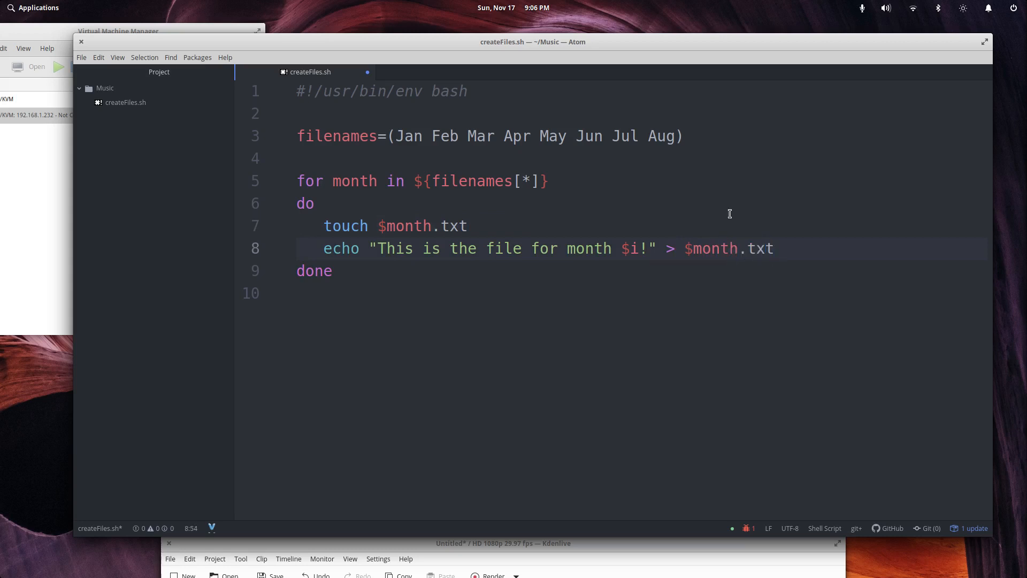
click(334, 136)
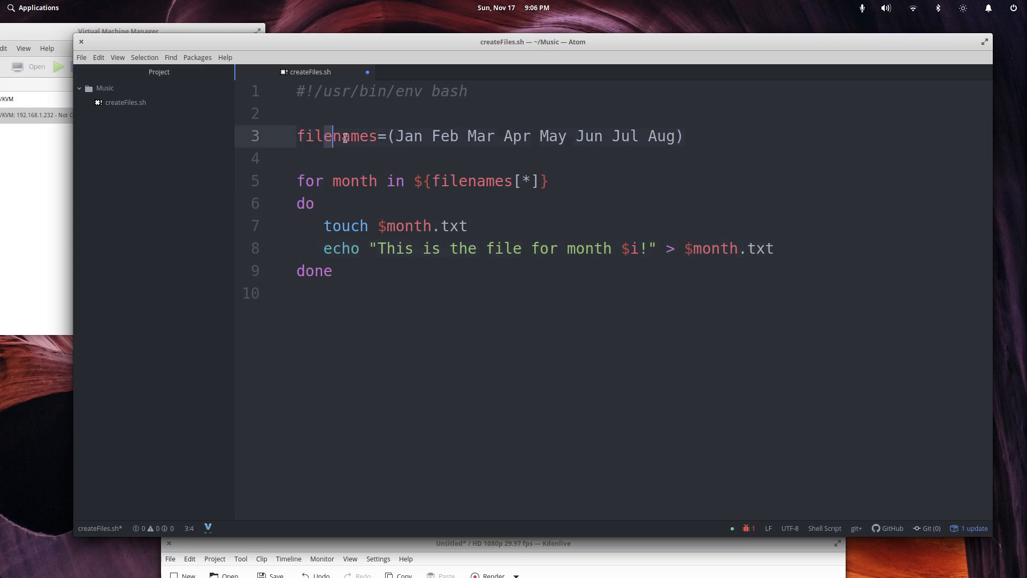
click(314, 203)
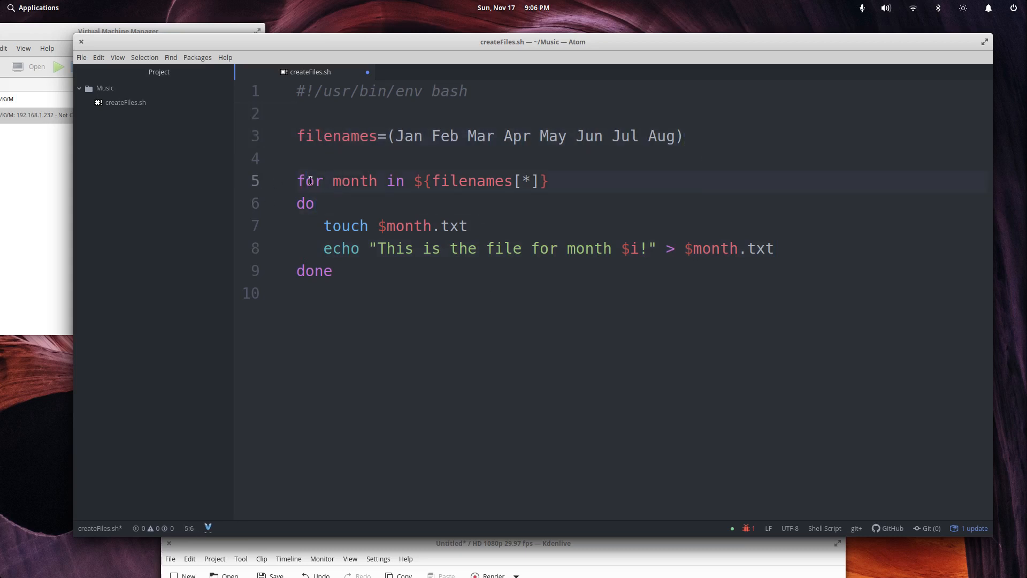
click(551, 180)
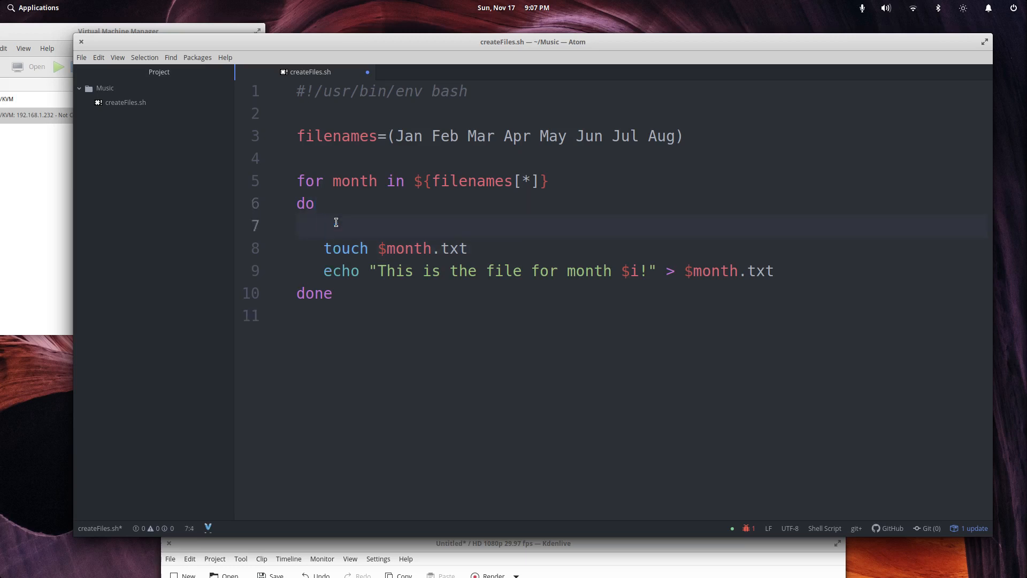
- Add the comment '# Create the file name based on the month' above touch
text(#)
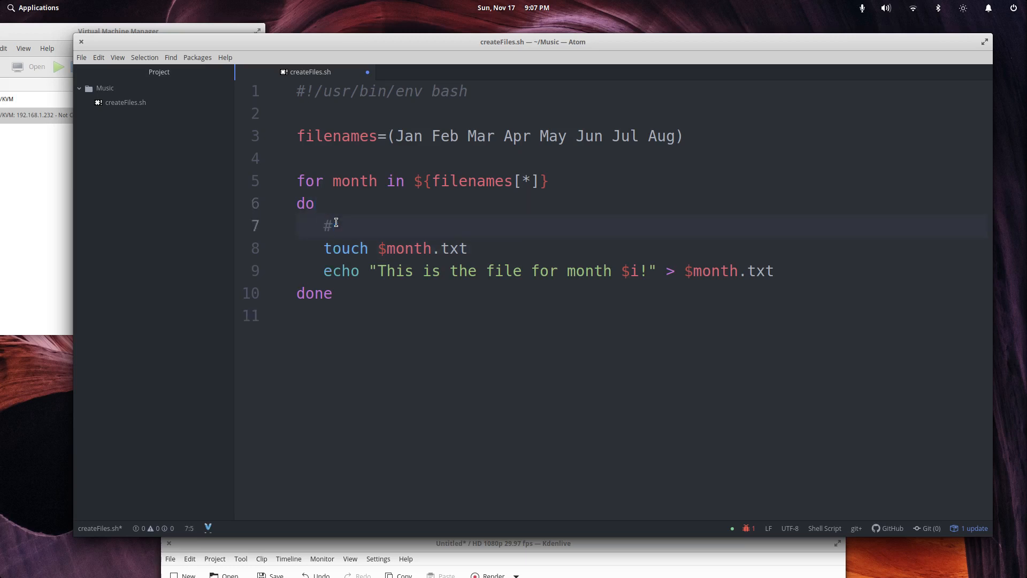
text(CReate)
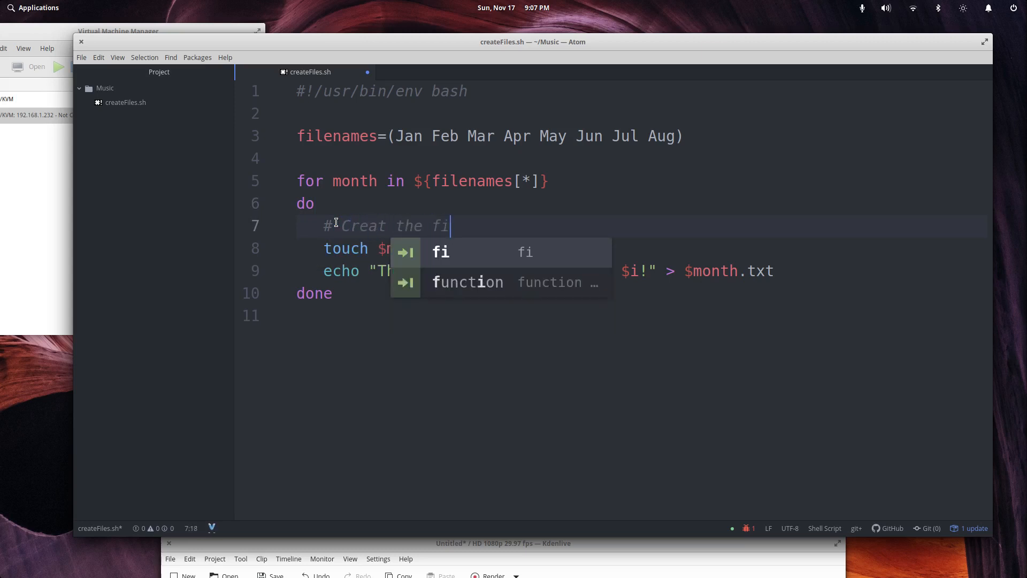
text(len)
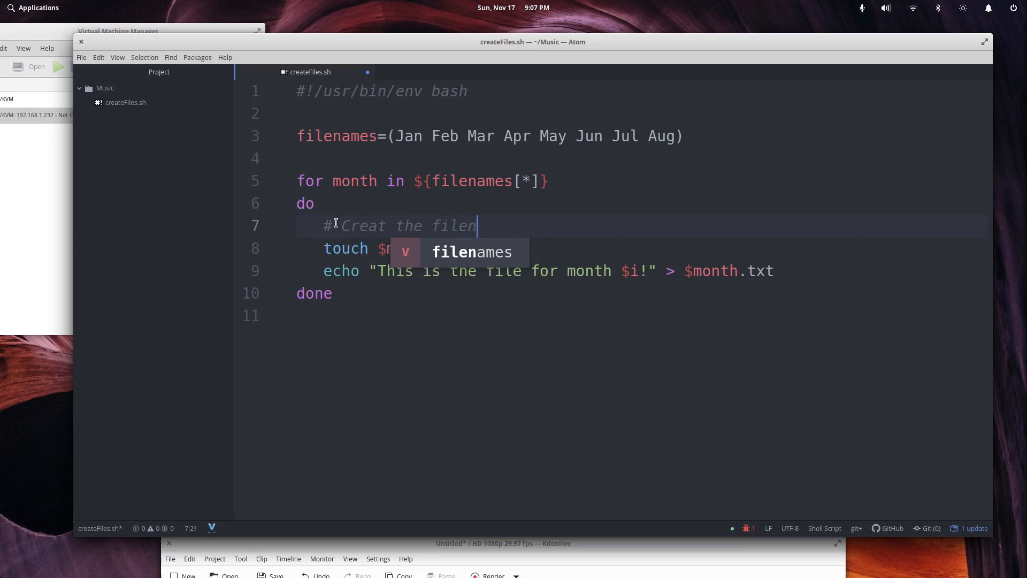
key(Backspace)
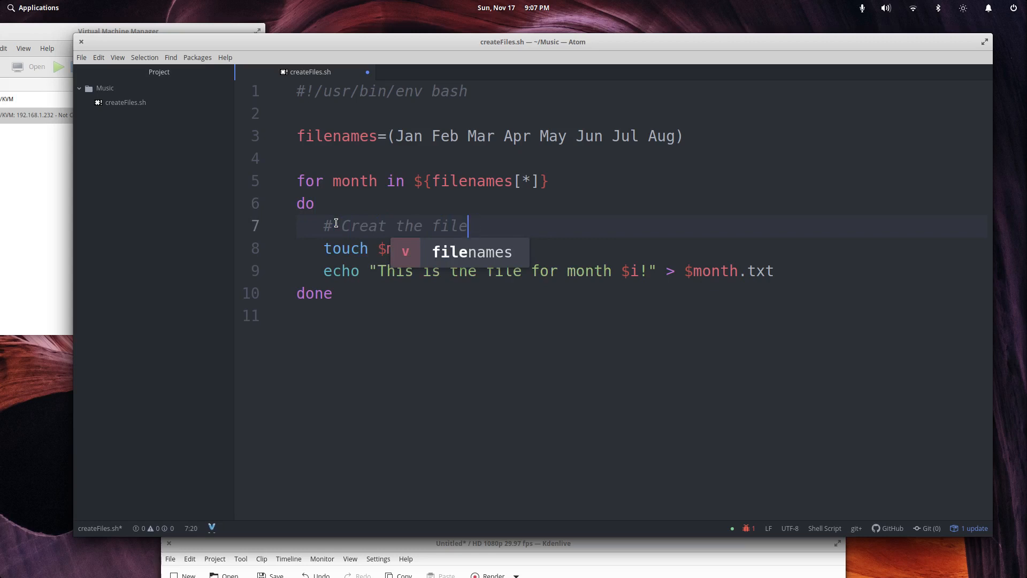
key(BackSpace)
text( name based on the month)
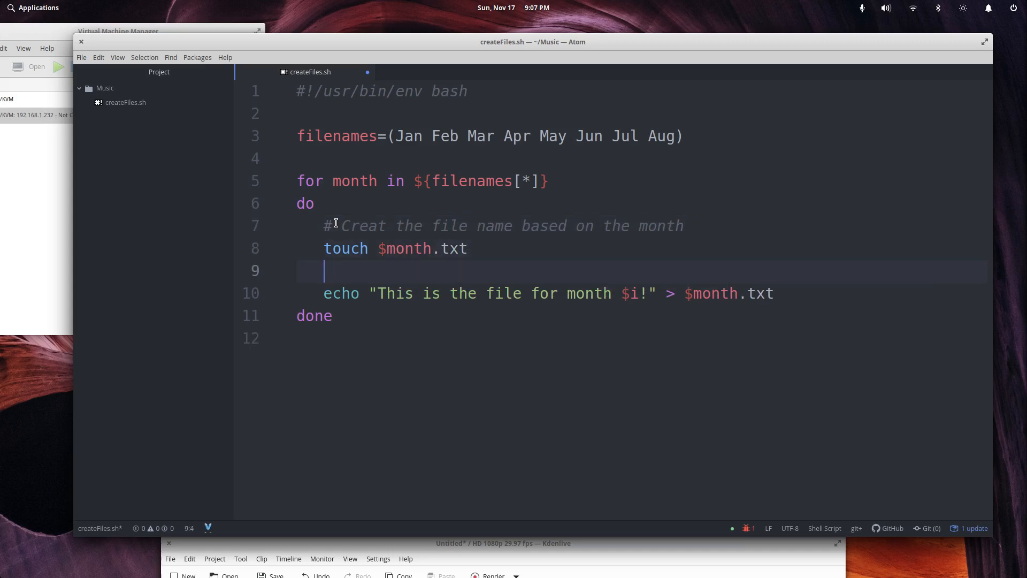
- Add the comment '# Add statement to the file' above the echo line and save
text(#)
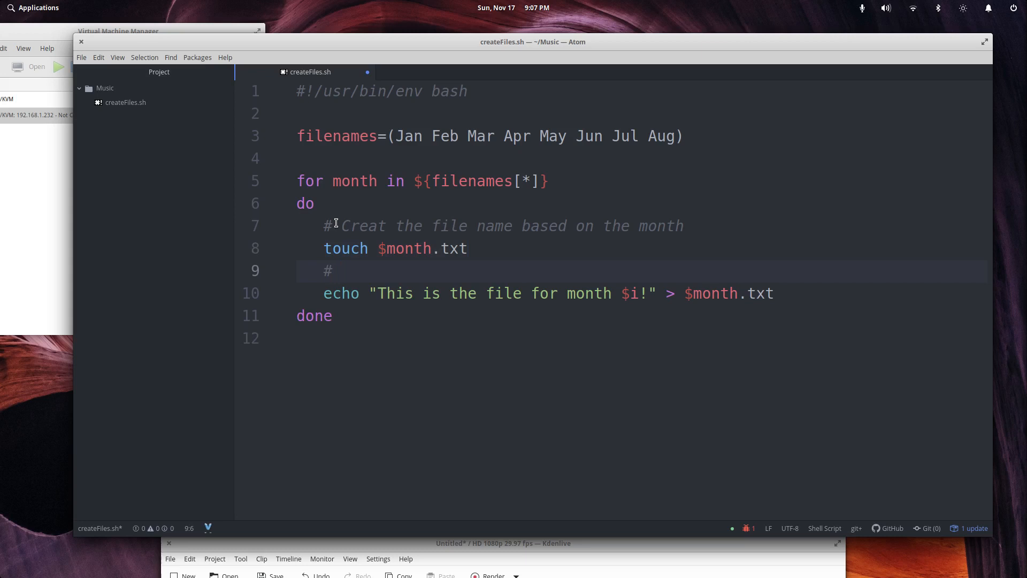
click(386, 225)
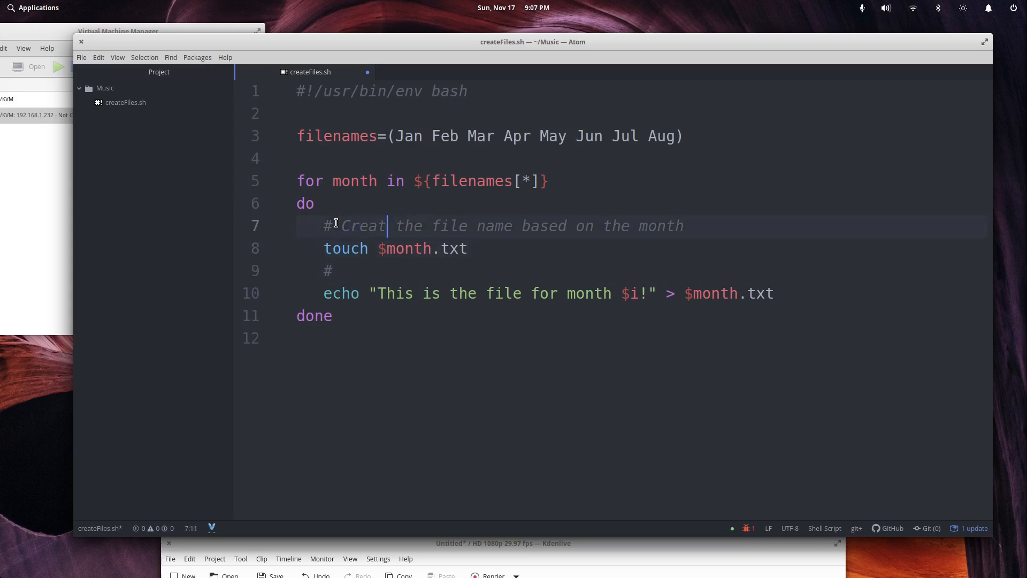
text(Add)
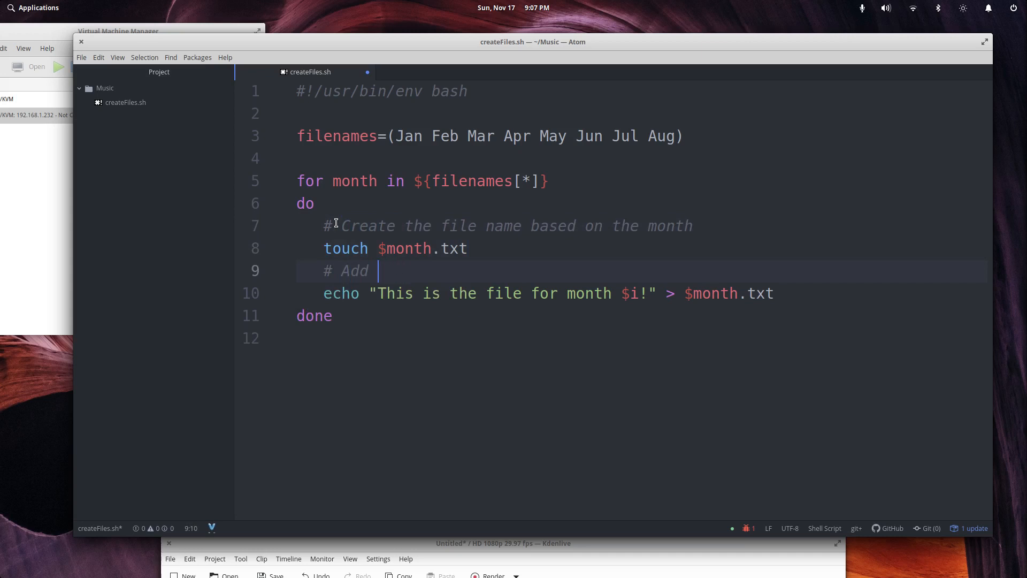
text(statement t)
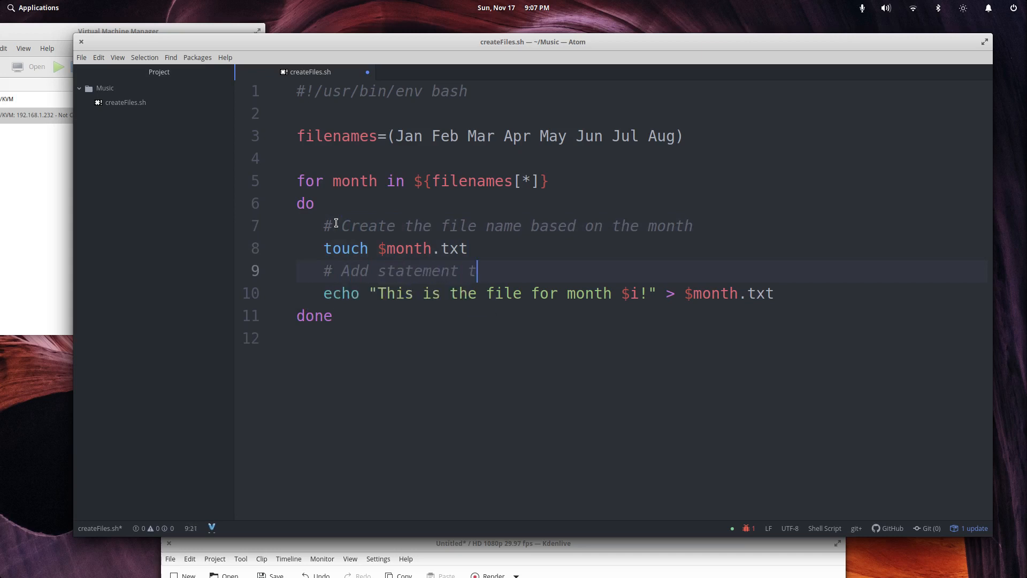
text(o the file)
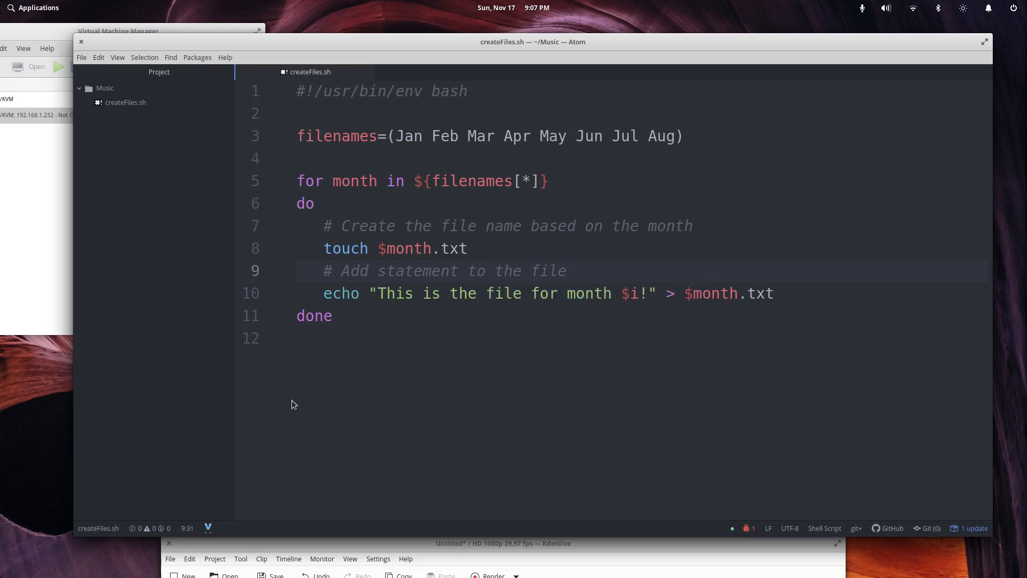
- Run 'bash createFiles.sh' in the zsh terminal
click(567, 271)
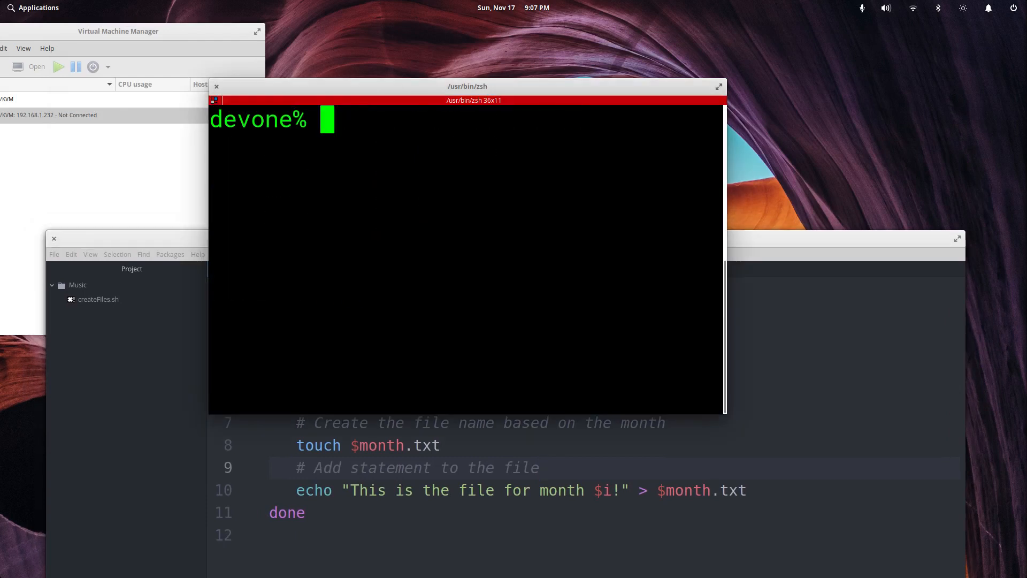
text(bash createFiles.sh)
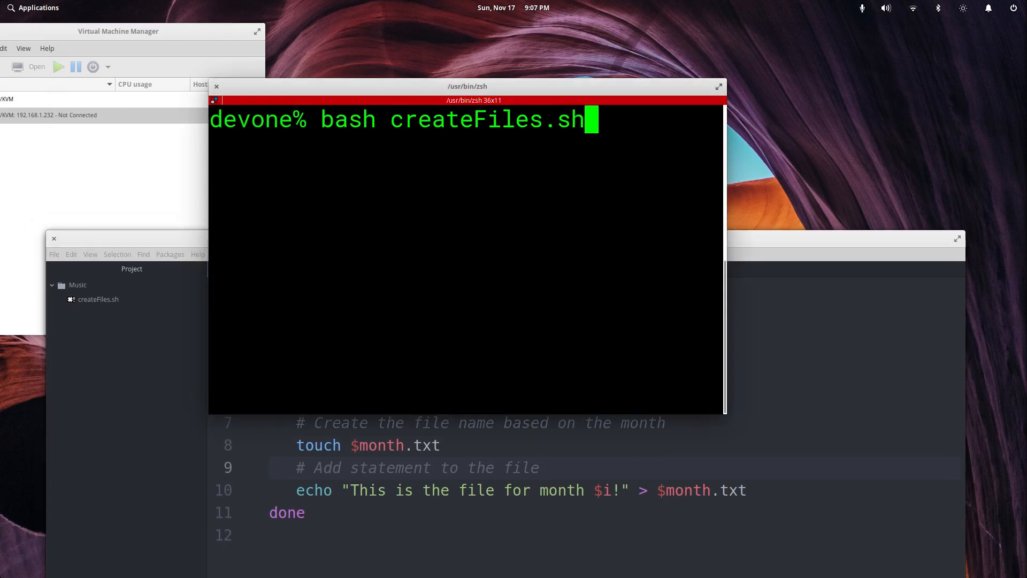
mouse_move(726, 224)
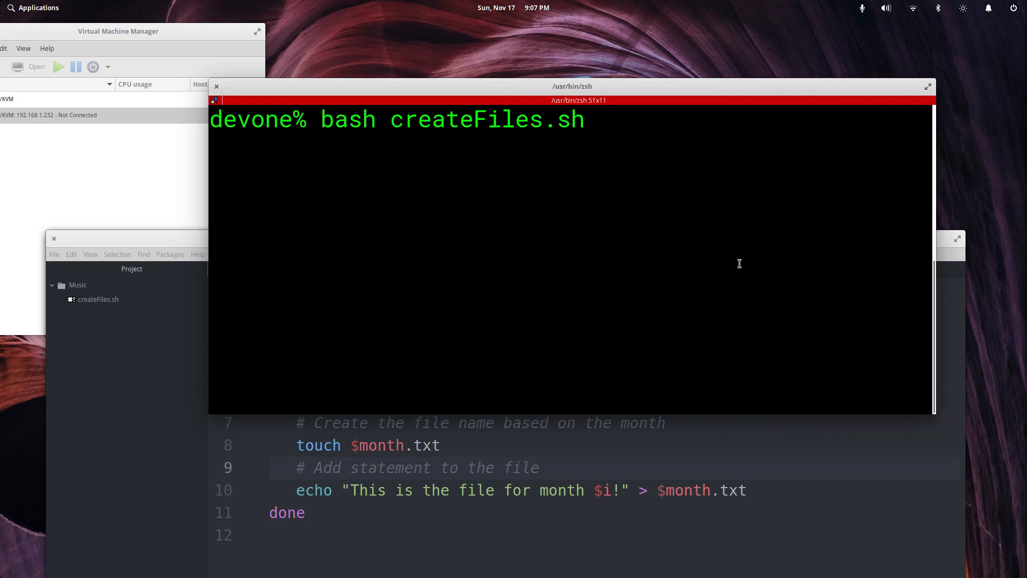
key(Return)
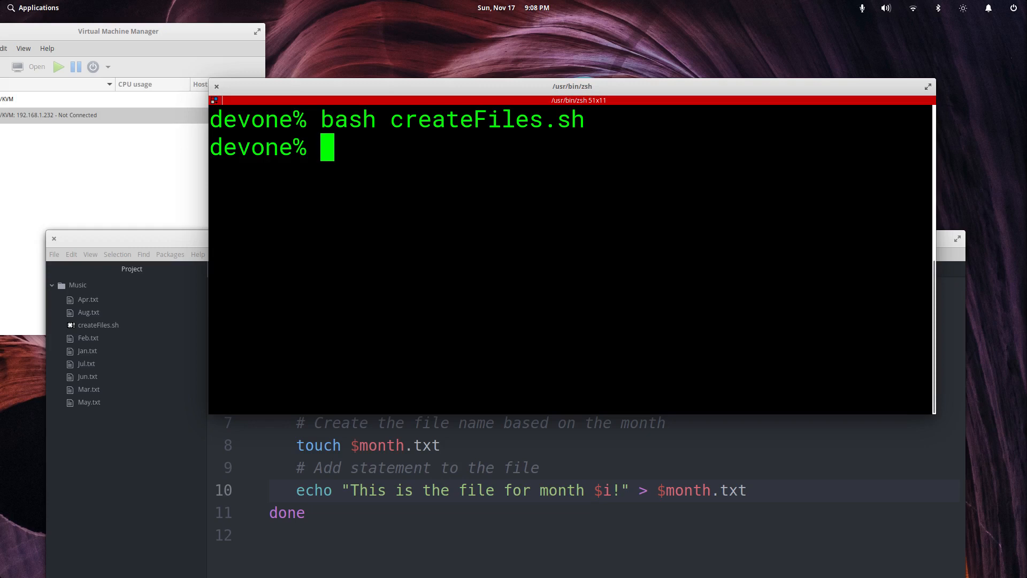
- Check the generated files with ls, ll, ls -lhrt and cat *.txt
text(l)
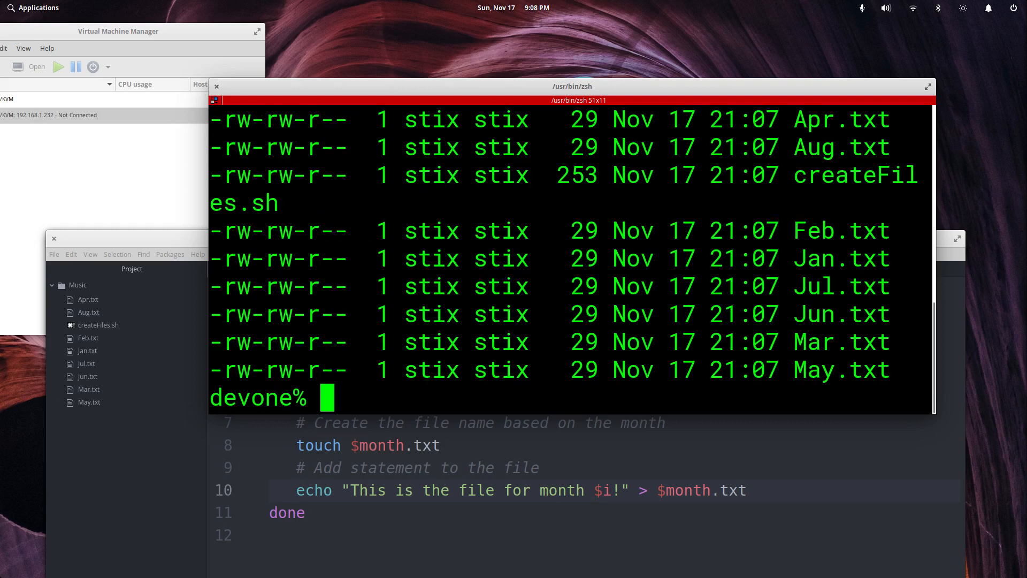
mouse_move(462, 88)
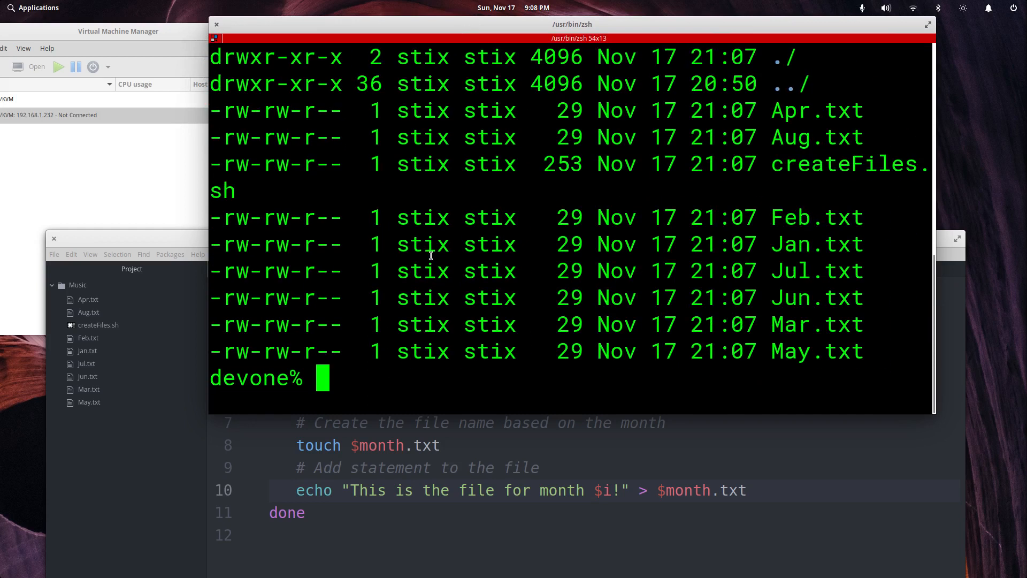
text(ll)
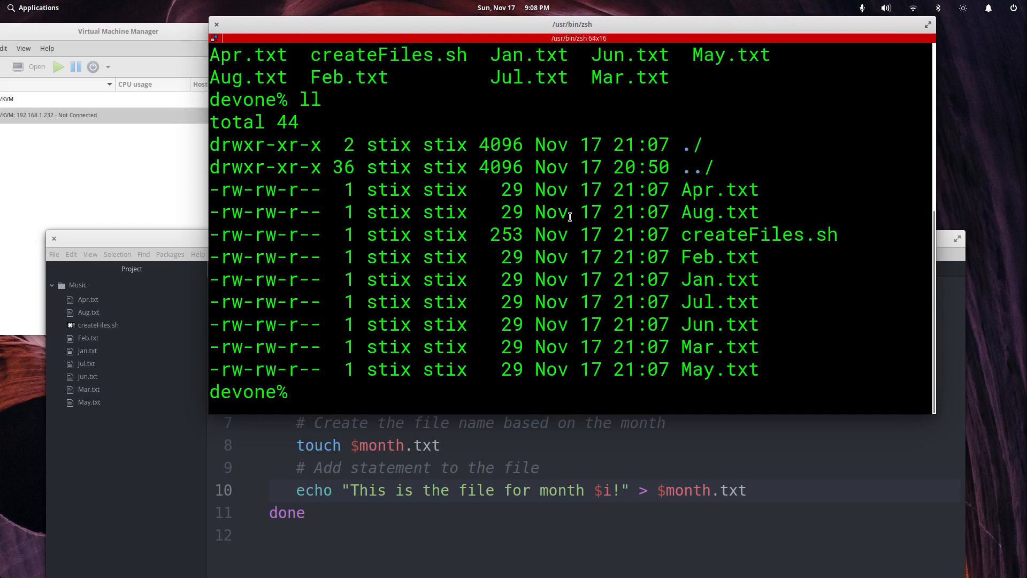
mouse_move(552, 299)
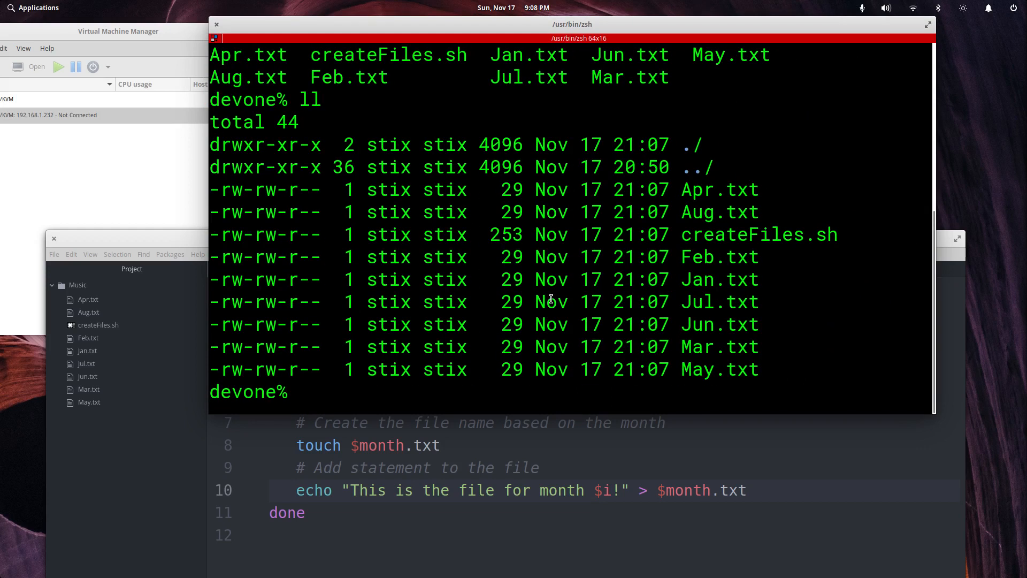
text(ls)
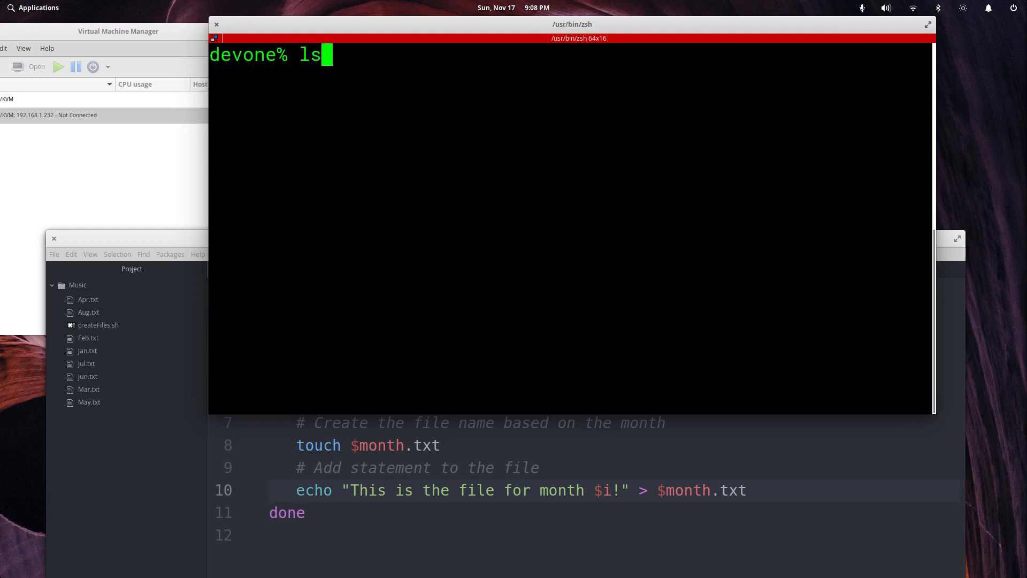
text(-lhrt)
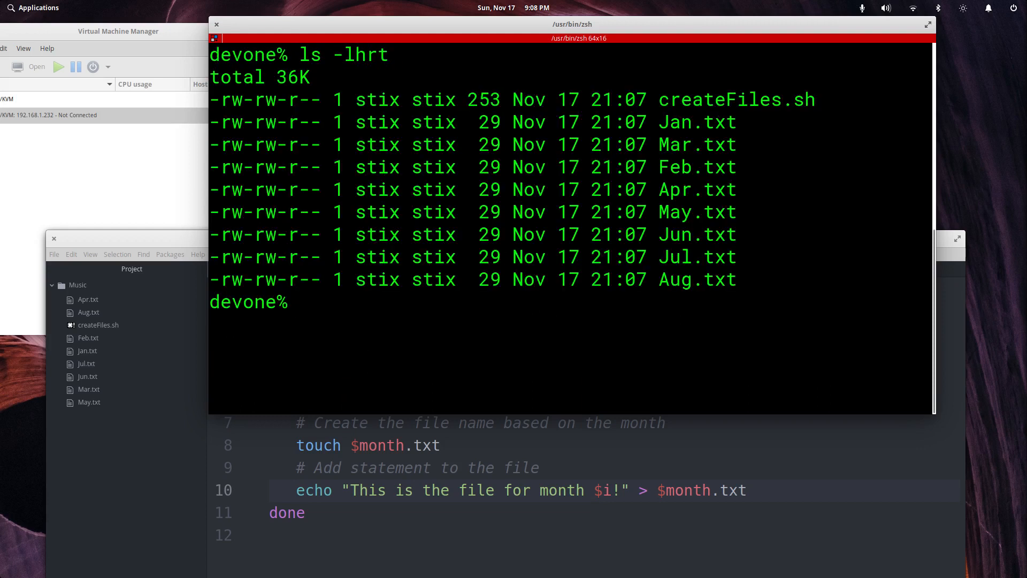
text(cat)
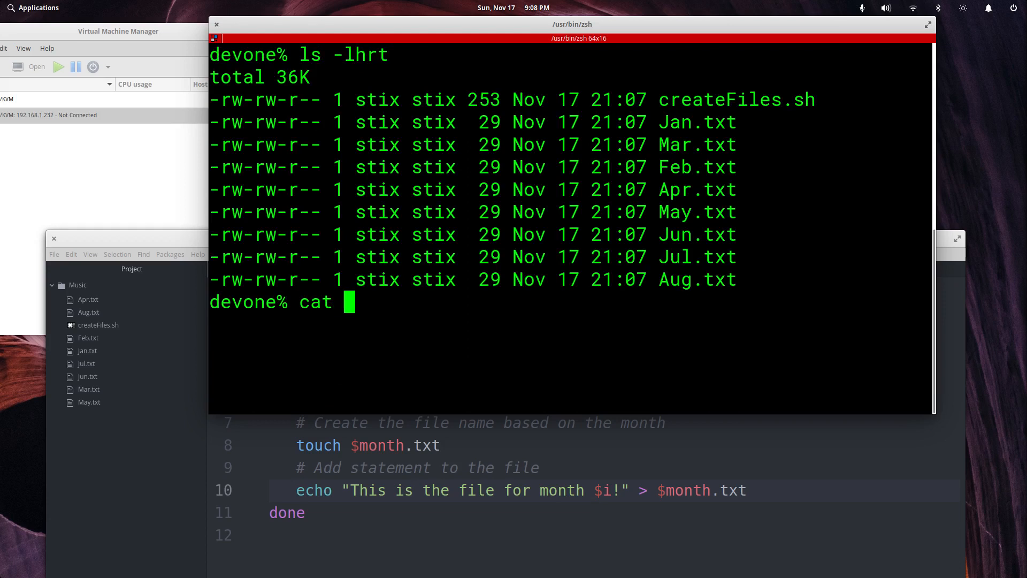
text(*.tx)
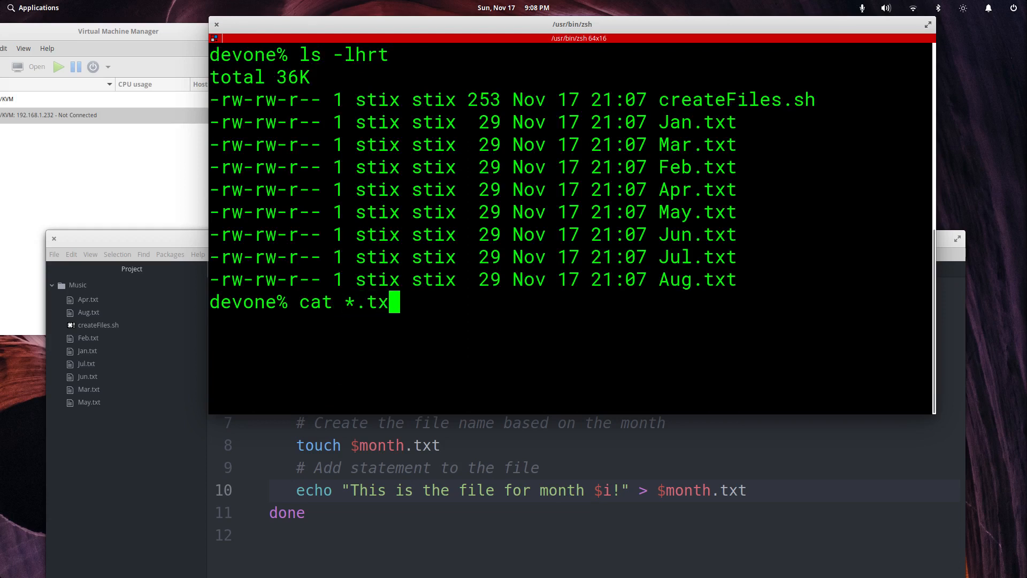
text(t)
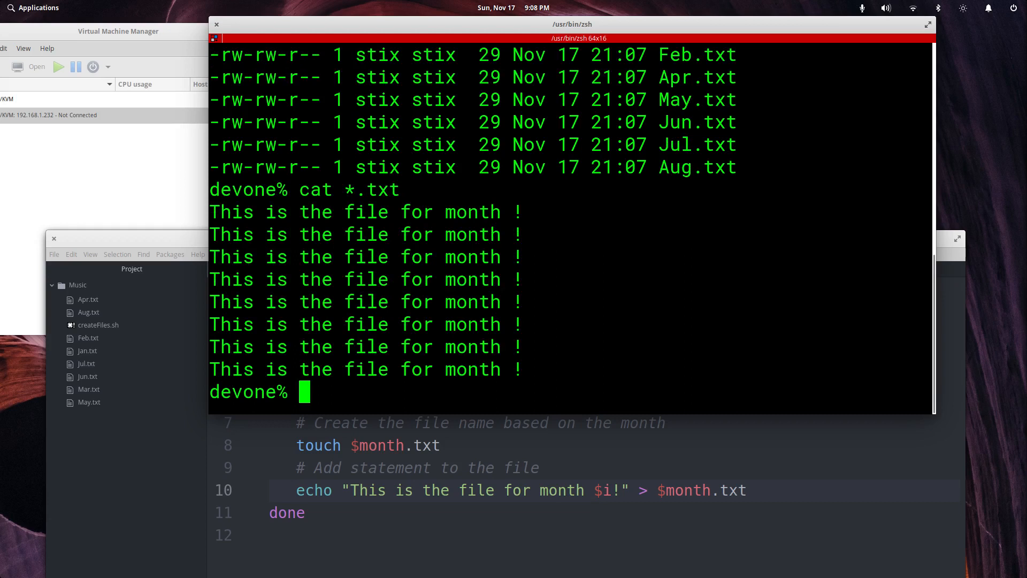
mouse_move(611, 499)
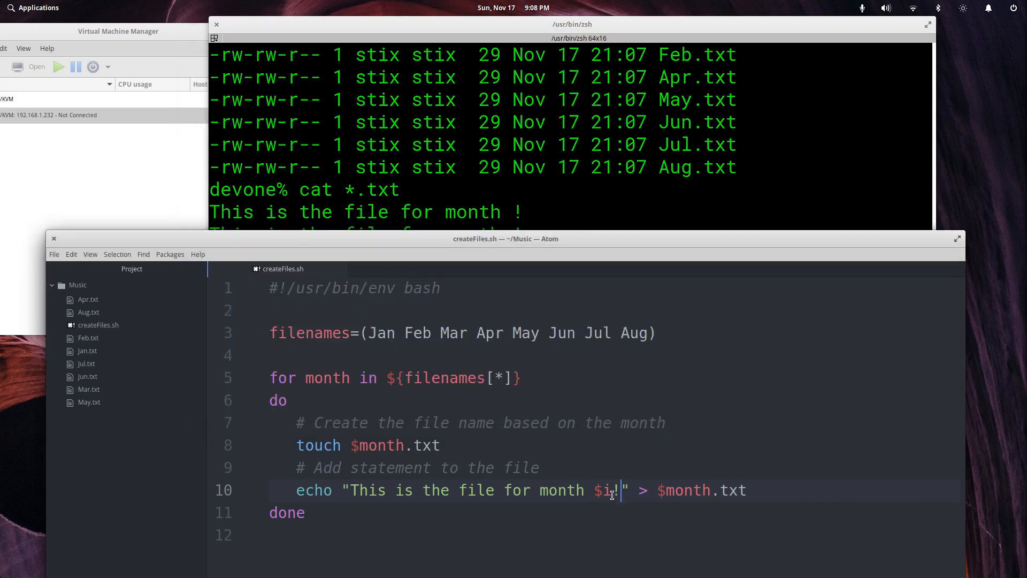
- Replace $i with $month in the echo statement
key(BackSpace)
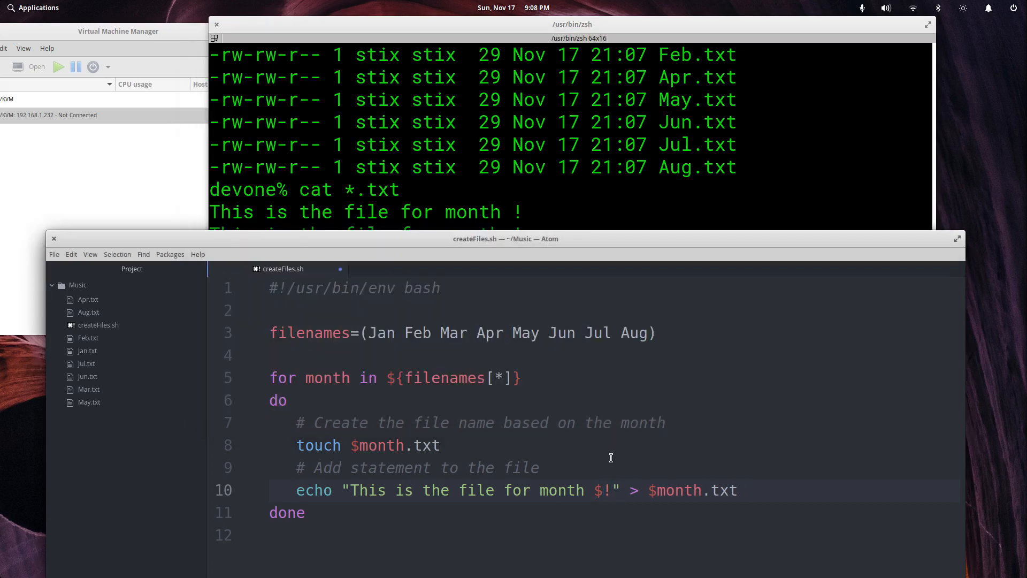
text($month)
text(clear)
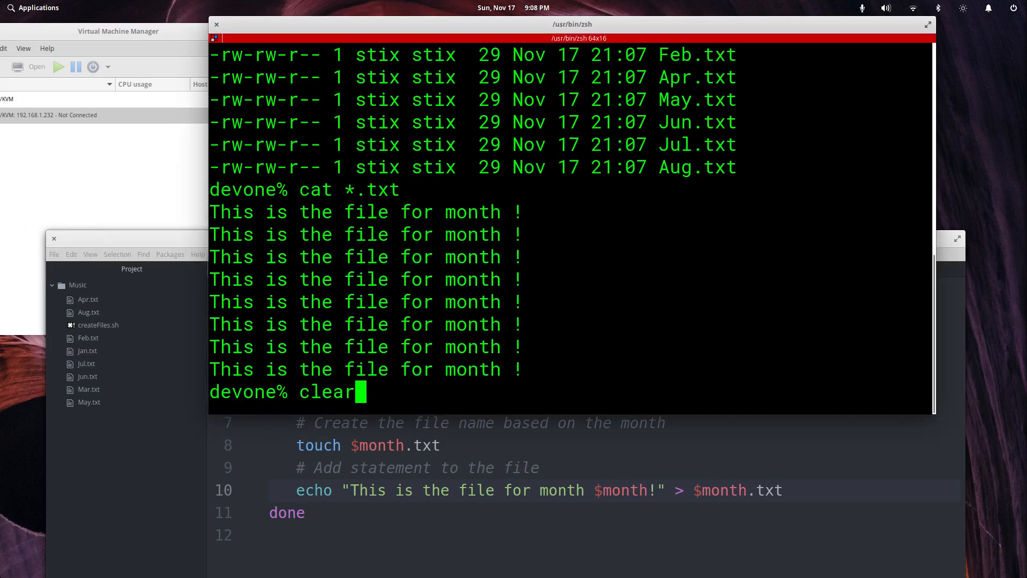
- Rerun bash createFiles.sh and inspect output with ll, cat *.txt and cat Apr.txt
text(bash createFiles.sh)
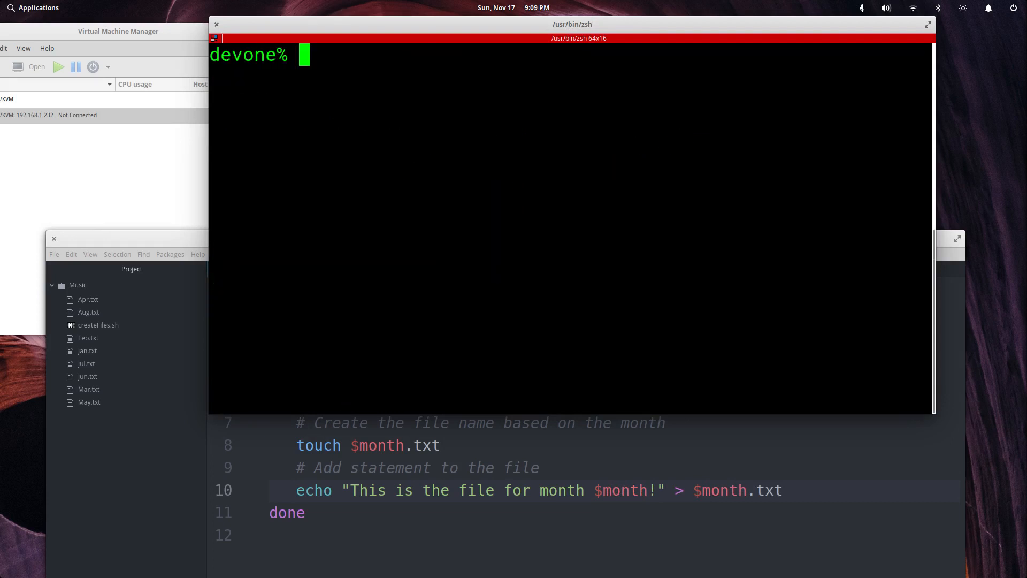
text(ll)
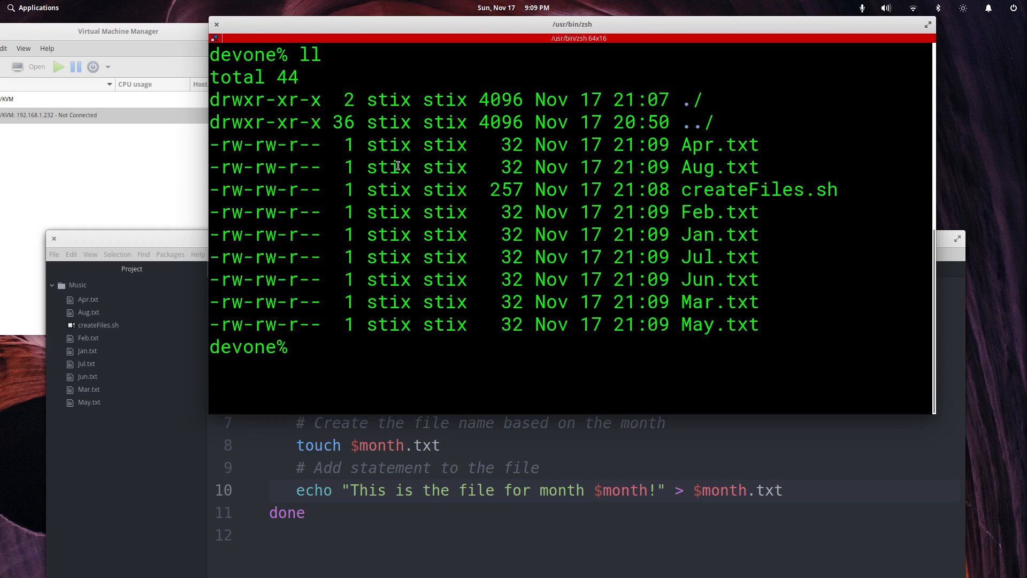
mouse_move(776, 257)
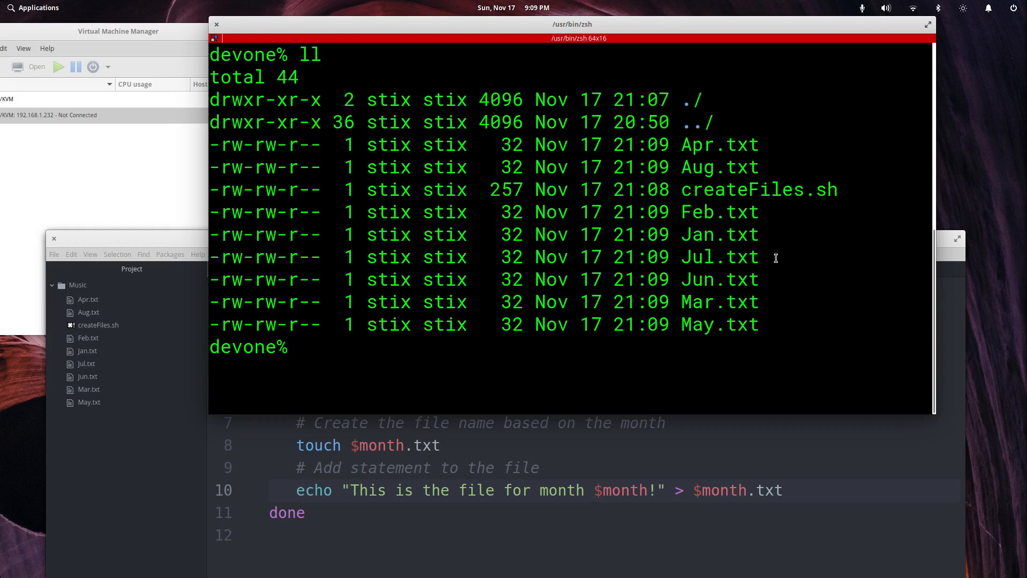
text(cat *.txt)
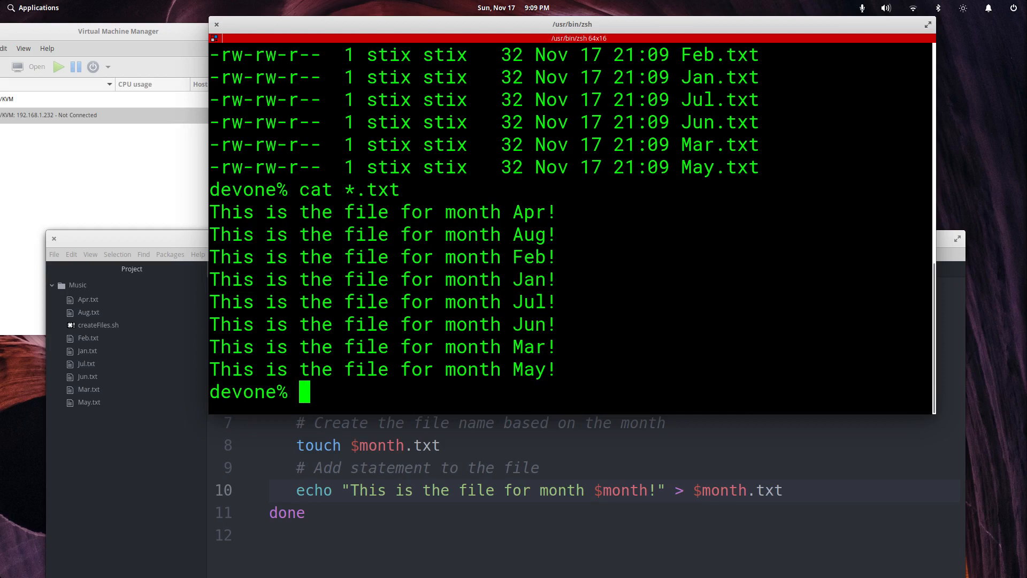
text(cat)
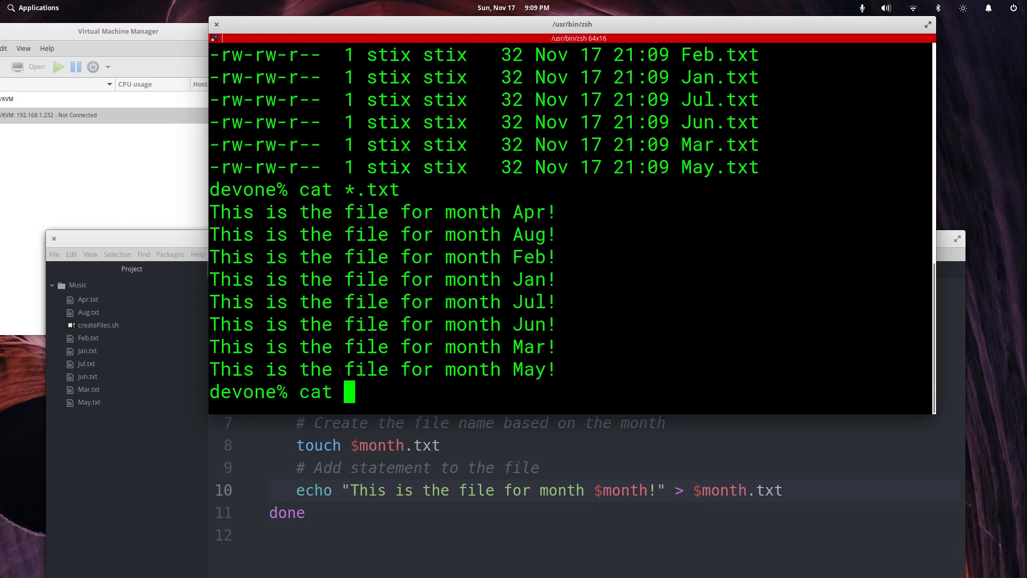
text(Apr.txt)
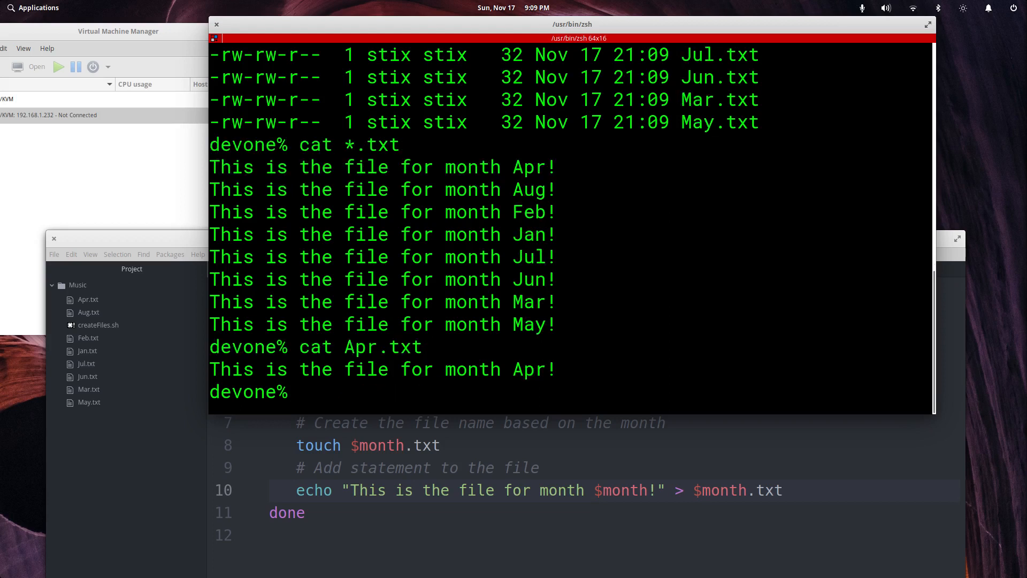
text(cat Apr.txt)
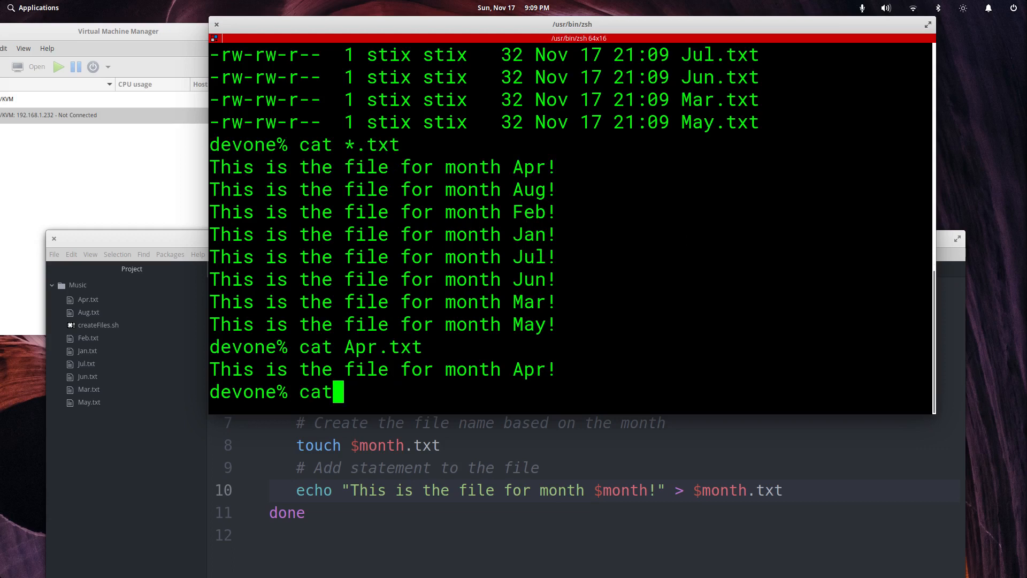
text(May.txt)
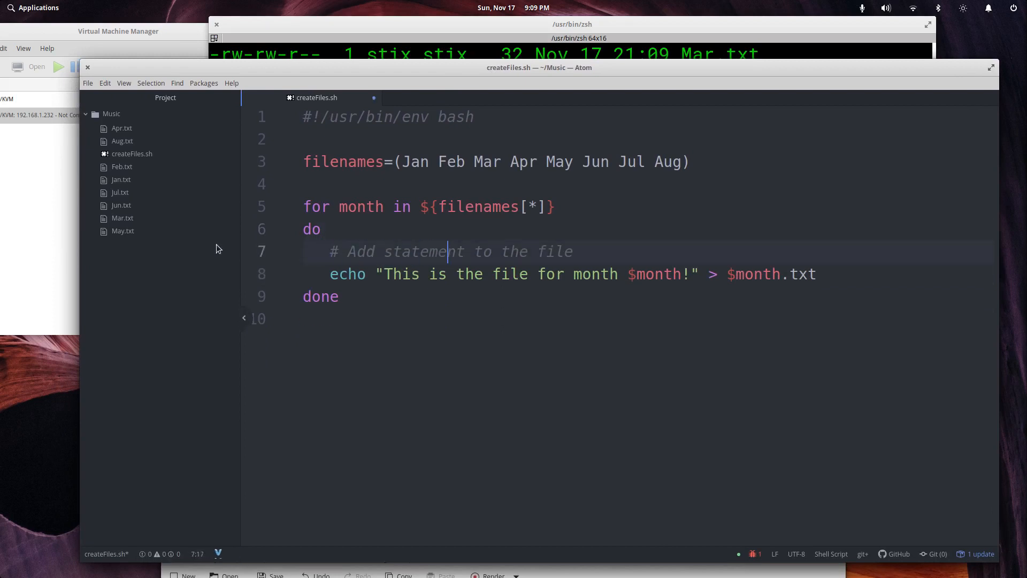
- Change line 8's > to >> and begin a second echo statement
click(360, 274)
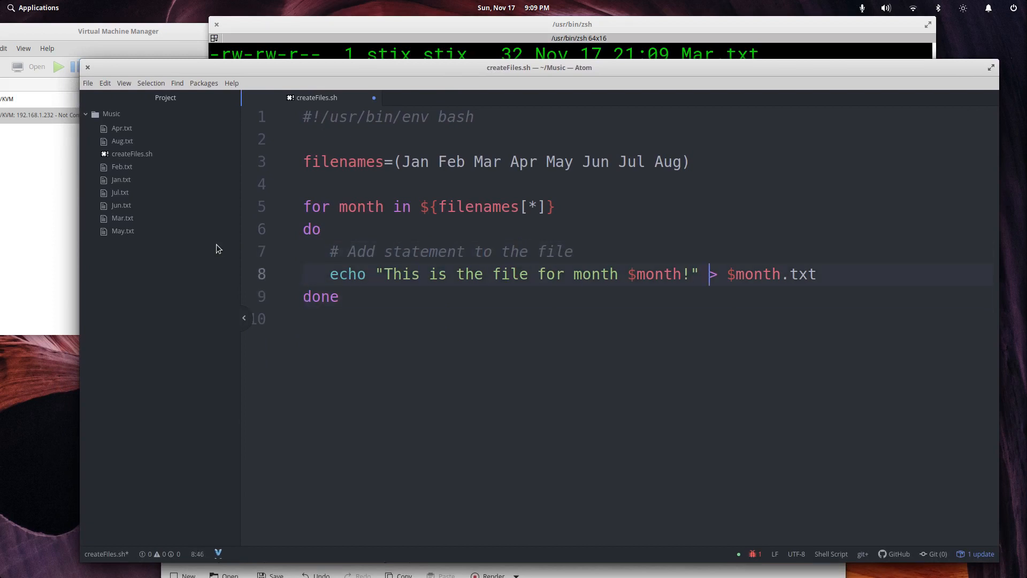
text(>)
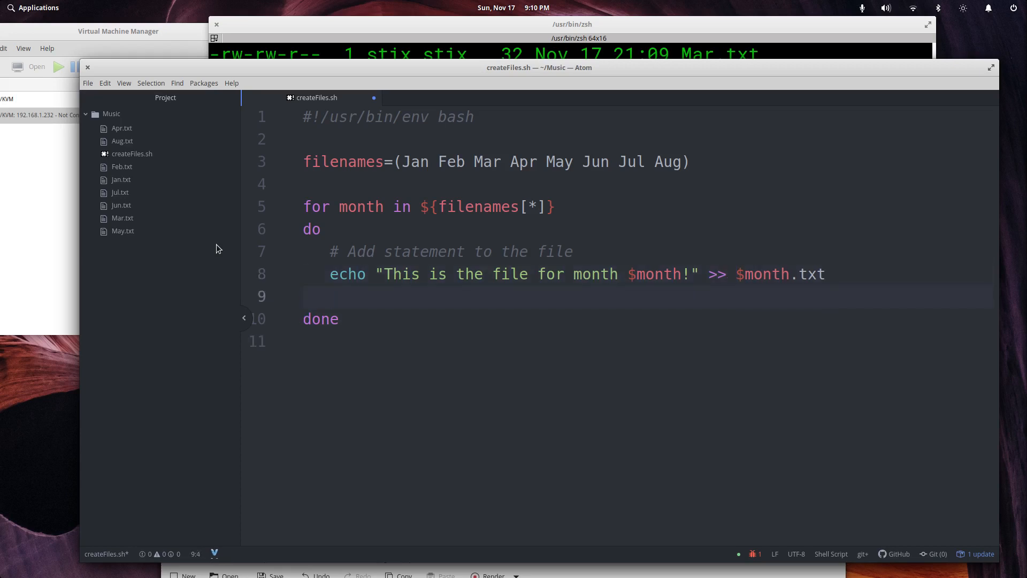
text(echo ")
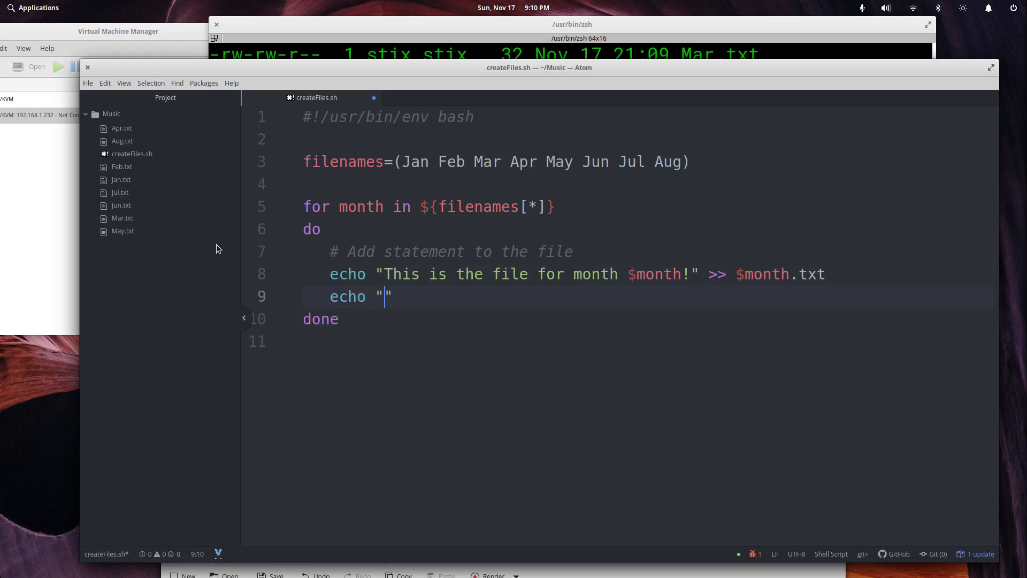
text(This)
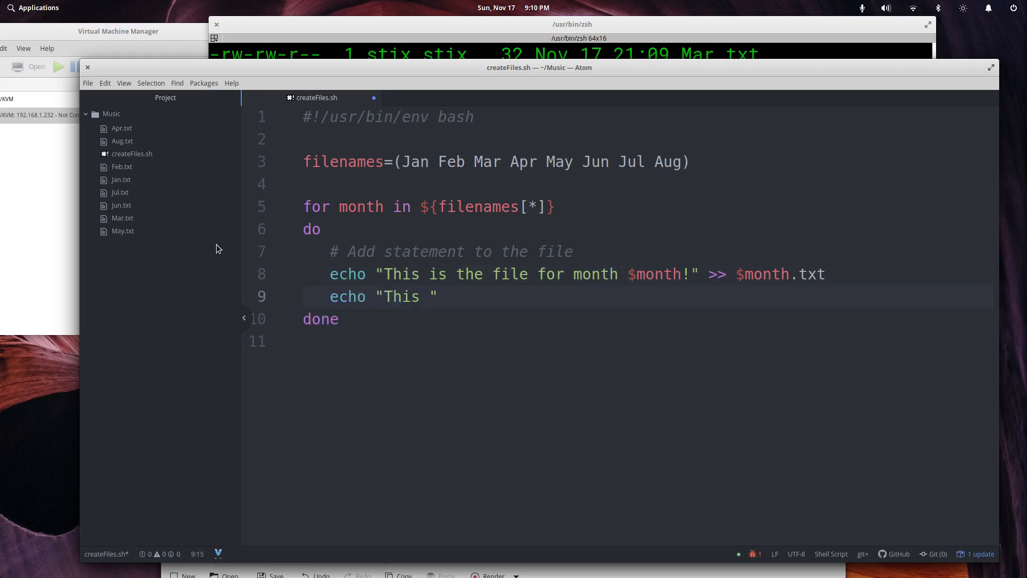
text(is another statement)
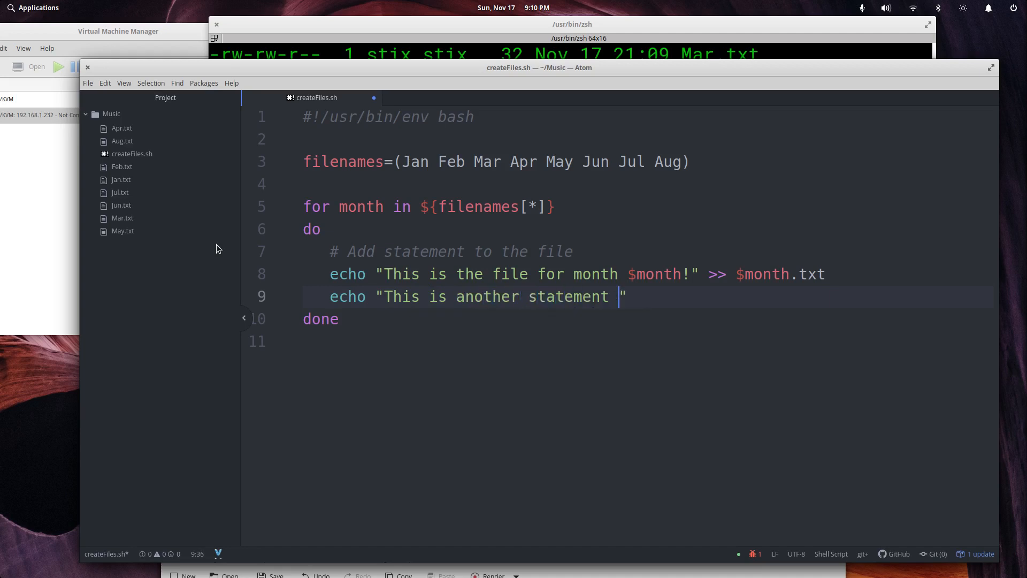
text(for)
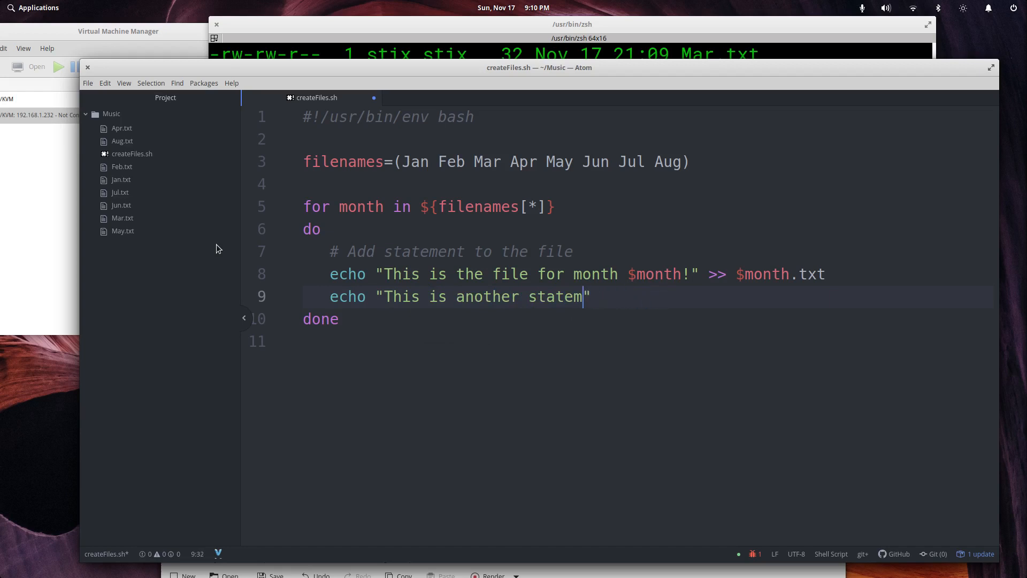
- Complete echo "This is another statement for the month of $month!" >> $month.txt
key(BackSpace)
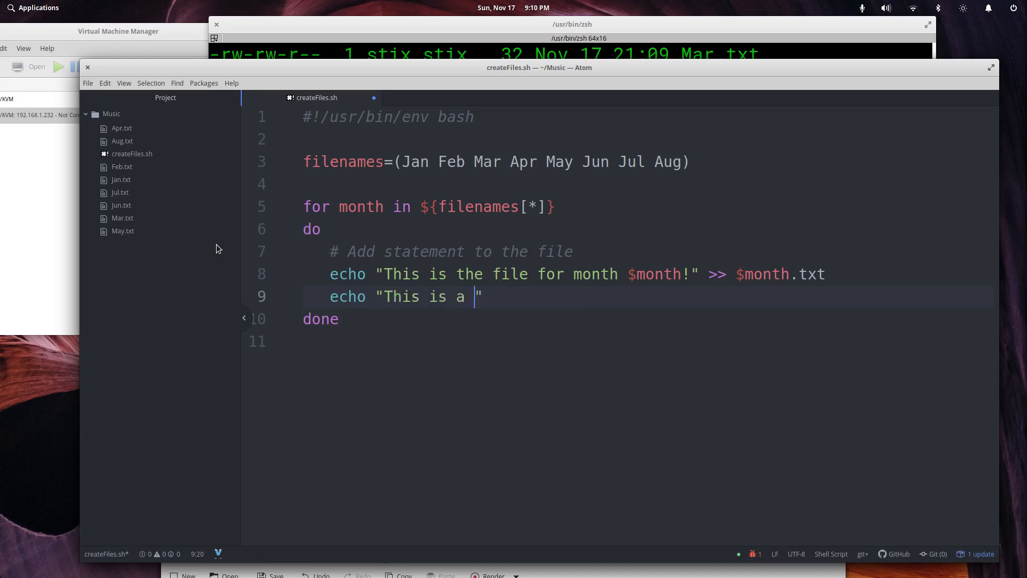
text(nother statement for the)
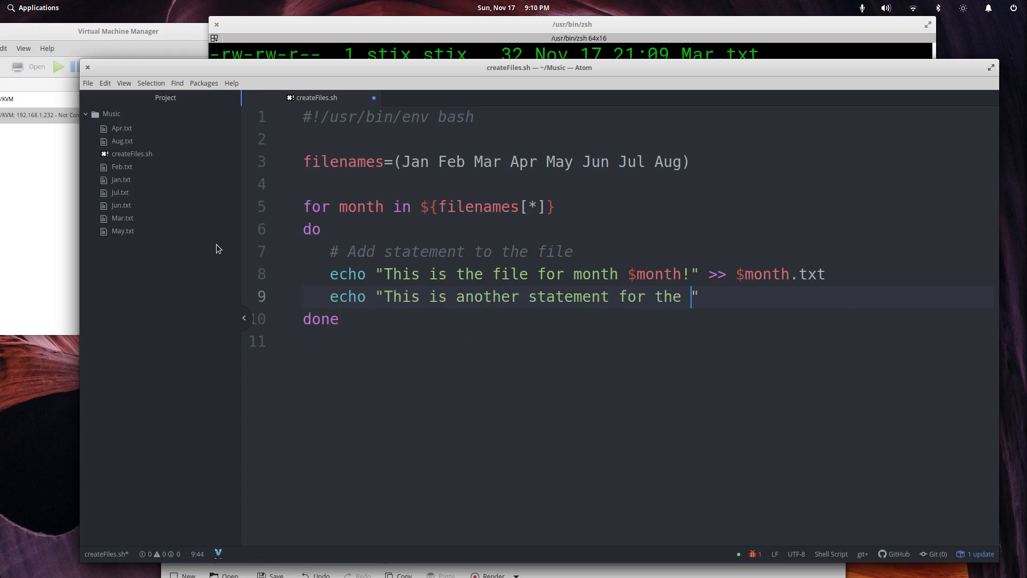
text(month)
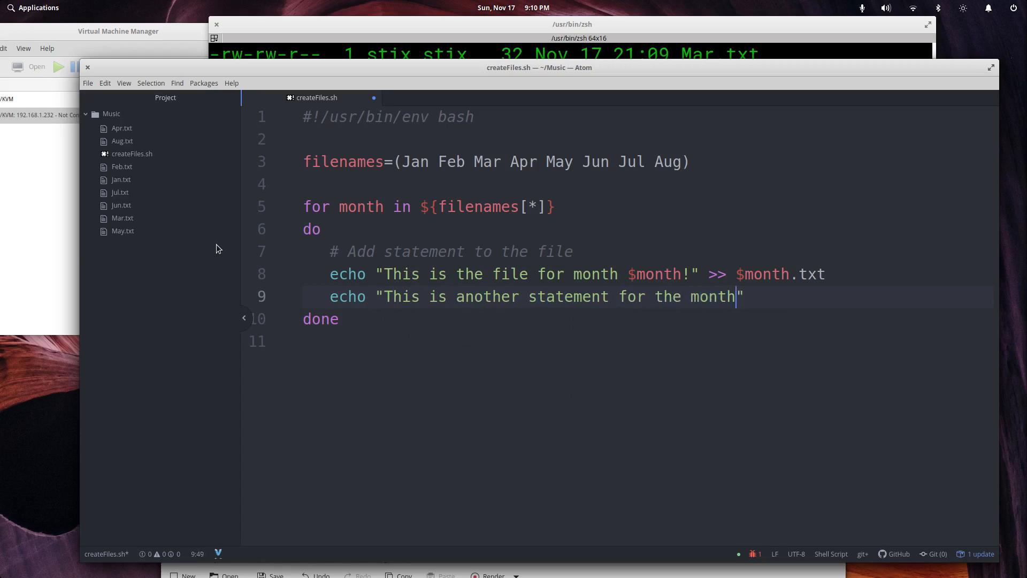
text(of)
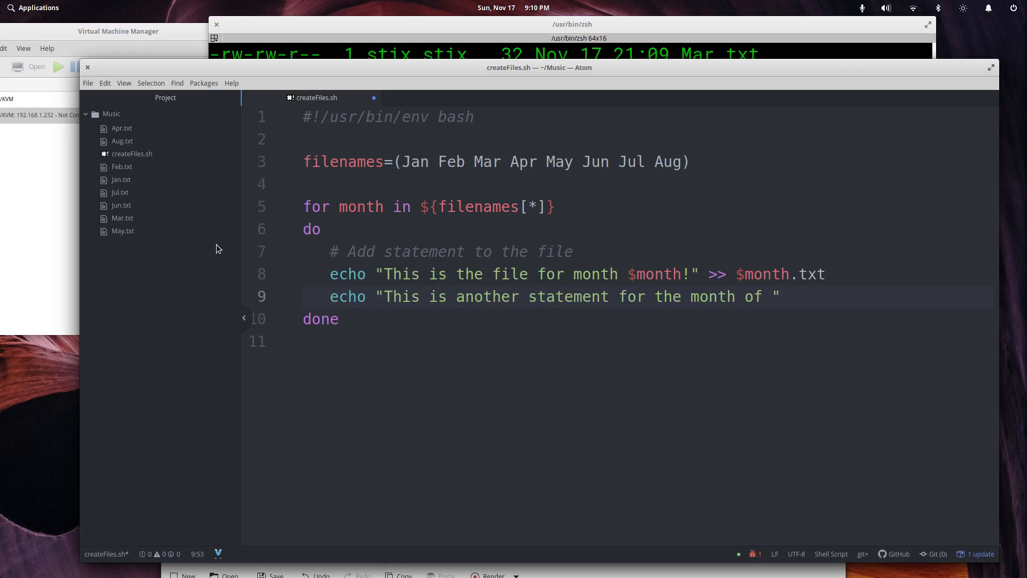
text($month!)
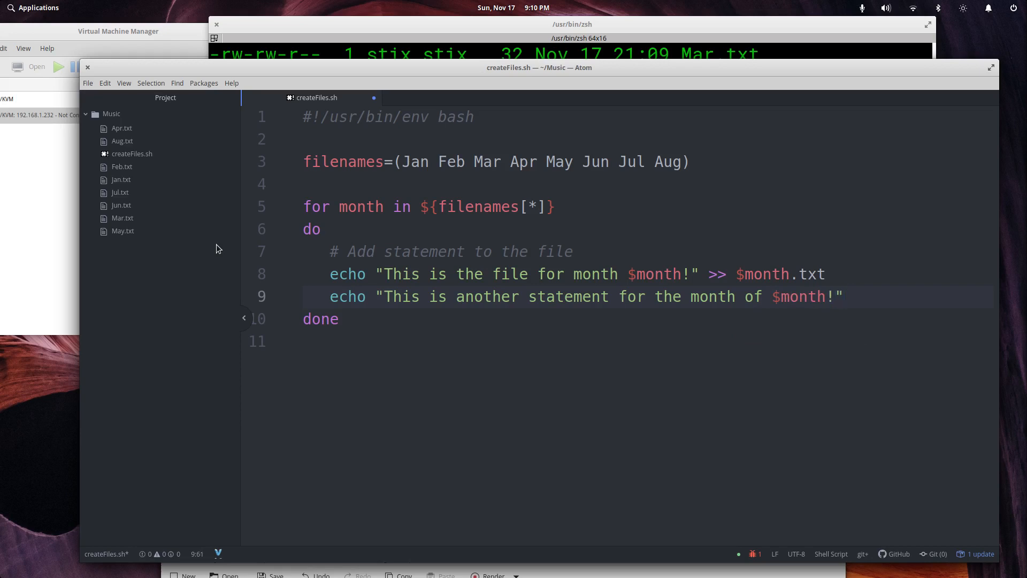
text(>>)
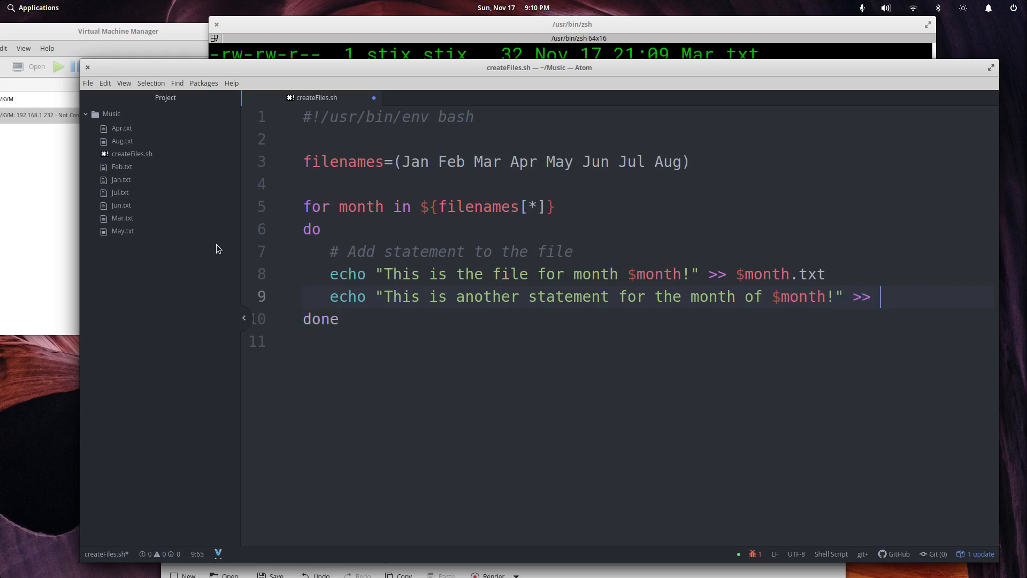
text($month.te)
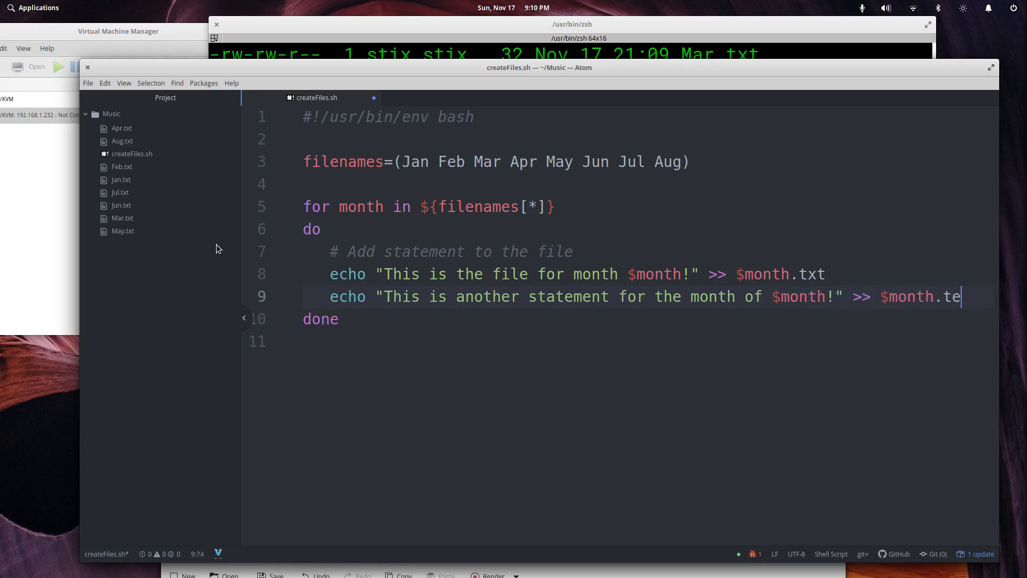
text(xt)
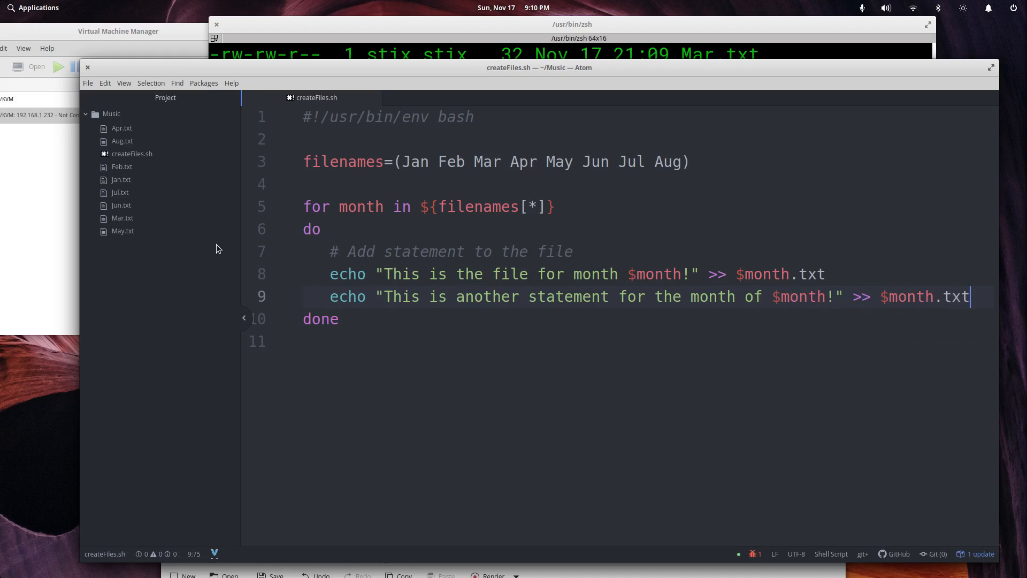
mouse_move(126, 520)
text(cat Apr.txt)
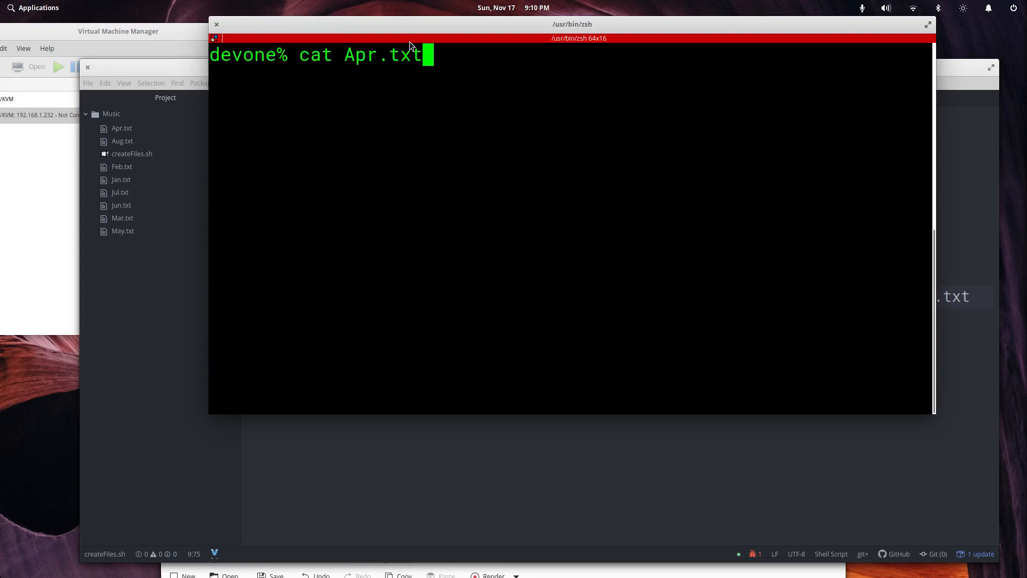
- Rerun createFiles.sh, list files with ll, clear, and cat Apr.txt for the appended statement
text(bash createFiles.sh)
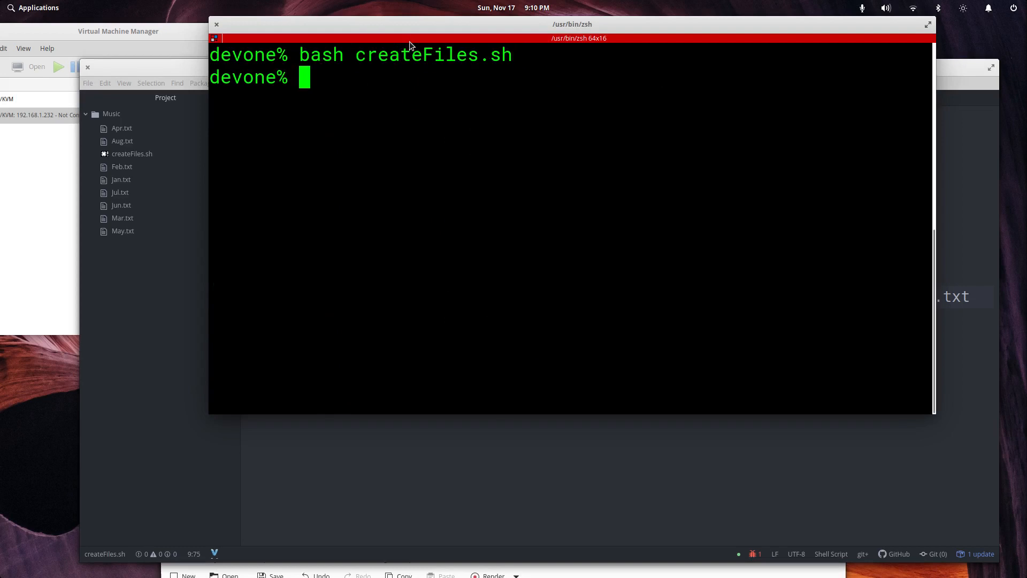
text(ll)
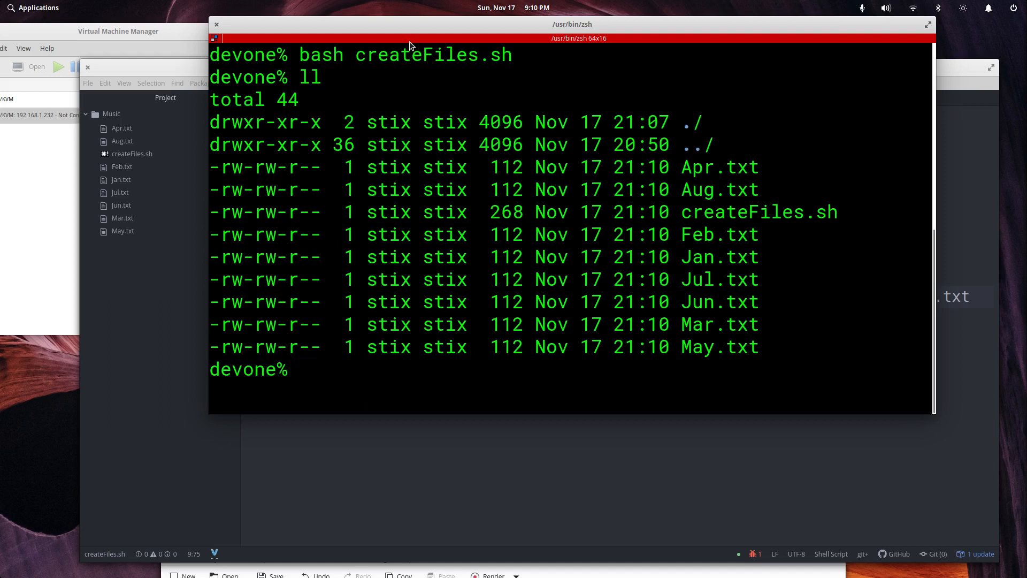
text(clr)
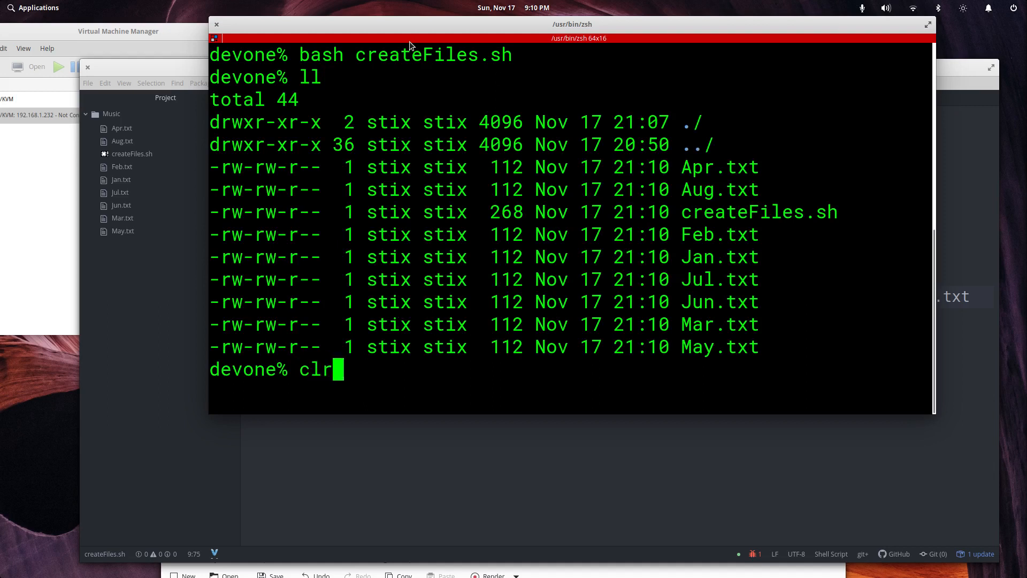
text(ear)
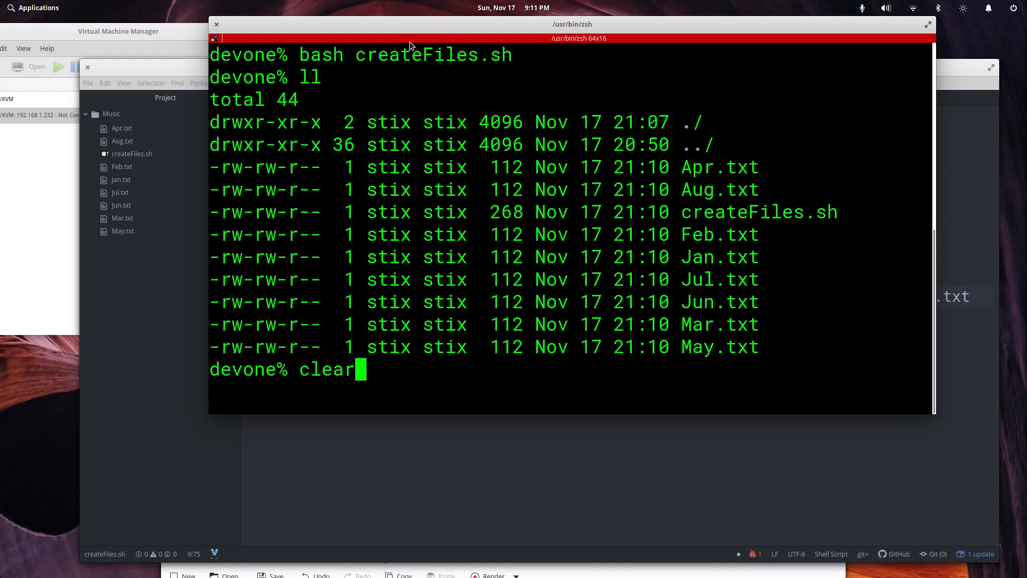
text(cat Apr.txt)
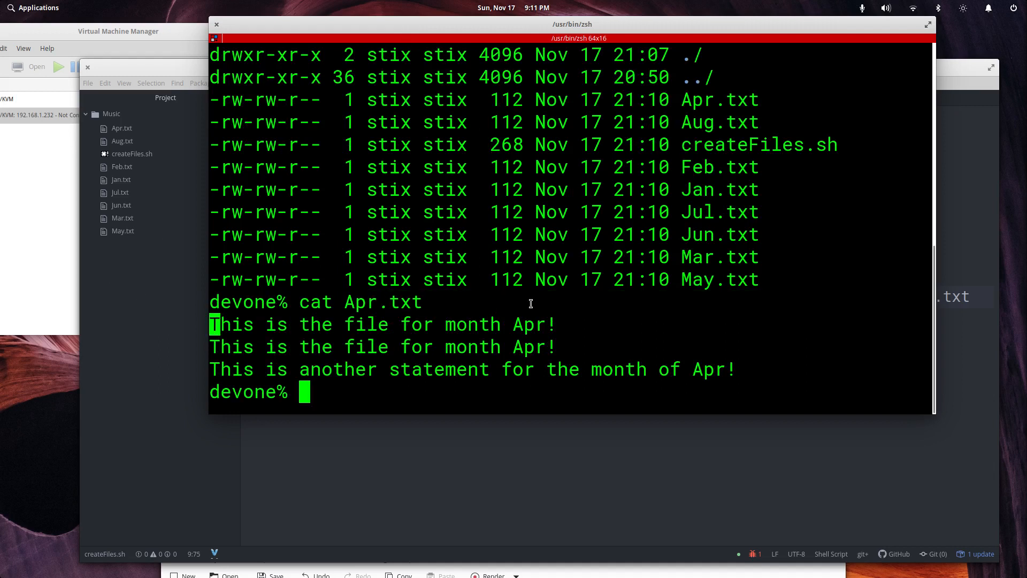
drag(216, 325, 570, 347)
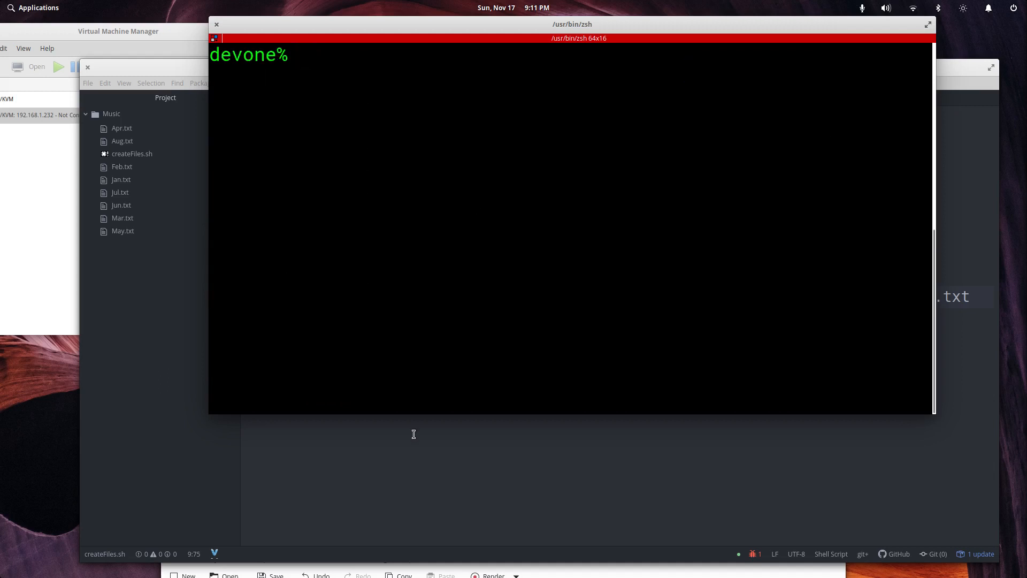
click(539, 67)
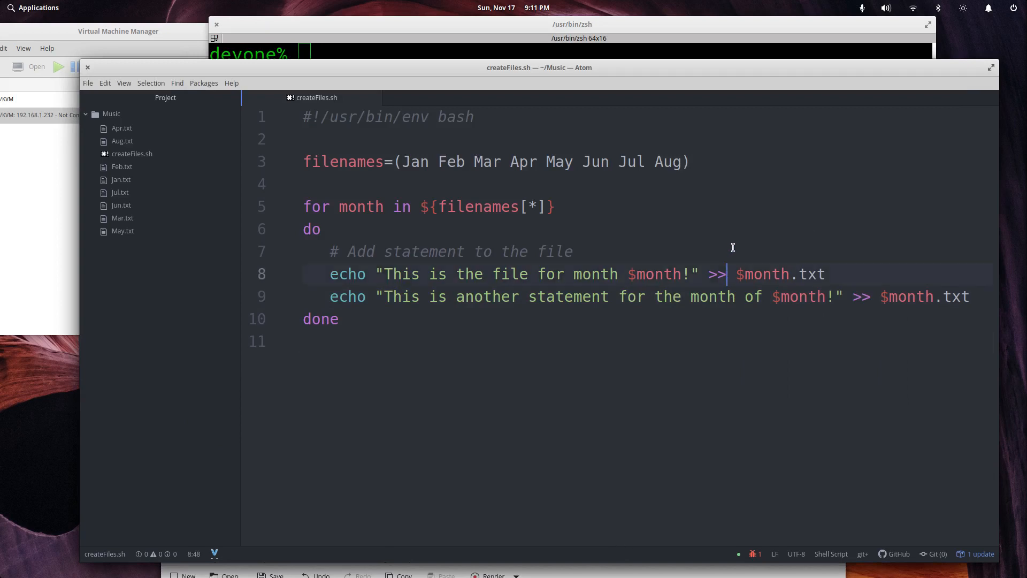
key(BackSpace)
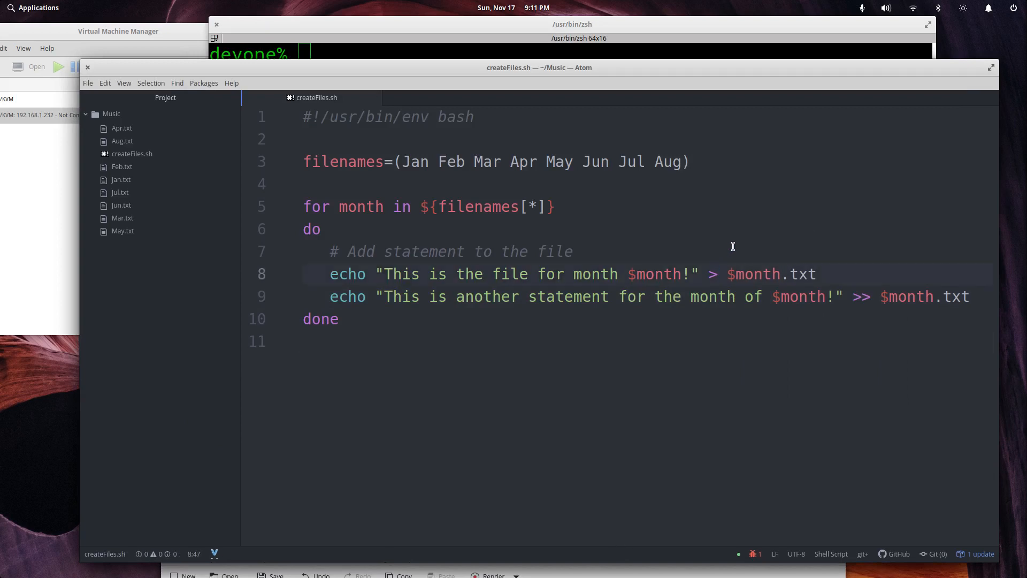
click(570, 38)
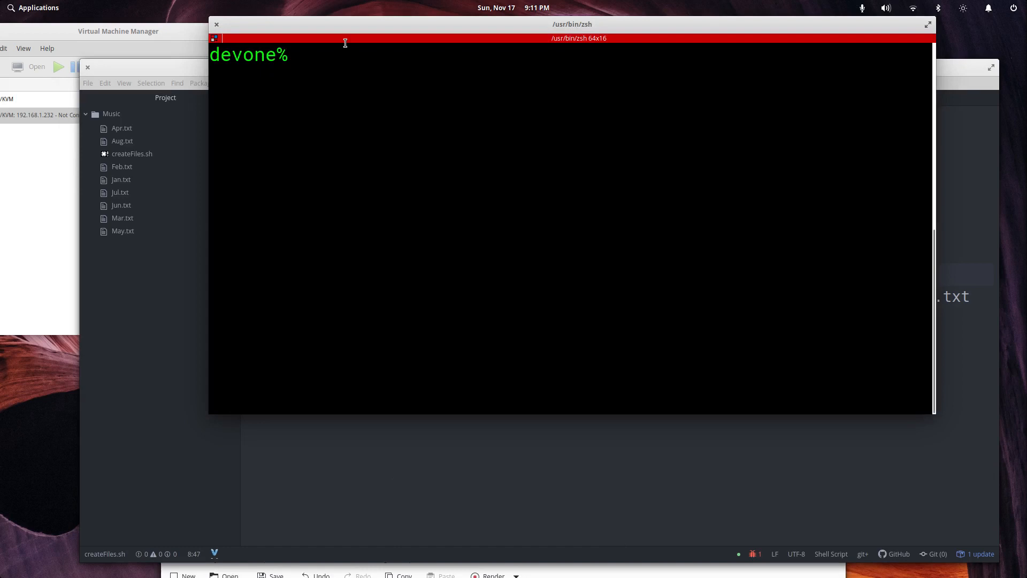
text(cat Apr.txt)
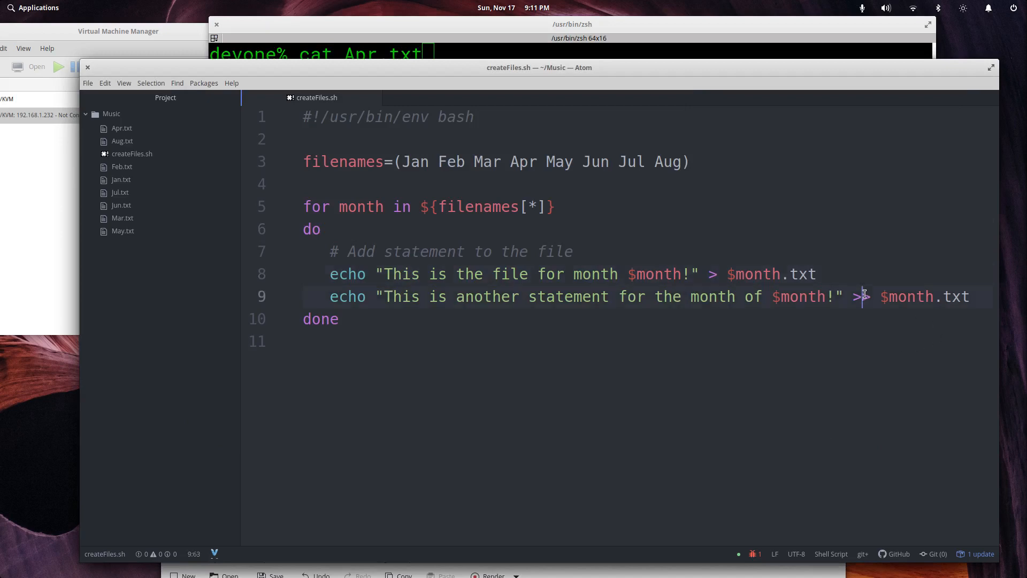
click(569, 24)
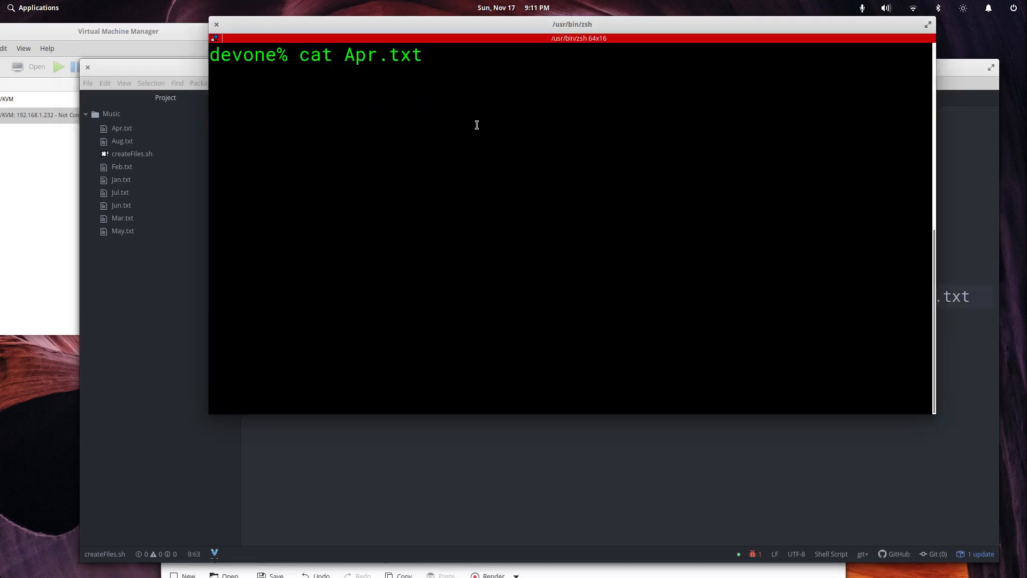
text(bash createFiles.sh)
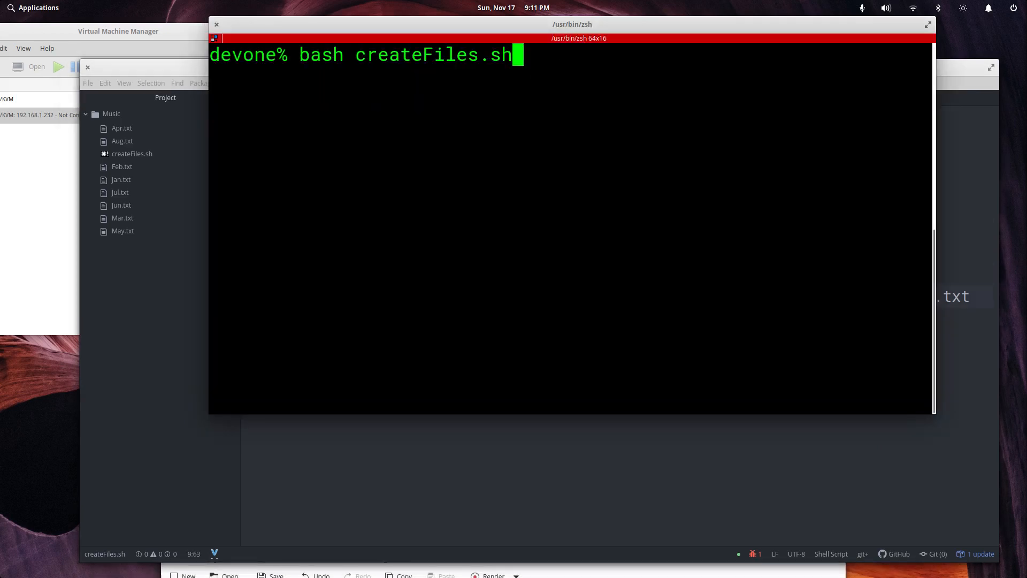
text(cat Apr.txt)
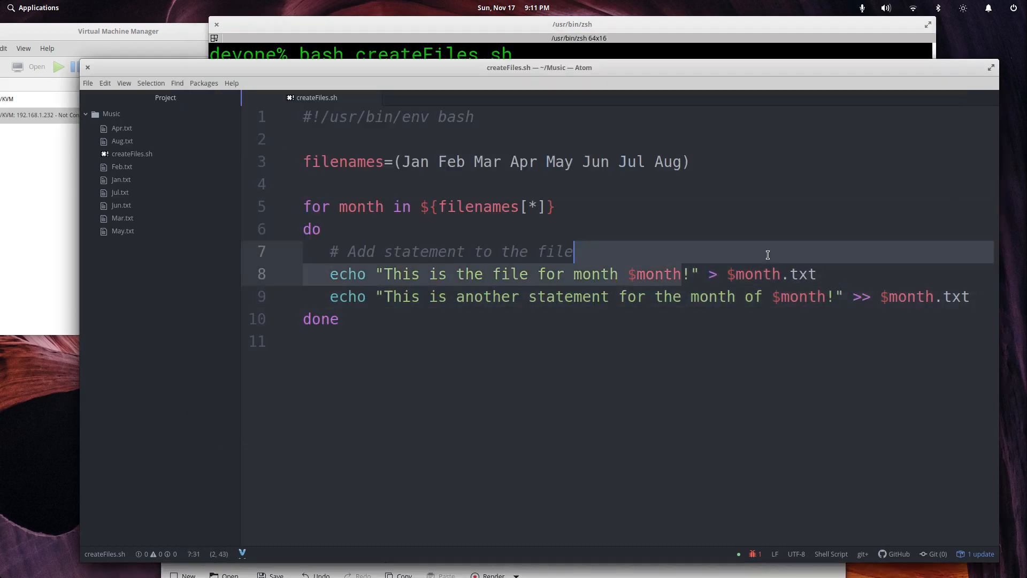
click(635, 274)
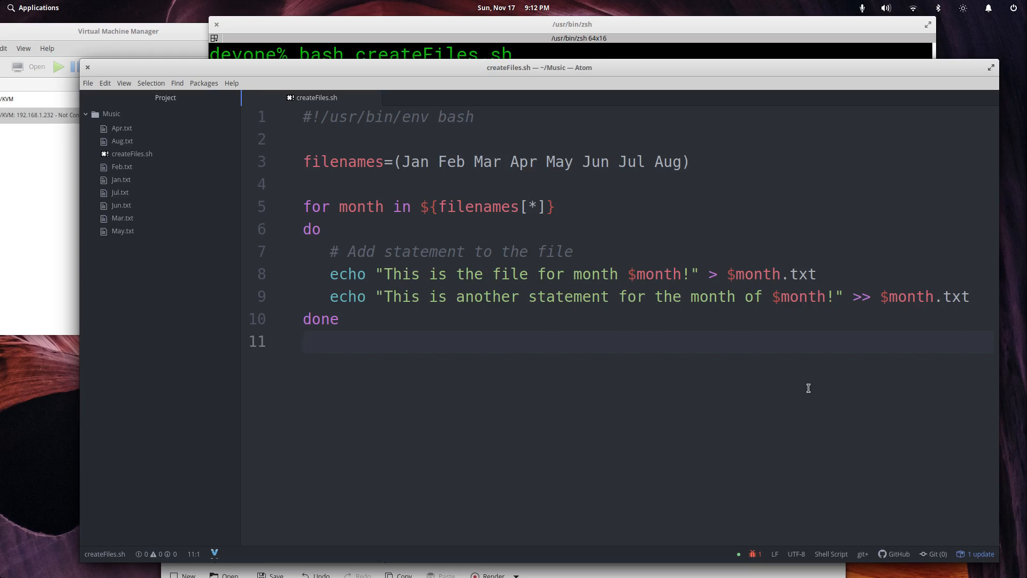
click(303, 341)
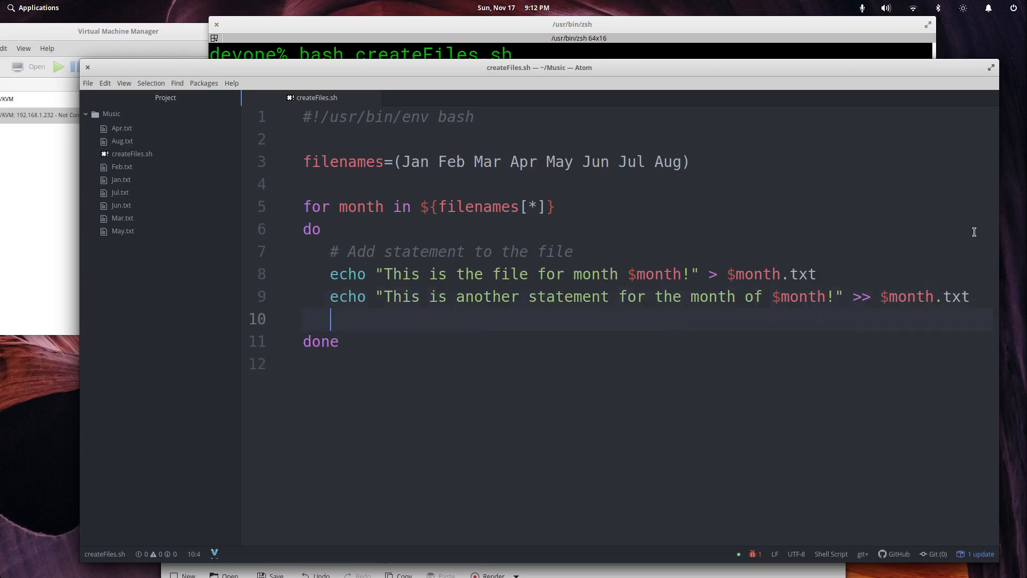
- Add an ll line and a sleep 2 line to the loop body
text(l)
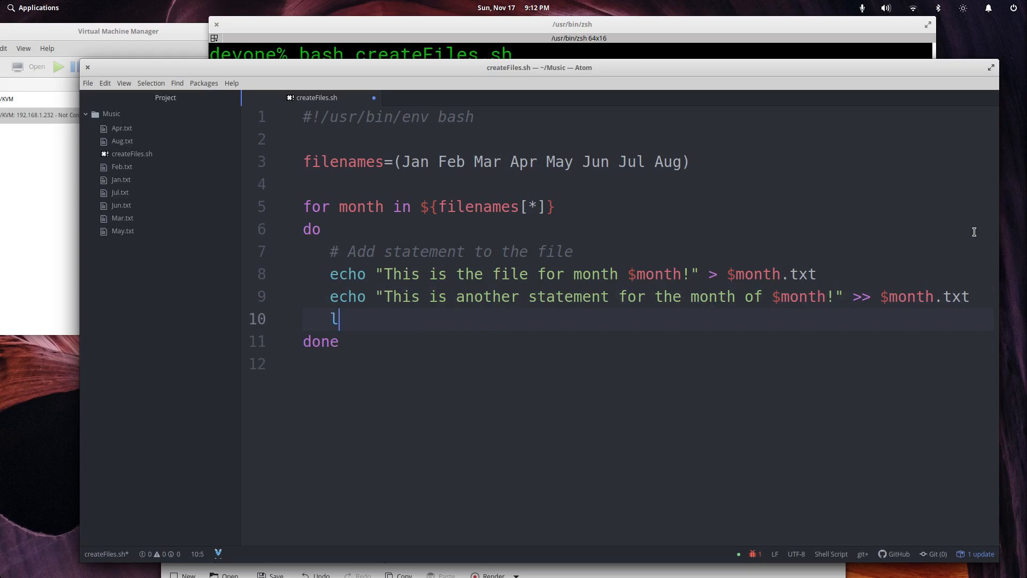
text(l)
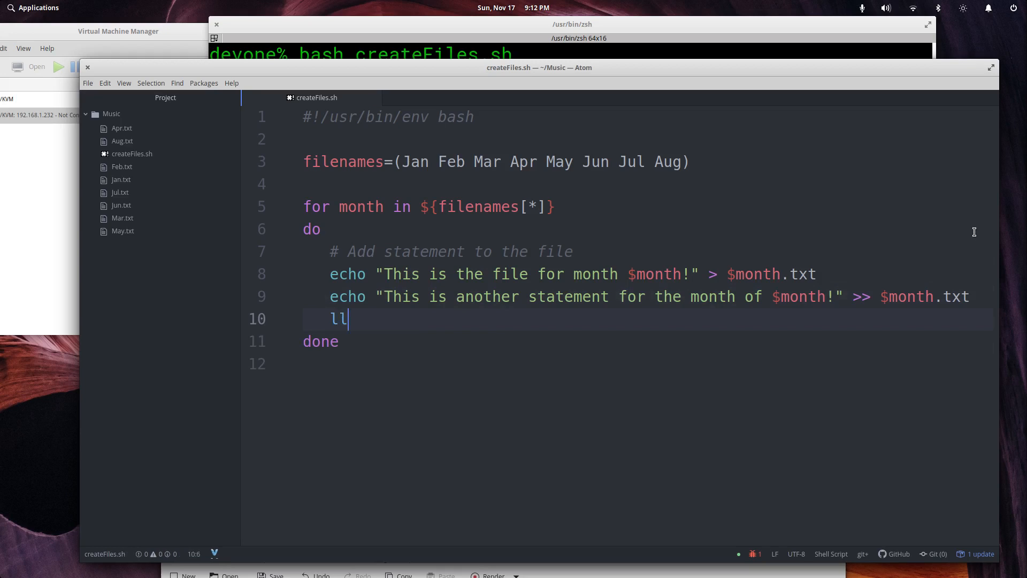
click(569, 38)
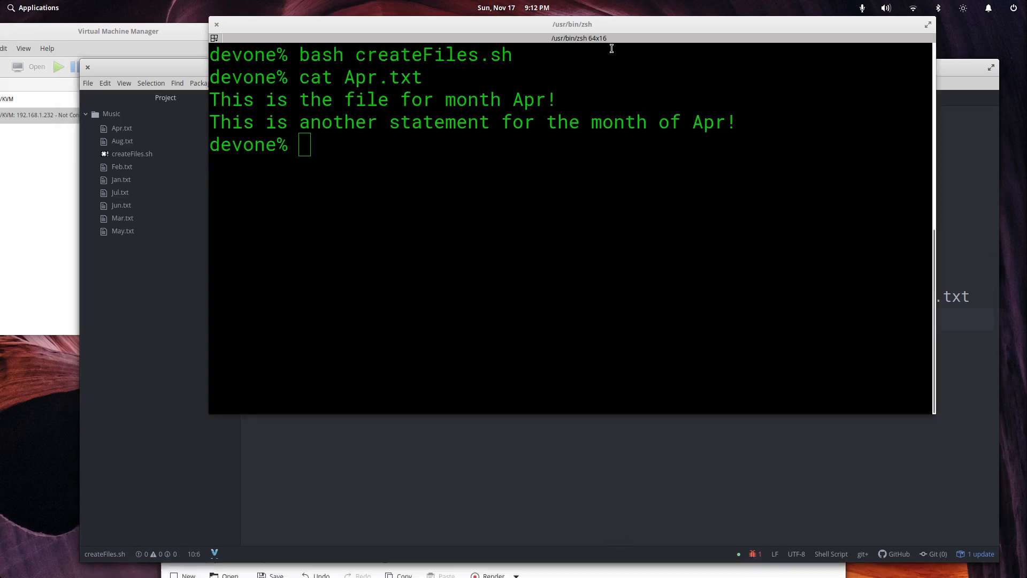
text(cat Apr.txt)
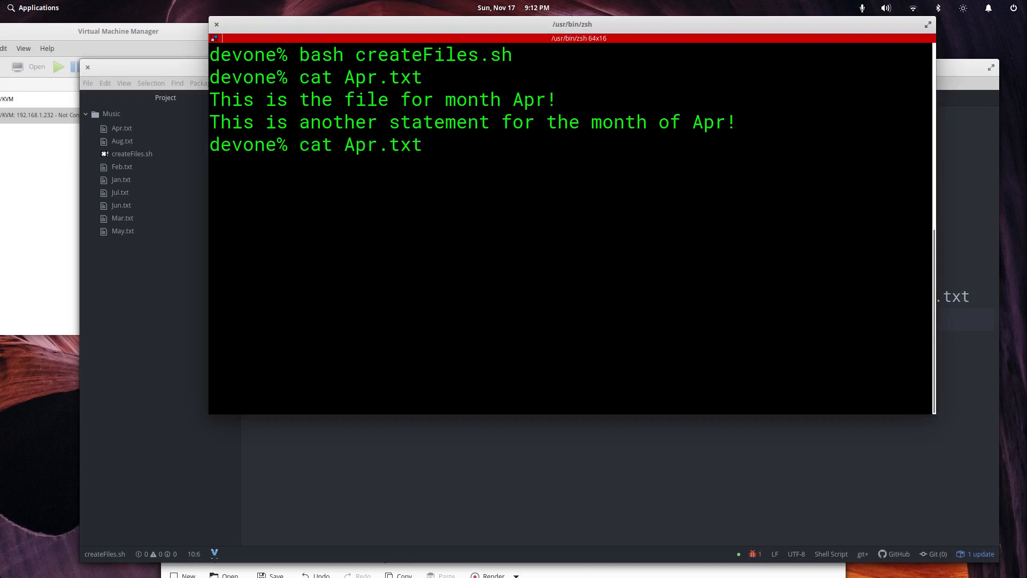
text(bash createFiles.sh)
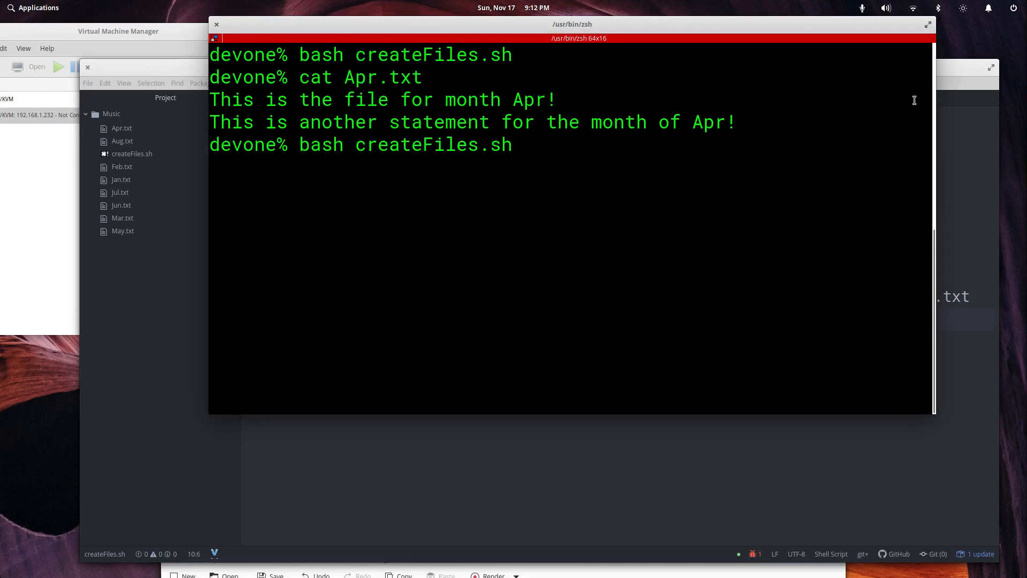
text(ll)
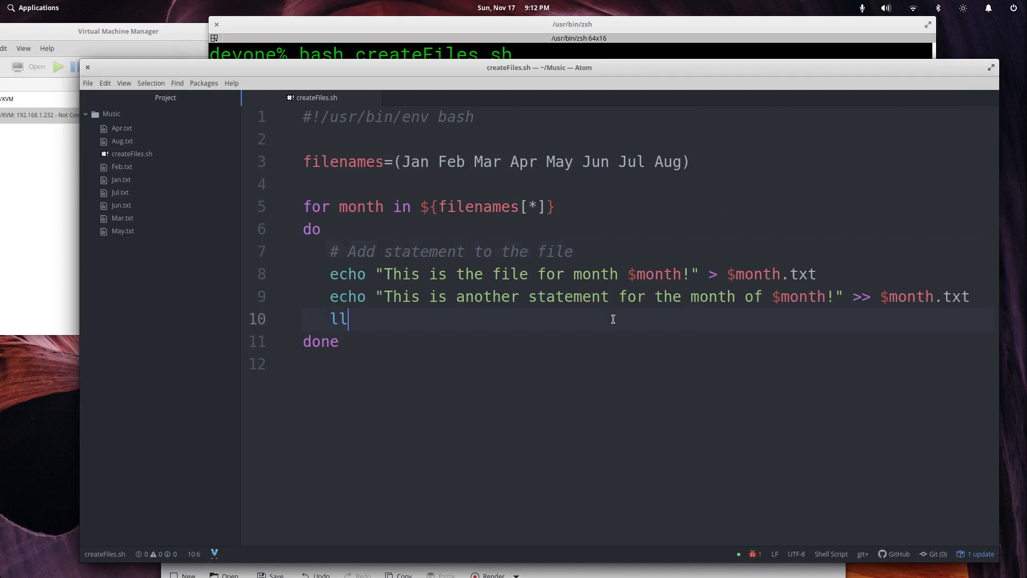
text(s)
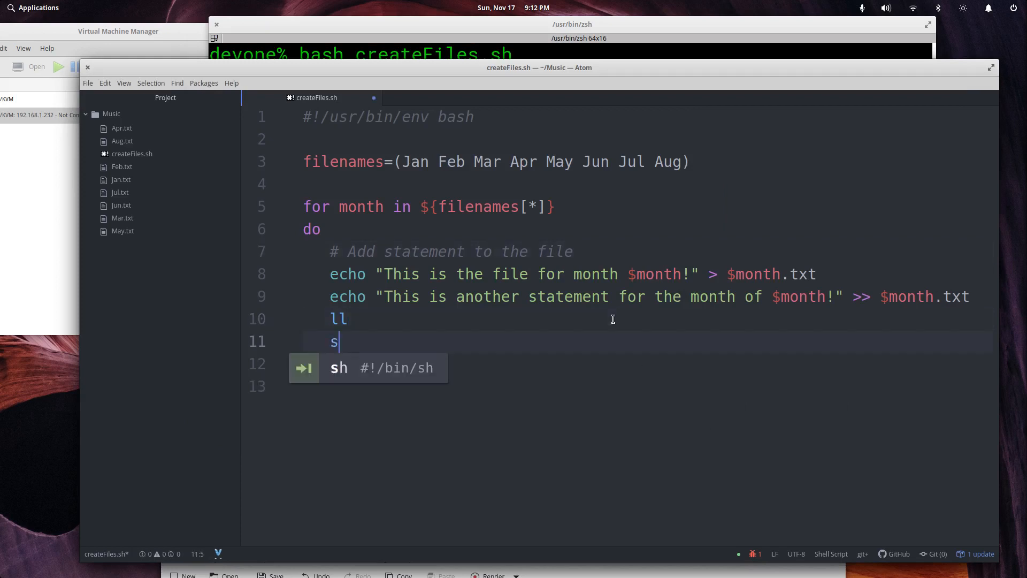
text(leep 2)
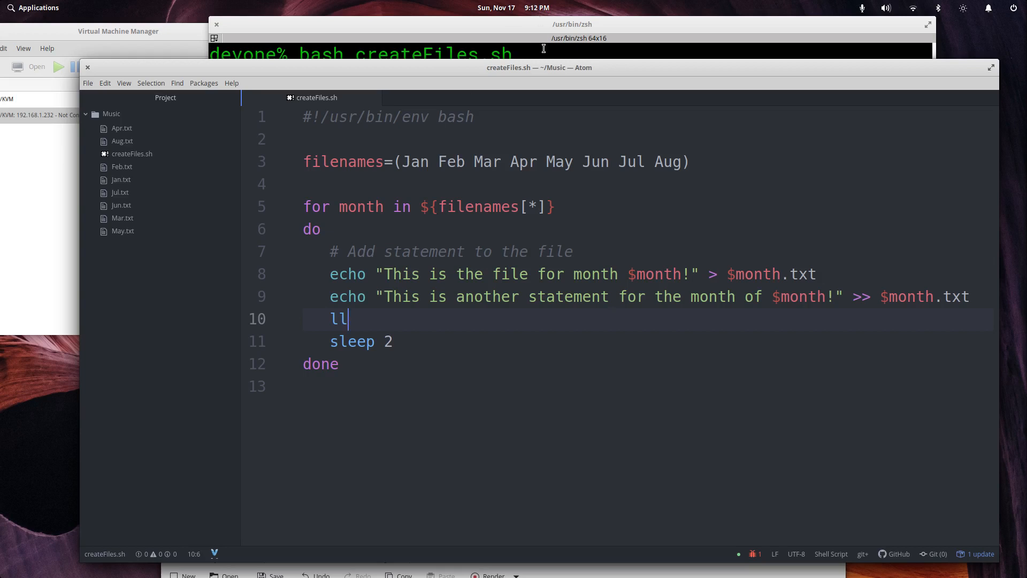
- Correct the ll line to ls -lhrt
click(570, 38)
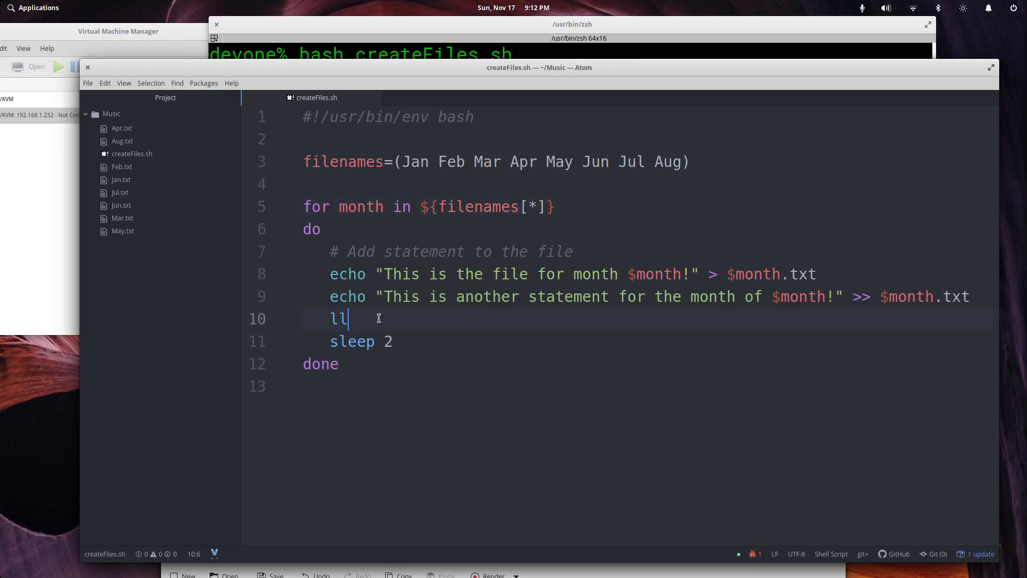
text(s)
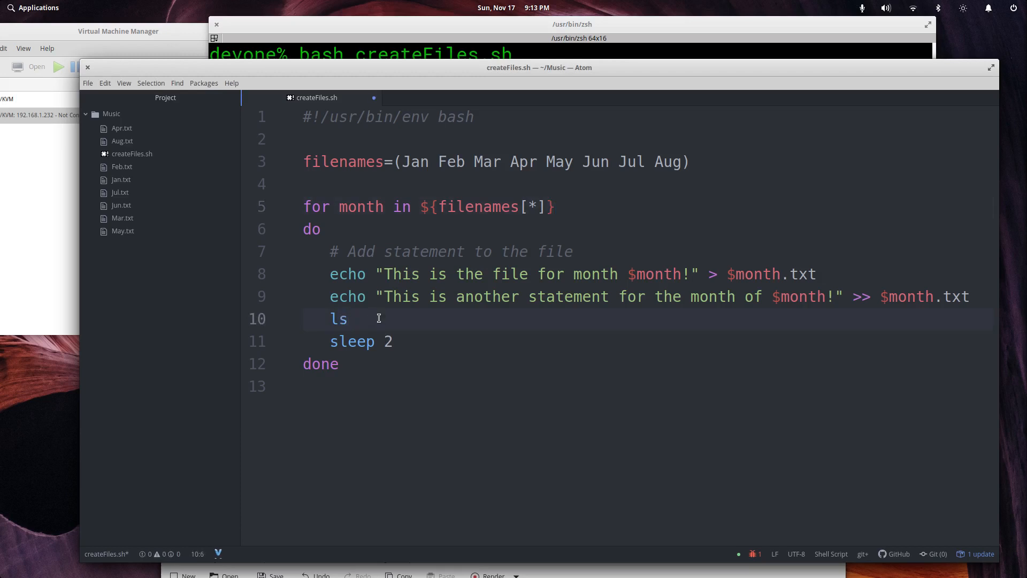
text(-la)
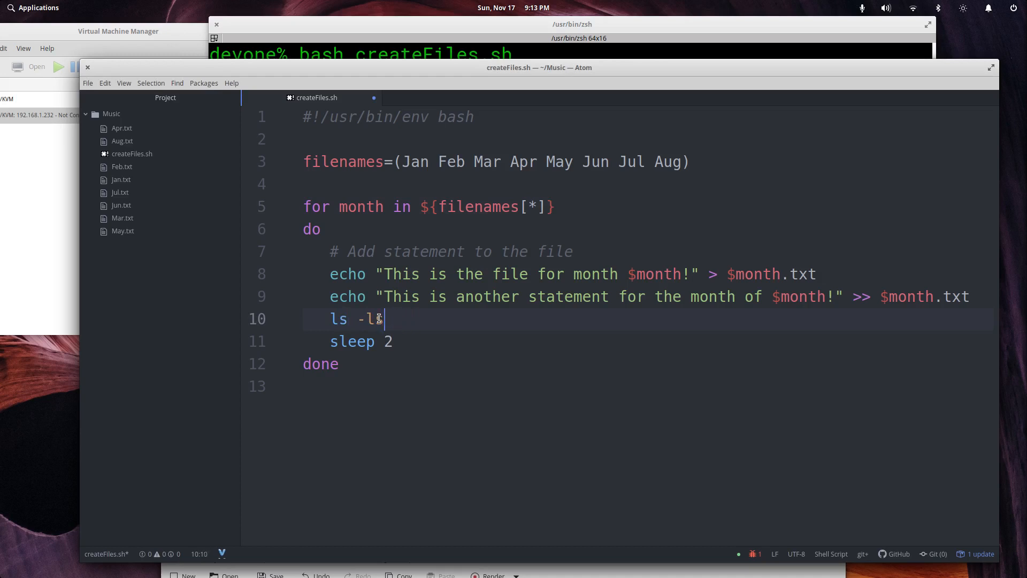
text(hrt)
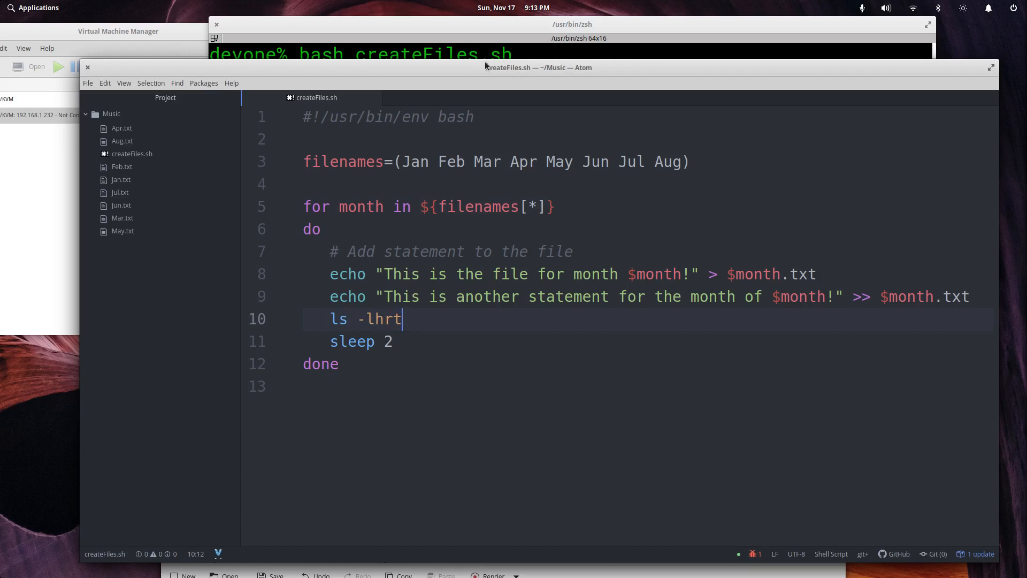
click(570, 24)
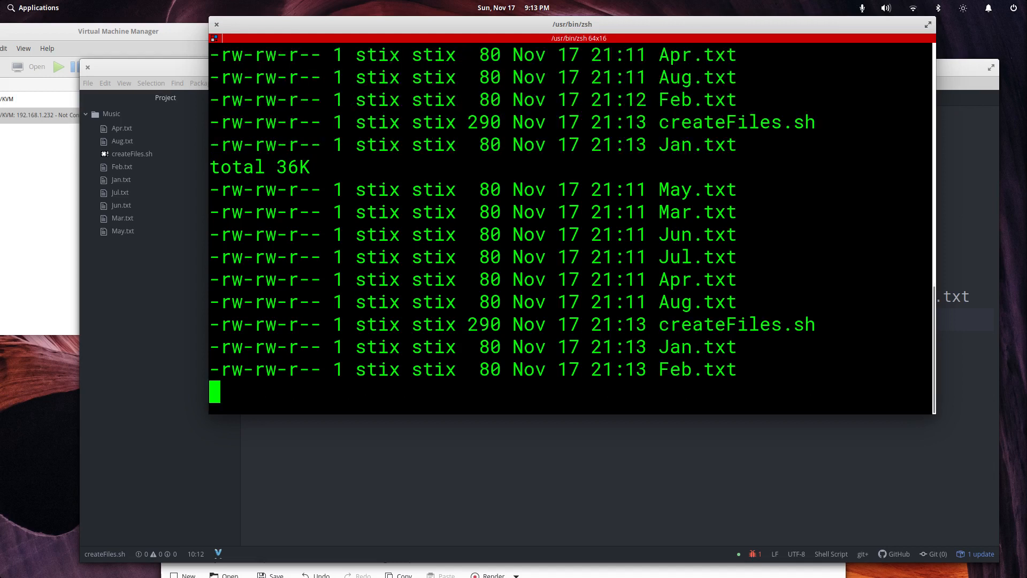
- Scroll through the eight time-sorted listings ending with Aug.txt, then type clear
scroll(down, 3)
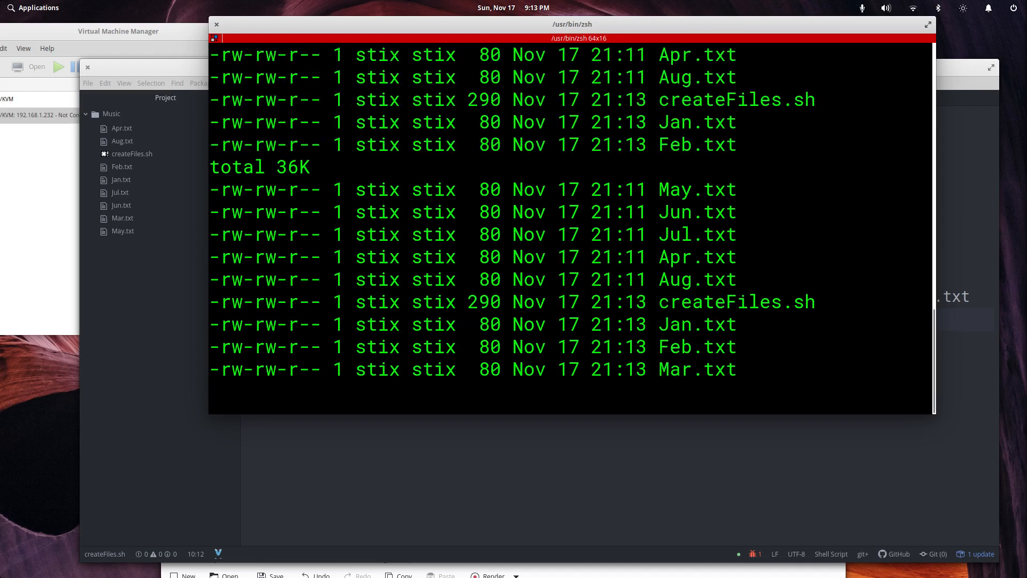
scroll(down, 3)
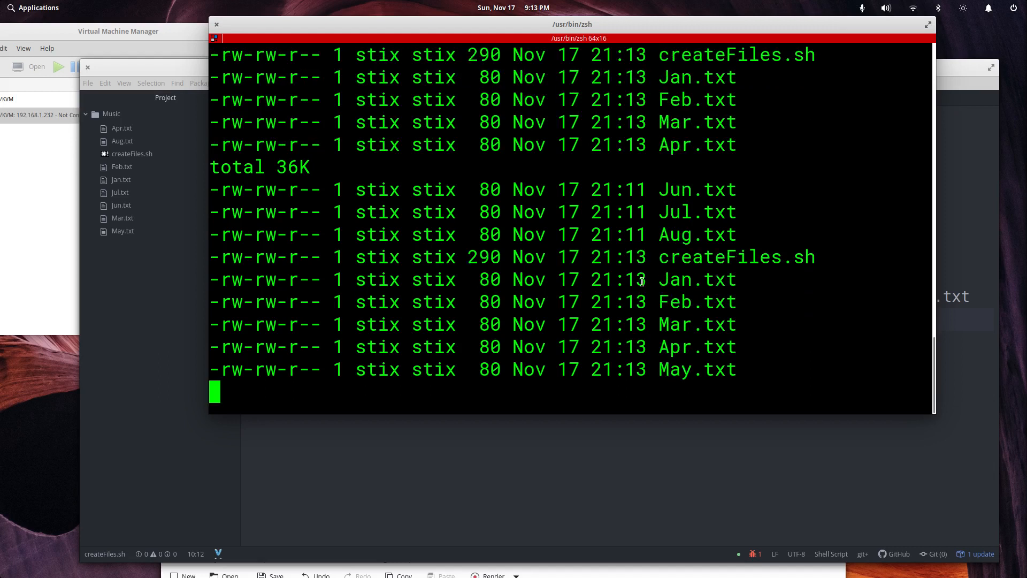
drag(645, 257, 657, 347)
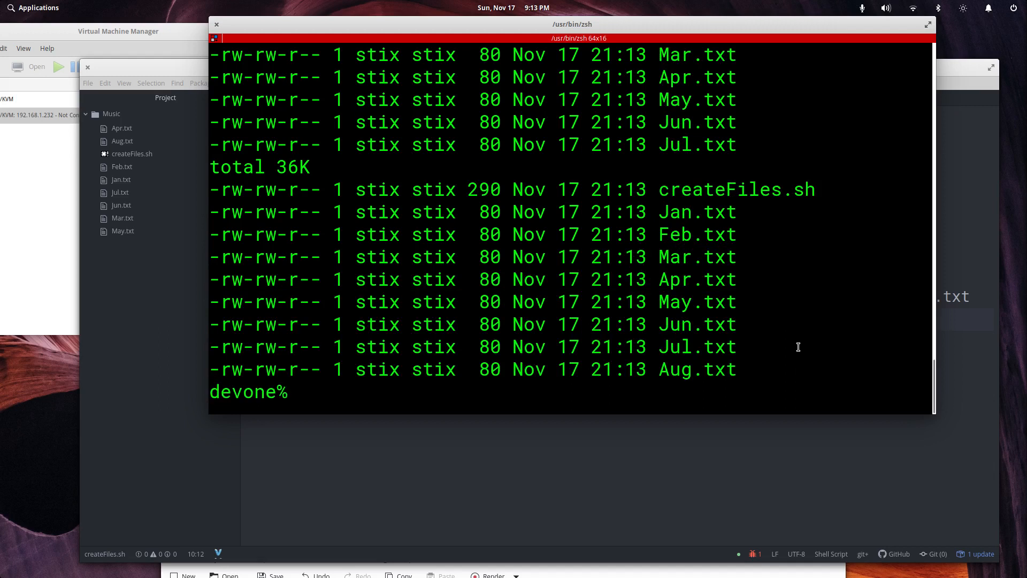
scroll(down, 3)
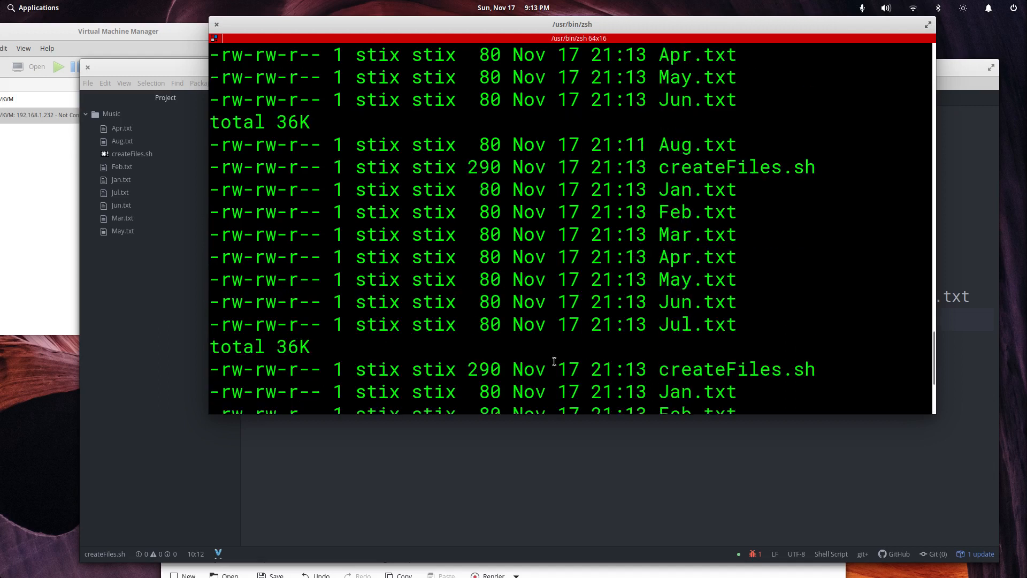
scroll(down, 3)
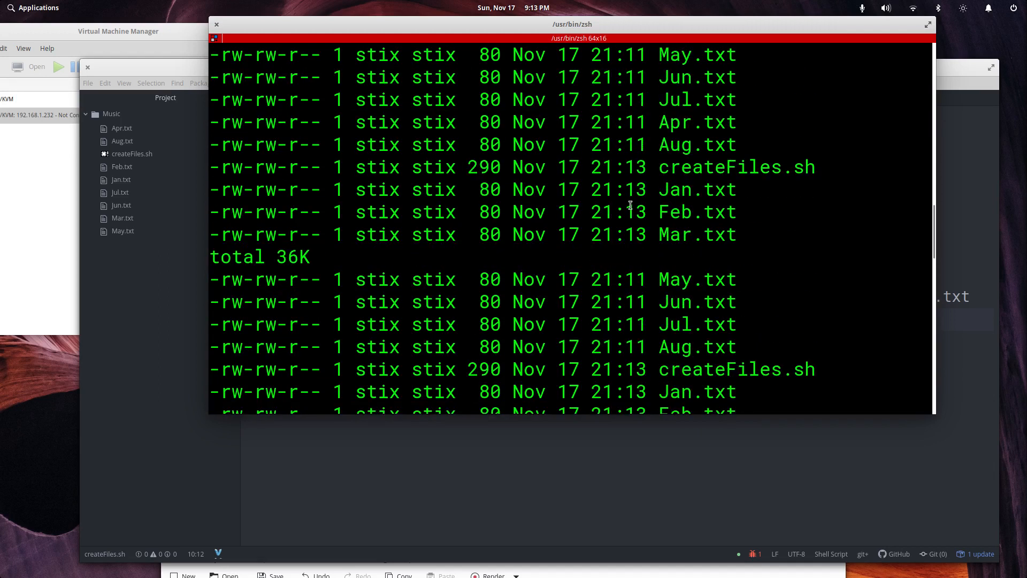
drag(635, 55, 685, 212)
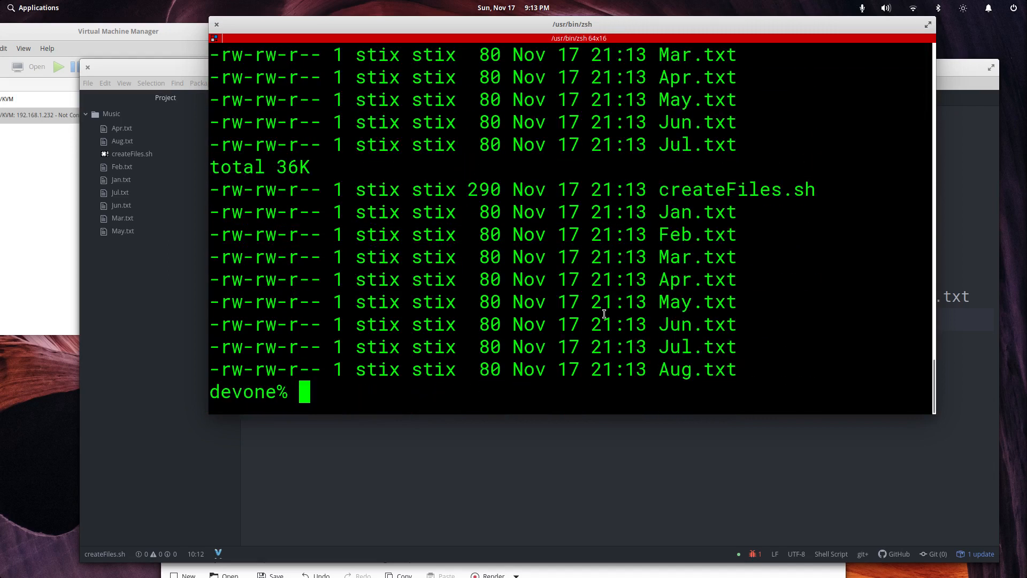
text(clear)
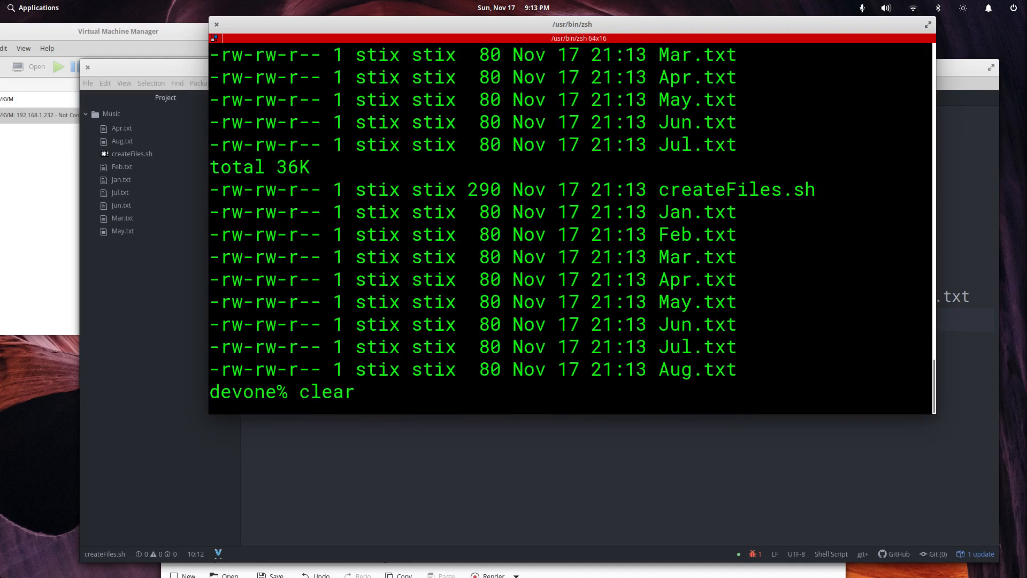